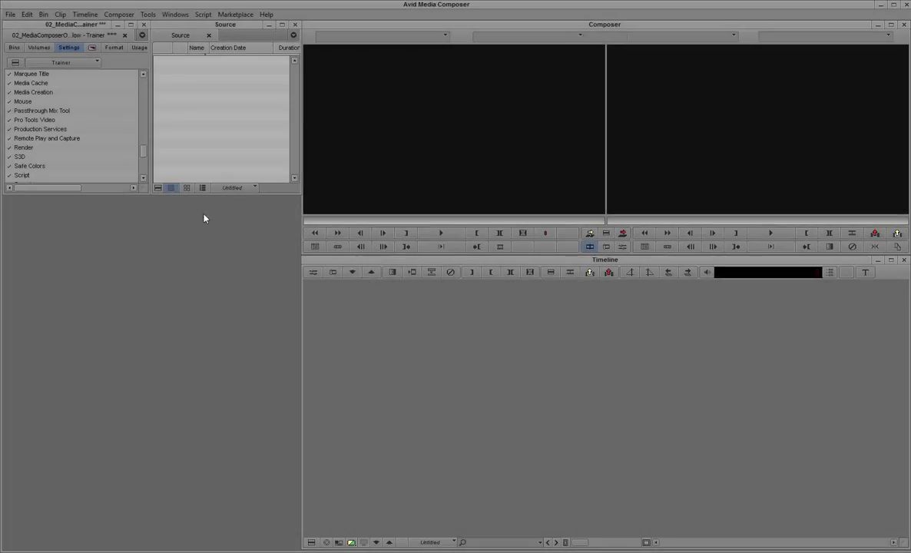
- Link cam001–cam004 from the song's video folder into the Source bin via the Source Browser
left_click(148, 13)
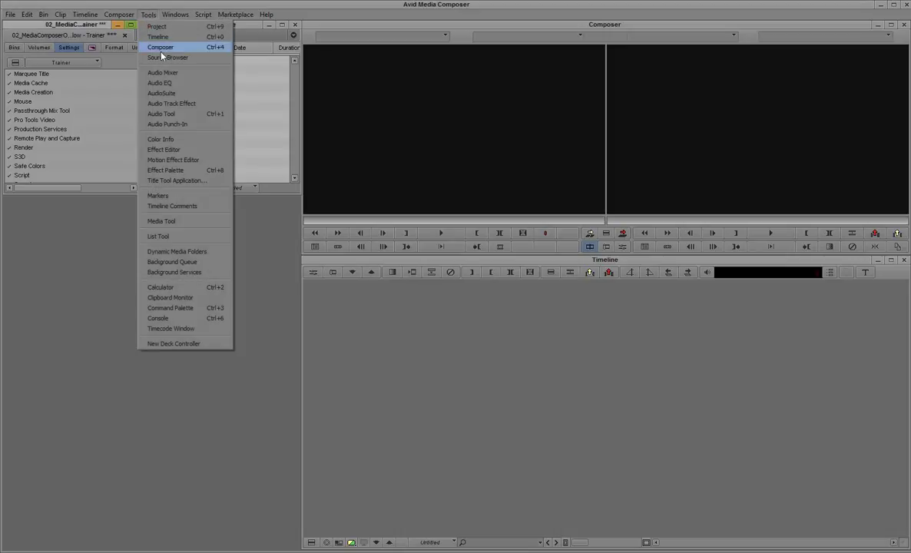
left_click(167, 59)
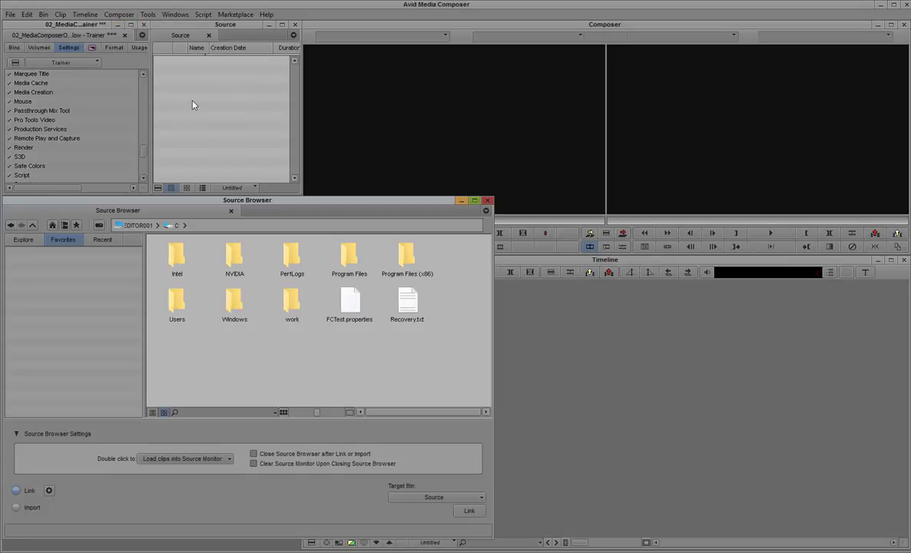
left_click(101, 239)
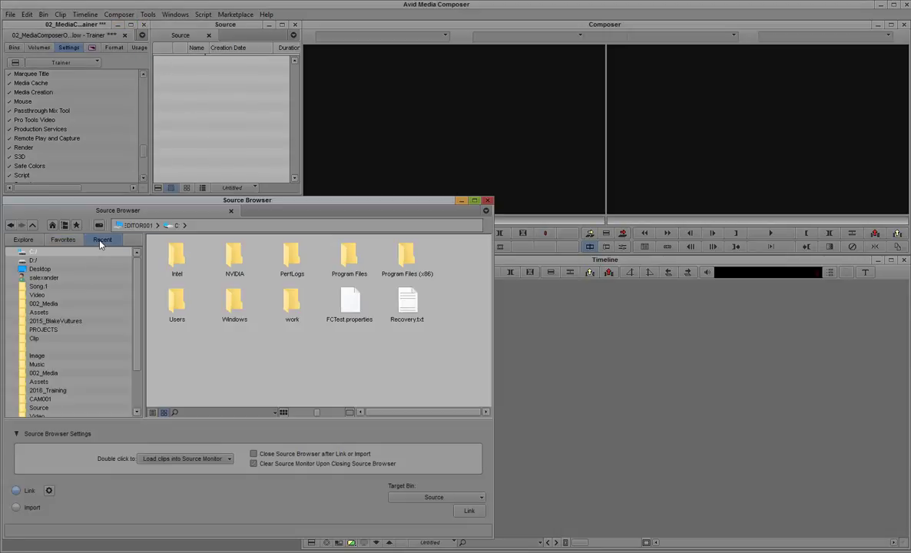
left_click(37, 252)
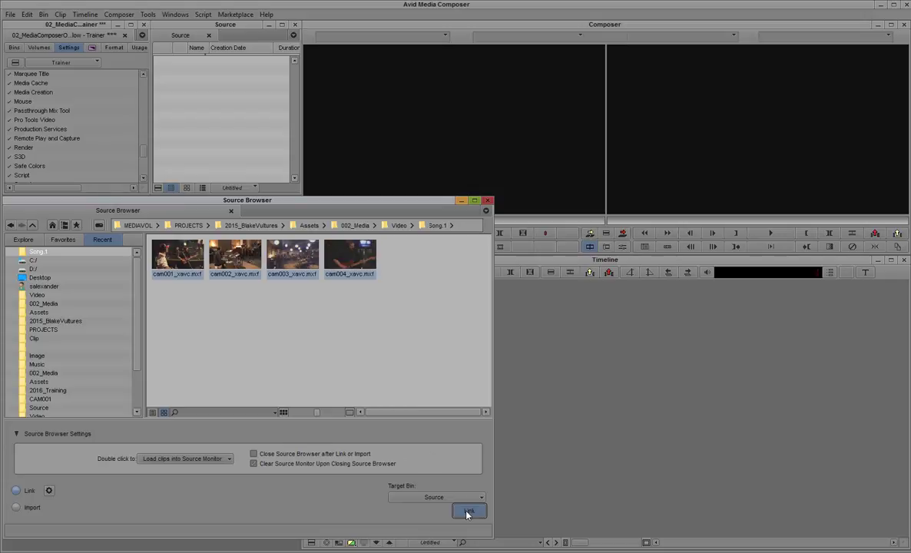
left_click(468, 511)
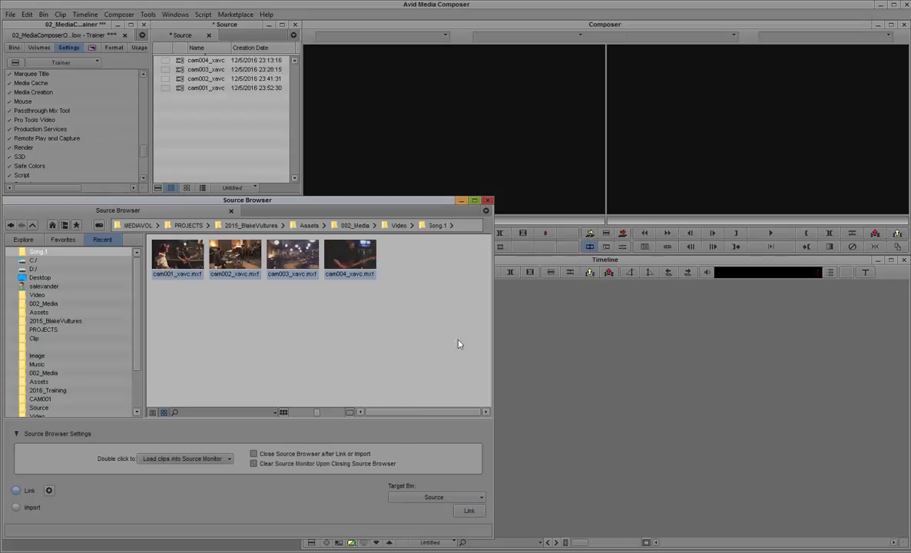
left_click(486, 200)
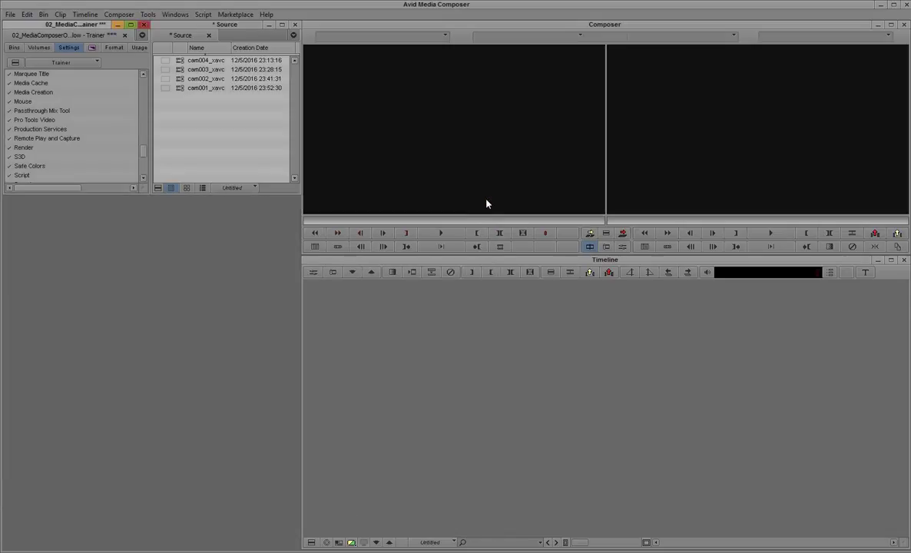
- Load cam001 through cam004 one by one into the Source monitor to check them
left_click(205, 88)
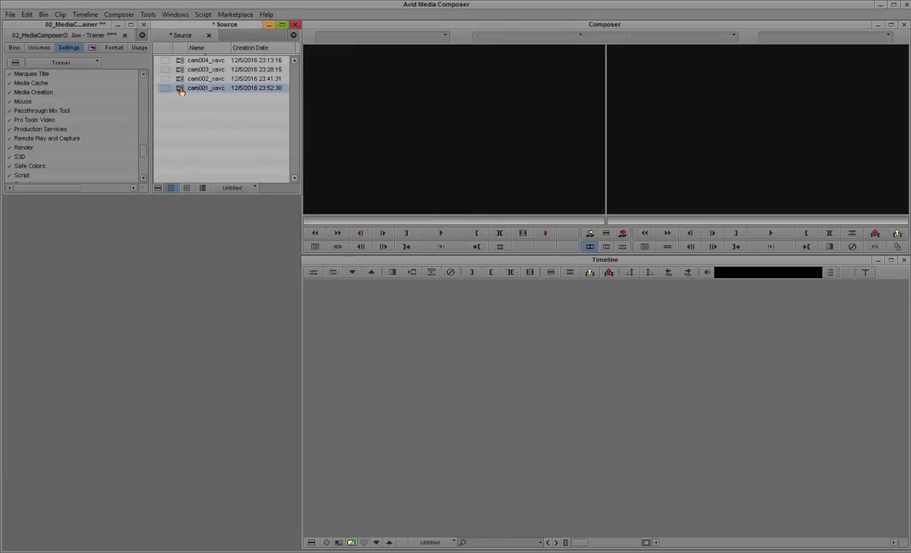
double_click(206, 88)
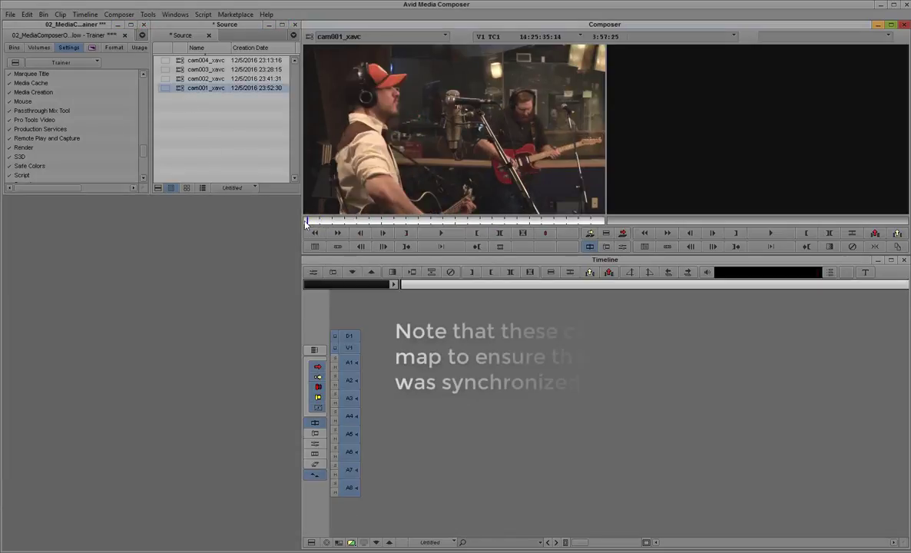
left_click(406, 234)
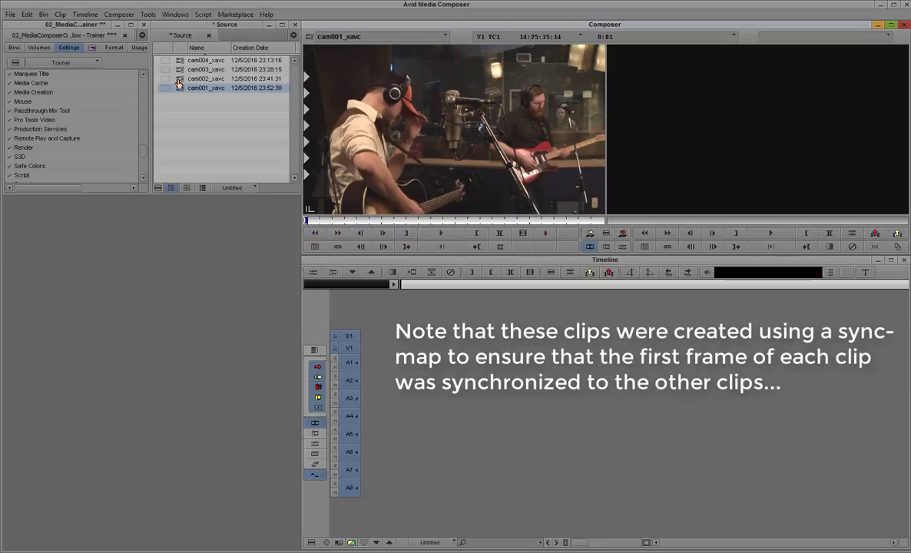
left_click(205, 77)
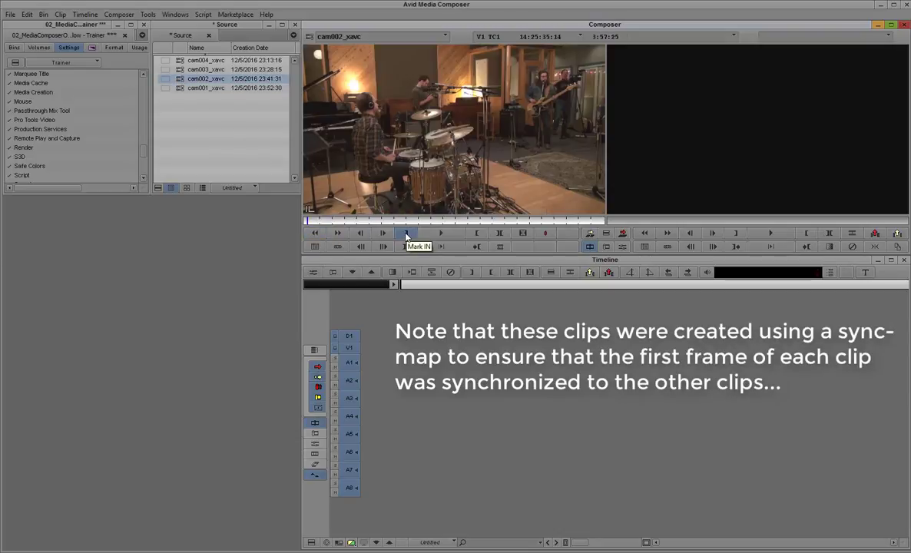
double_click(205, 69)
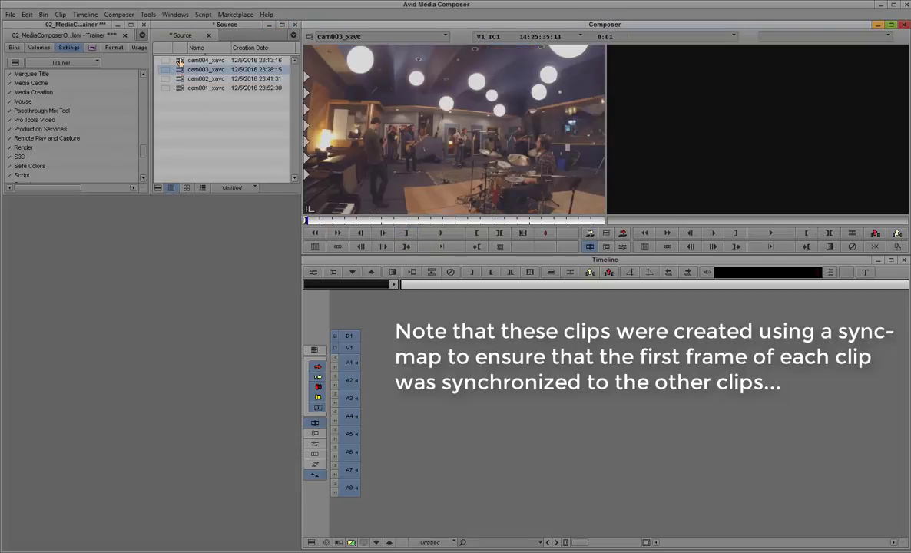
left_click(405, 233)
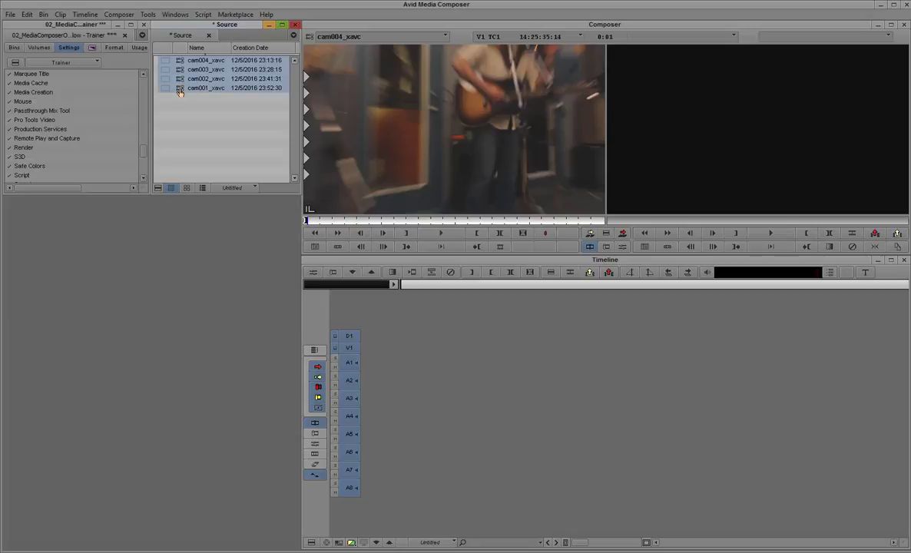
- Group the four selected camera clips into one synced group clip
right_click(206, 88)
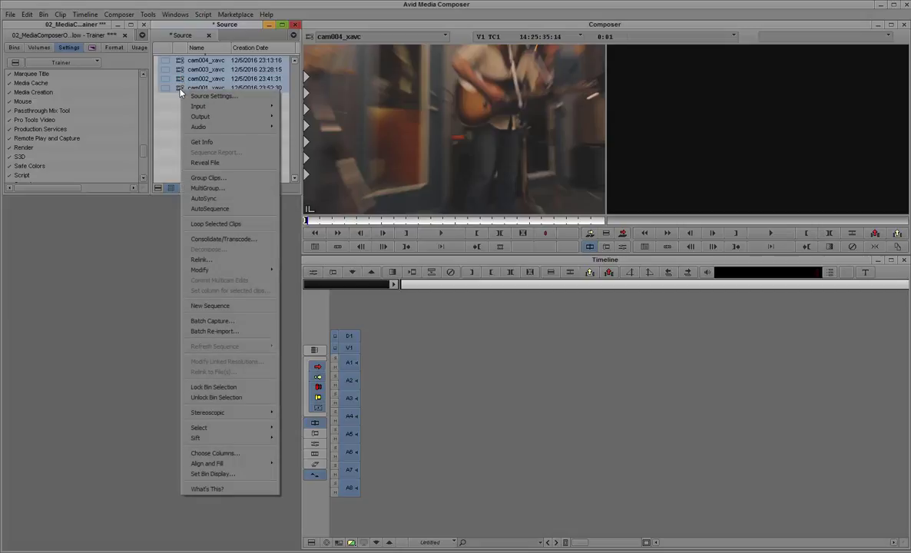
left_click(209, 178)
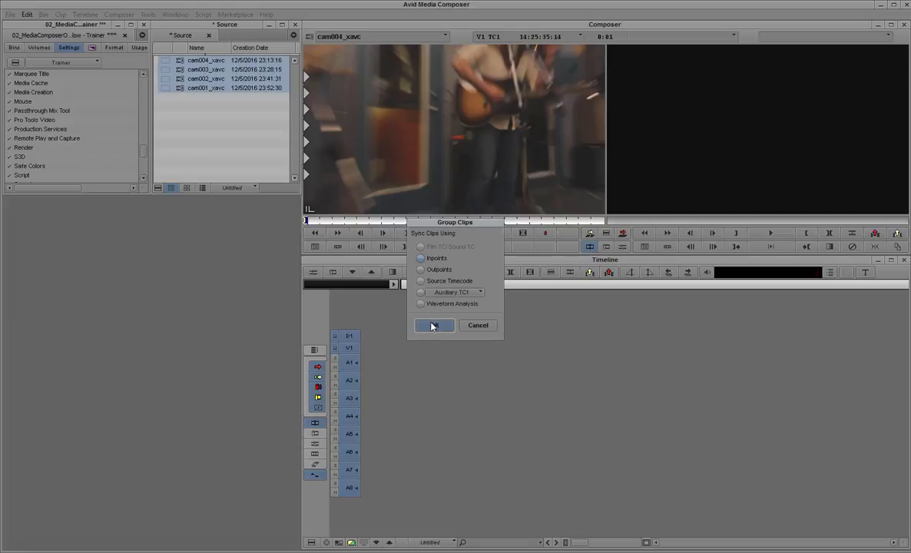
left_click(433, 326)
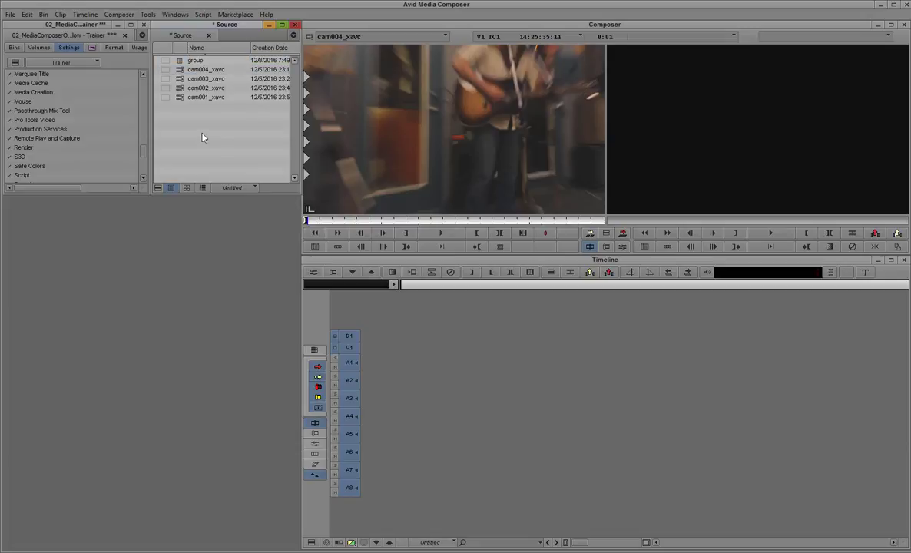
mouse_move(178, 132)
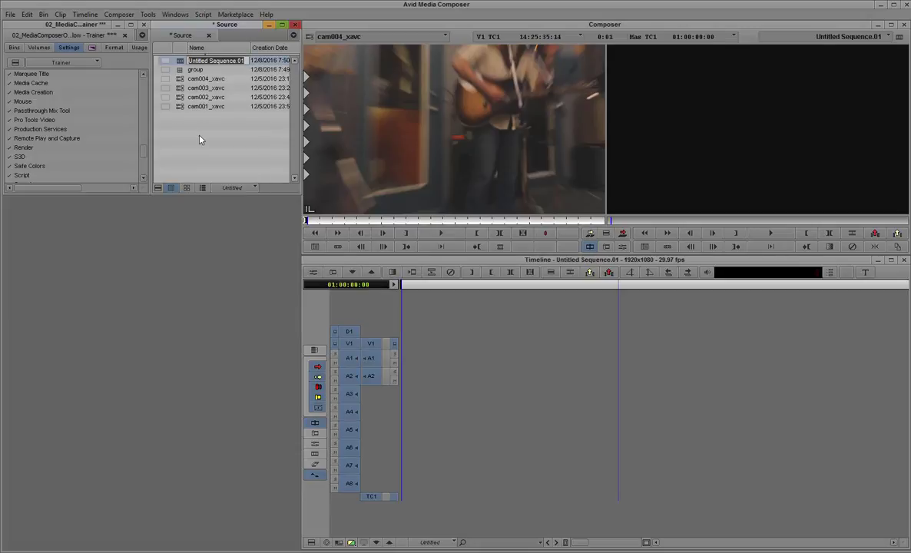
- Rename the new sequence to multiedit
type("multiedit")
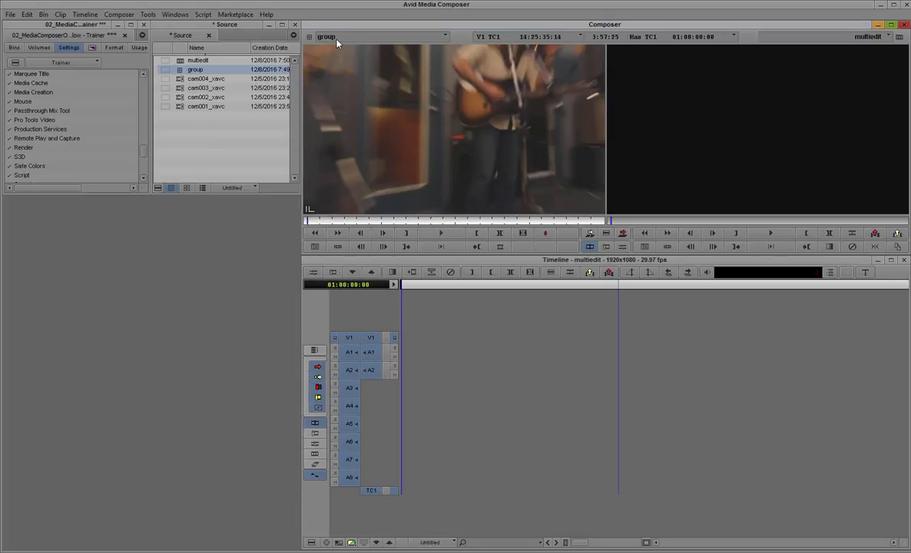
mouse_move(414, 318)
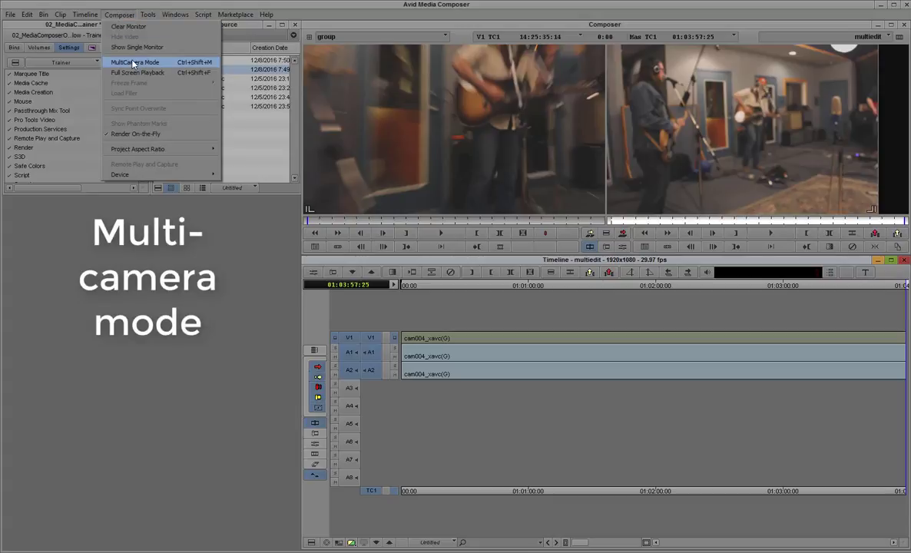
- Enable MultiCamera Mode, play the multiedit sequence in the quad split, then stop playback
left_click(135, 61)
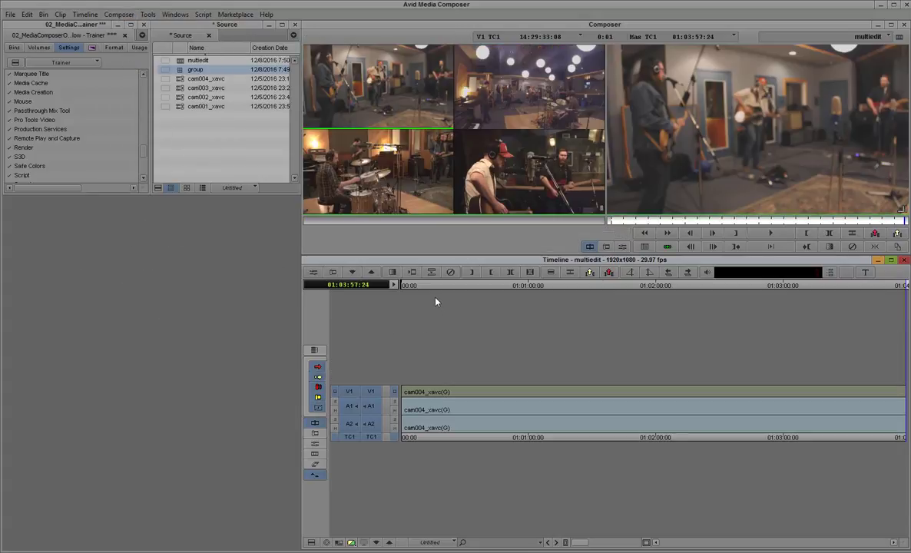
left_click(432, 284)
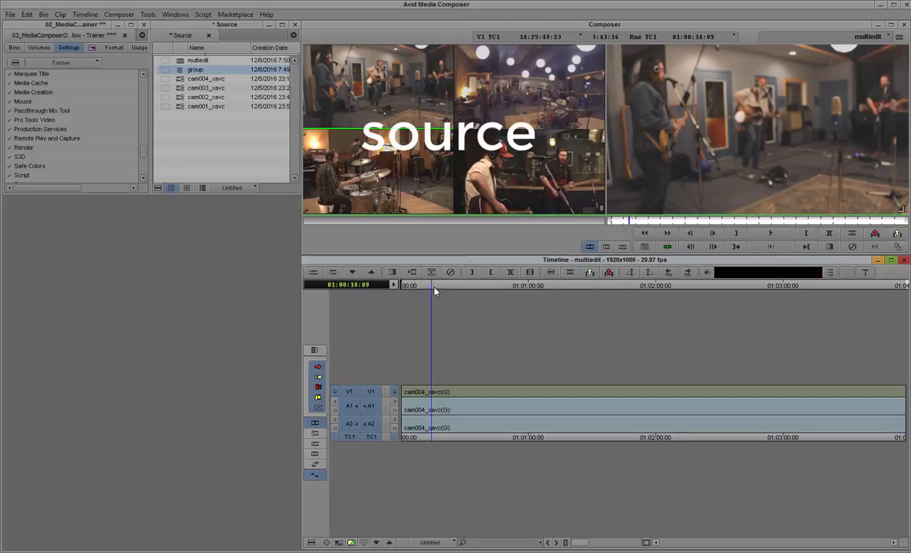
left_click(529, 284)
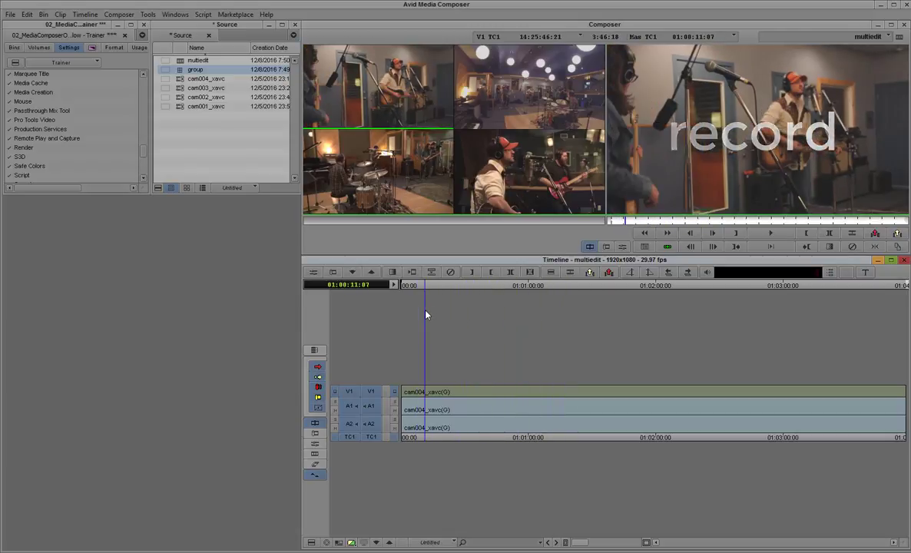
left_click(771, 234)
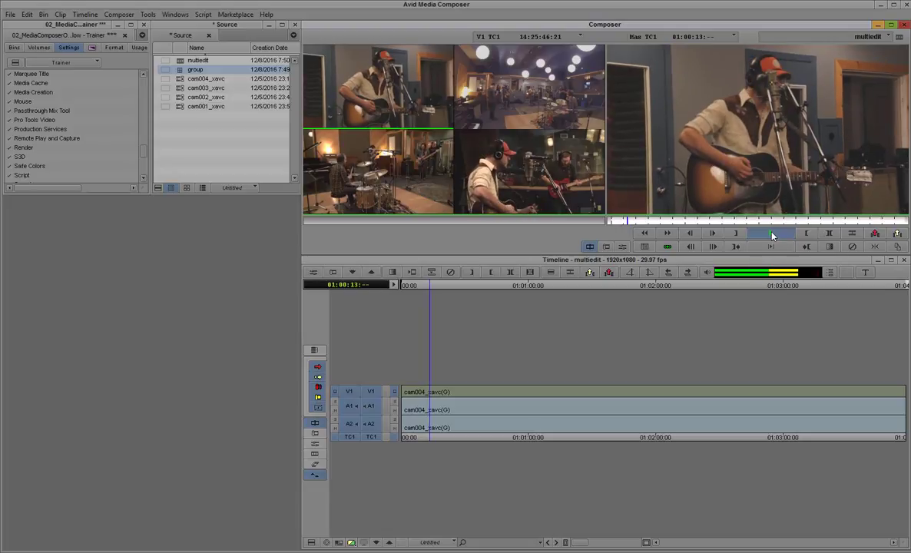
left_click(771, 234)
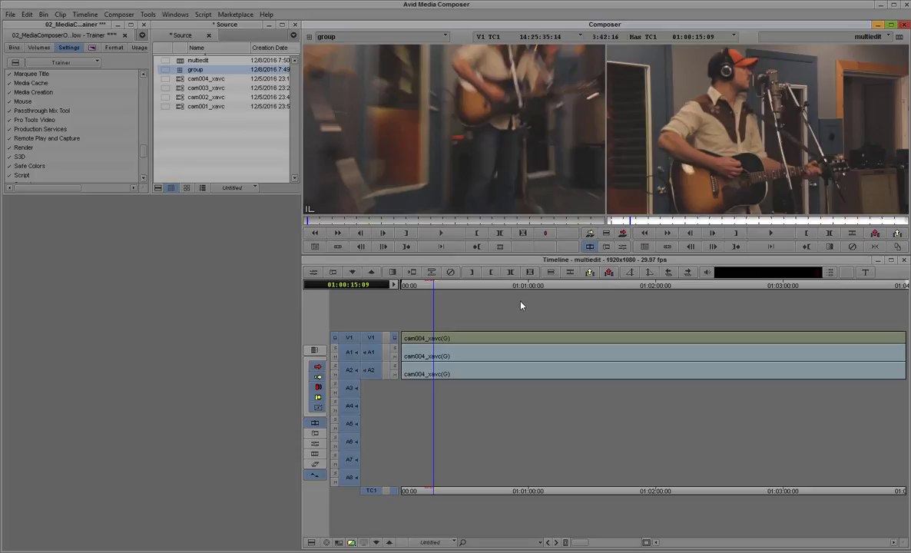
- Transcode the clips to H.264 800 Kbps proxy with audio sample-rate conversion on the chosen drive
right_click(195, 70)
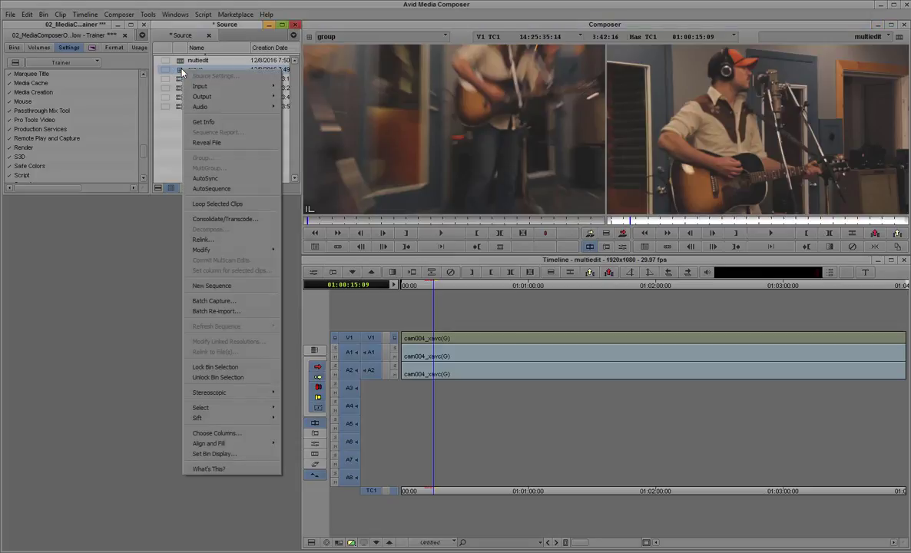
mouse_move(224, 218)
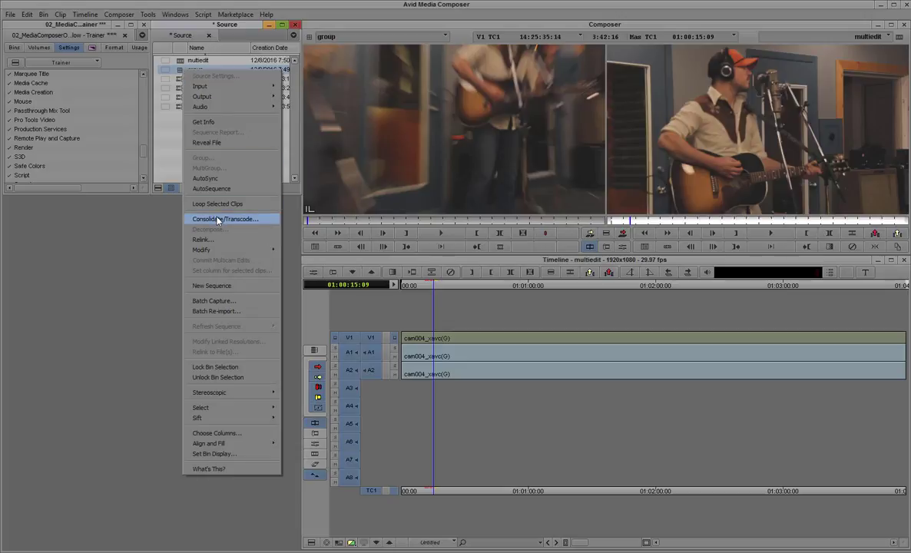
left_click(224, 218)
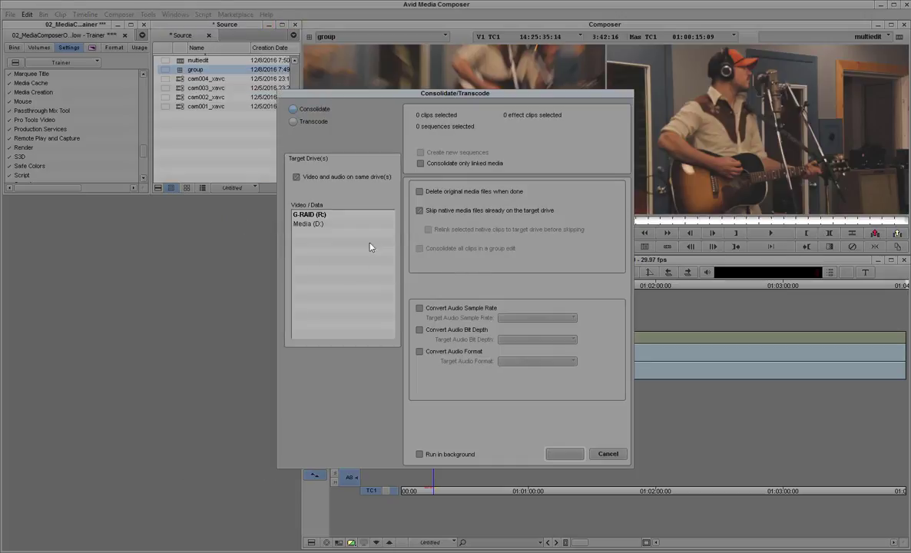
left_click(293, 121)
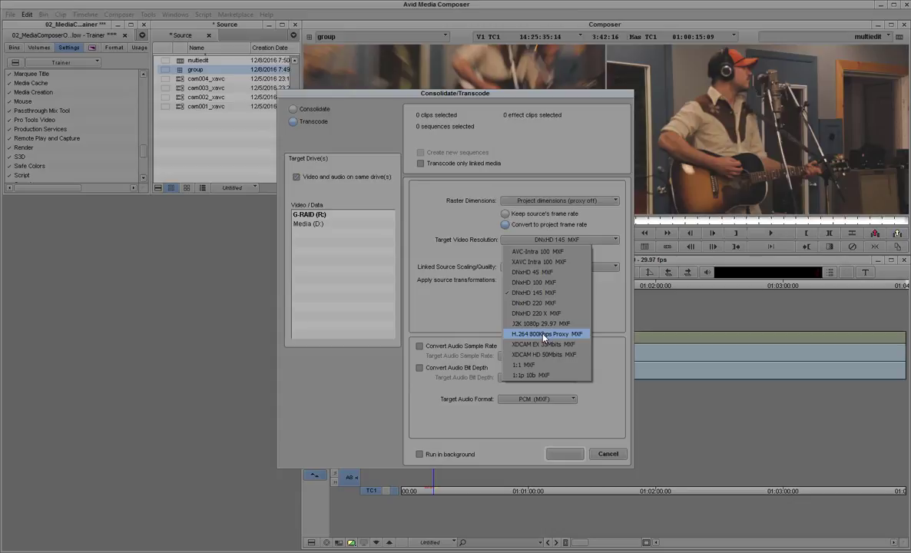
left_click(547, 333)
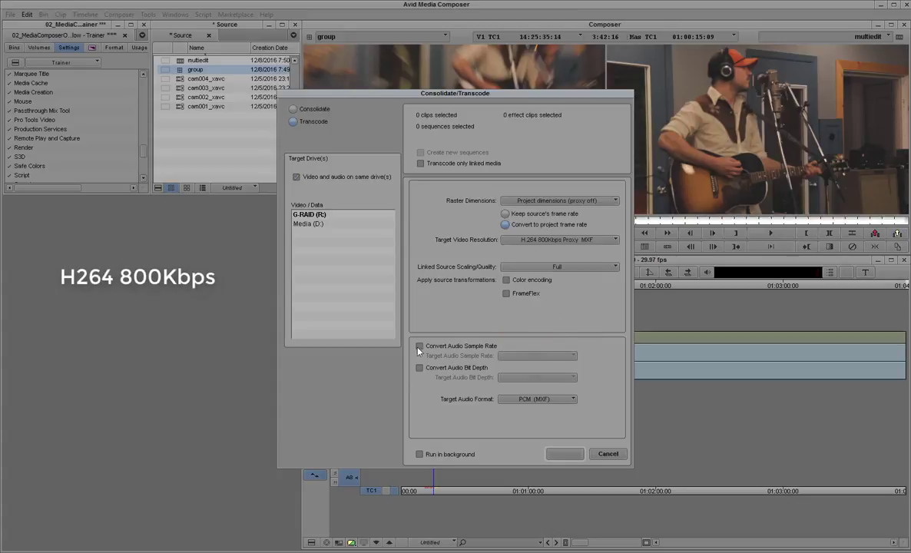
left_click(421, 346)
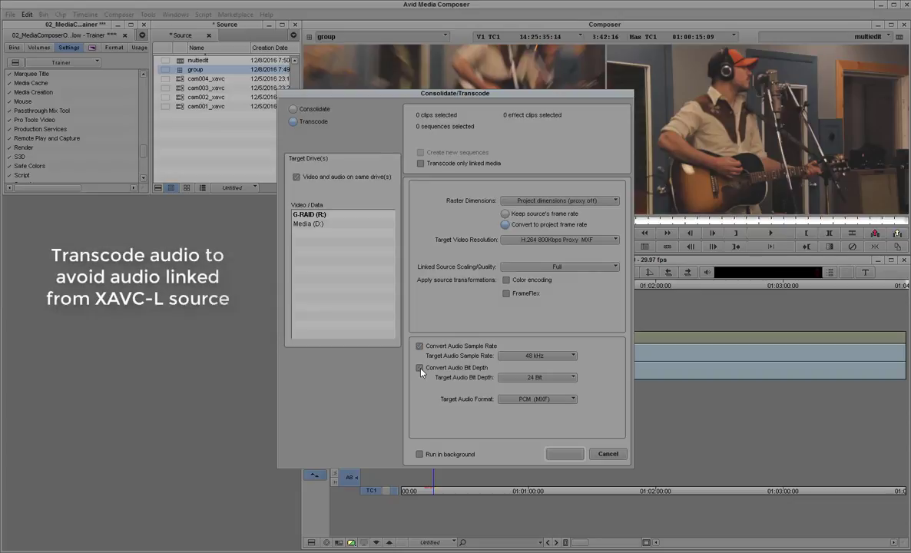
left_click(420, 368)
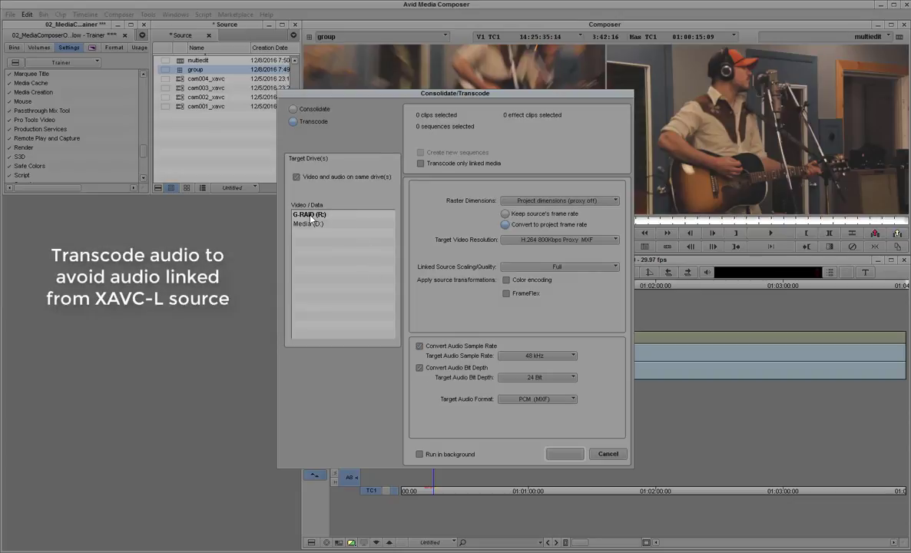
left_click(309, 215)
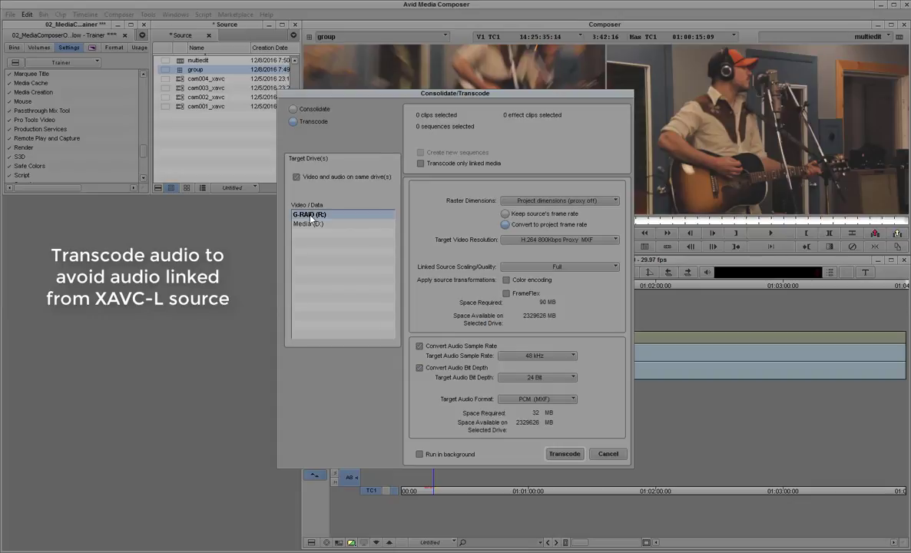
mouse_move(561, 321)
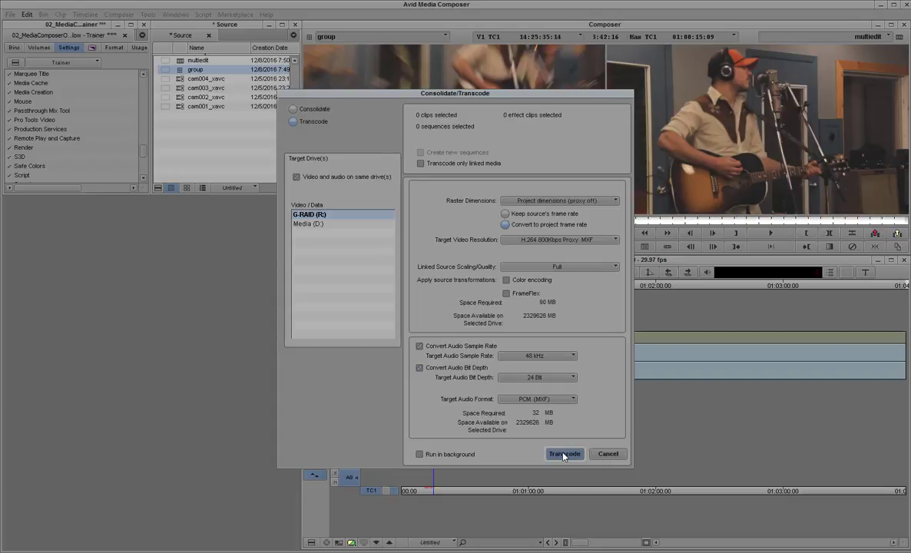
left_click(564, 453)
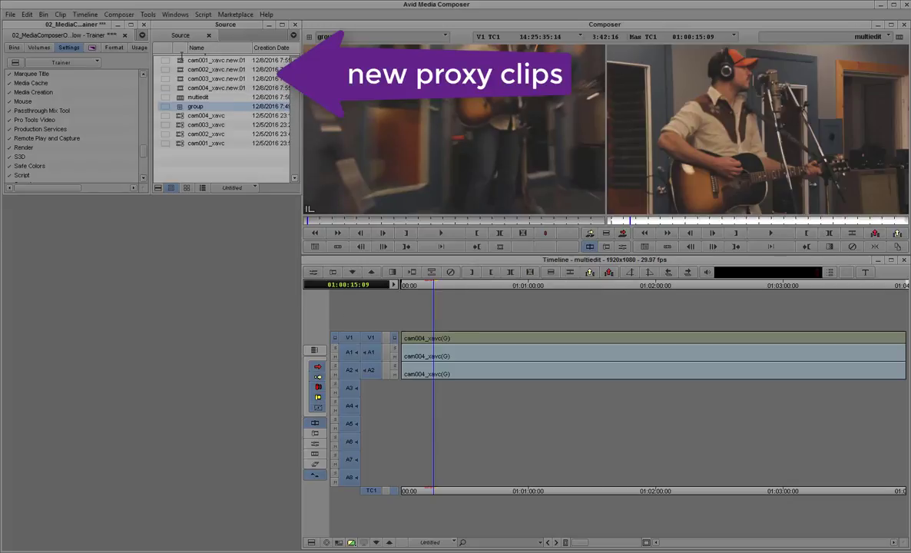
- Select the four new .new.01 proxy clips in the Source bin
left_click(215, 88)
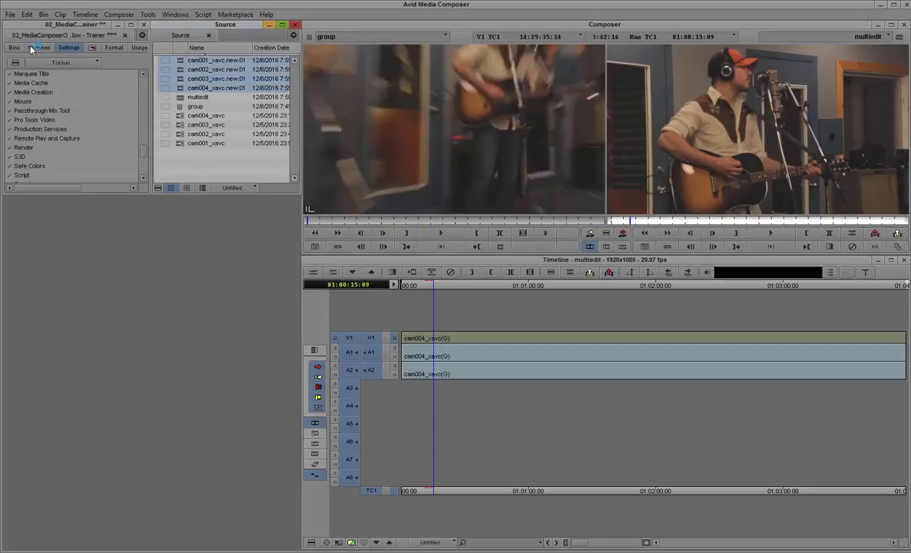
- Create a Sequences bin from the project window and arrange it beside the Offline bin
left_click(14, 47)
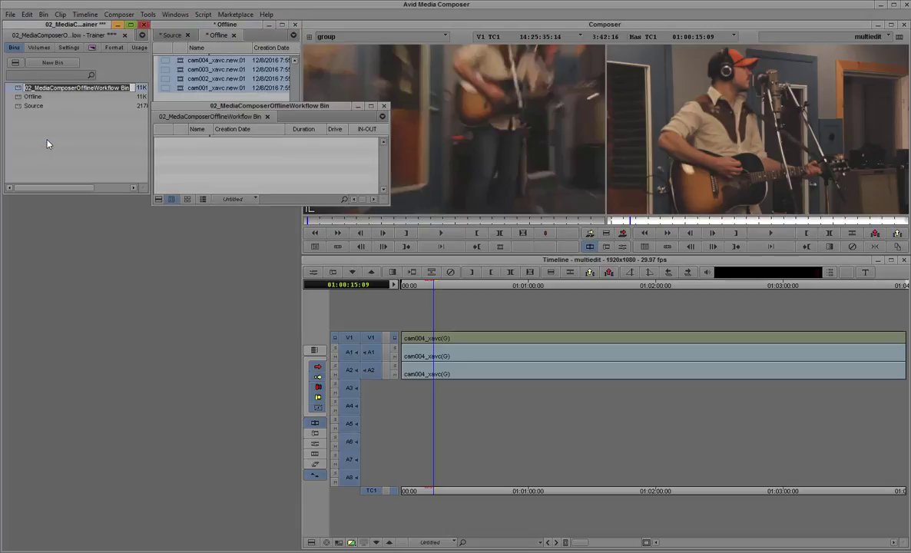
type("Sequences")
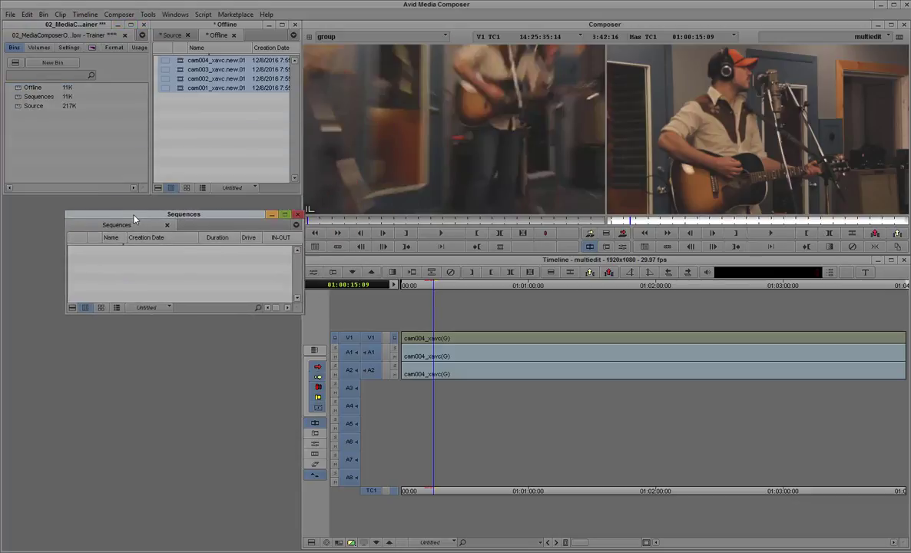
left_click_drag(185, 214, 180, 202)
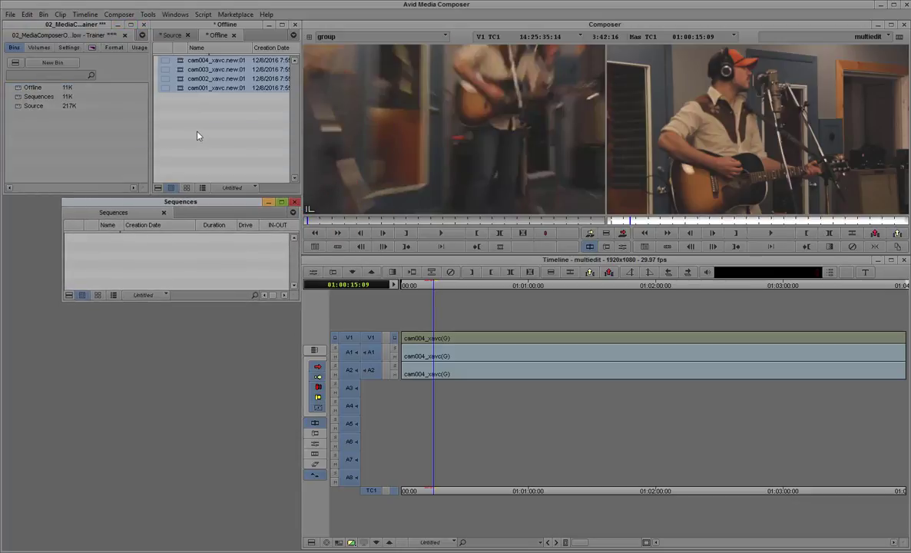
left_click(171, 34)
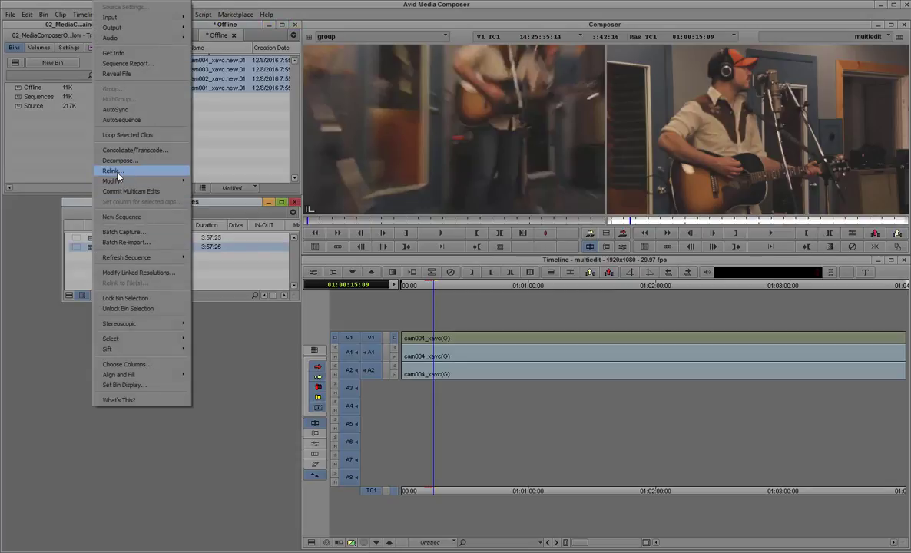
- Relink to selected items in all open bins and rename the copy multiedit.Relinked
left_click(110, 170)
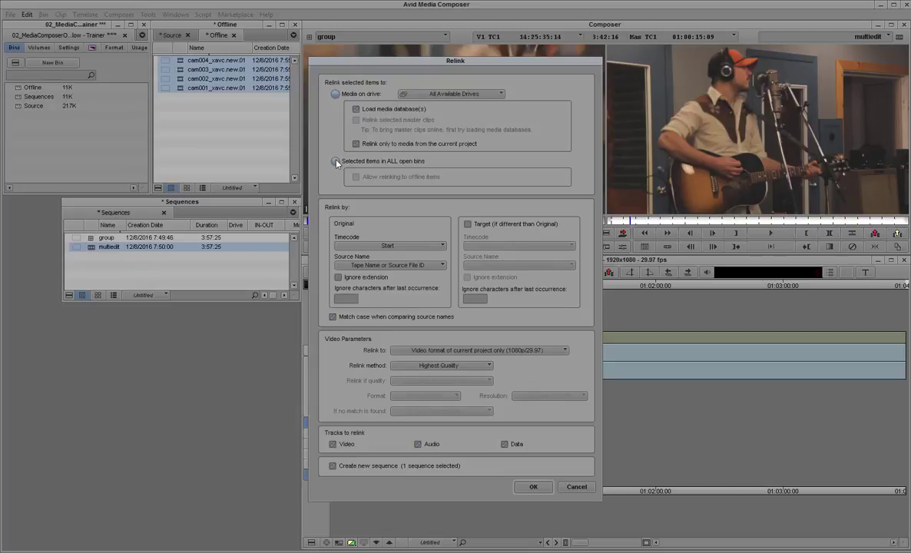
left_click(335, 162)
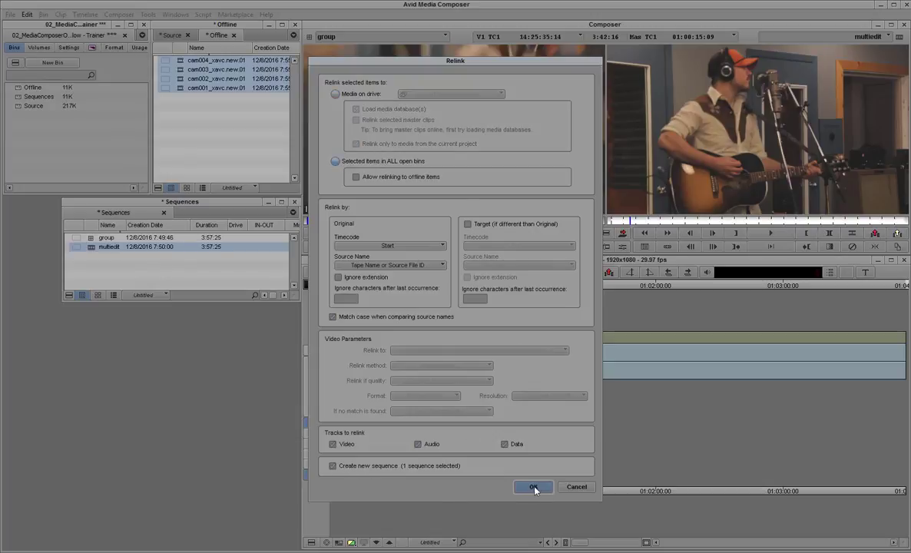
left_click(532, 487)
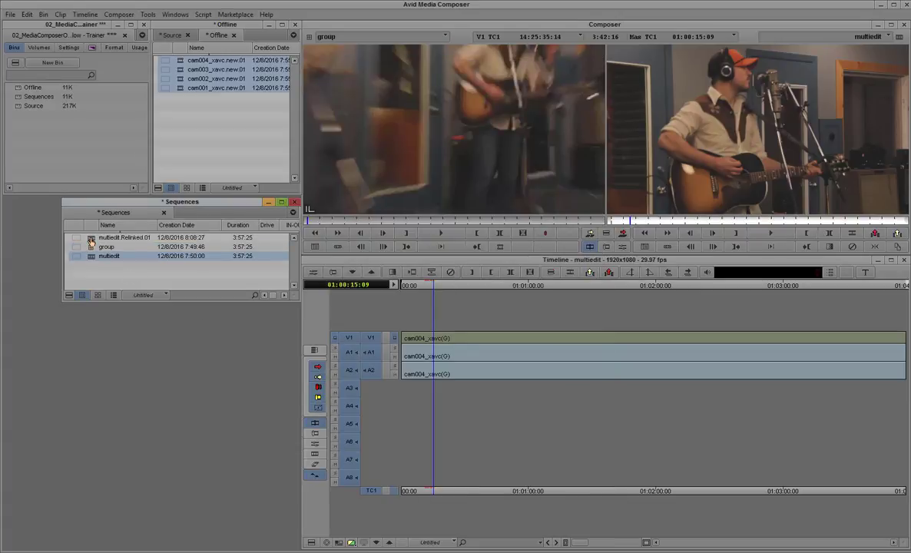
double_click(123, 237)
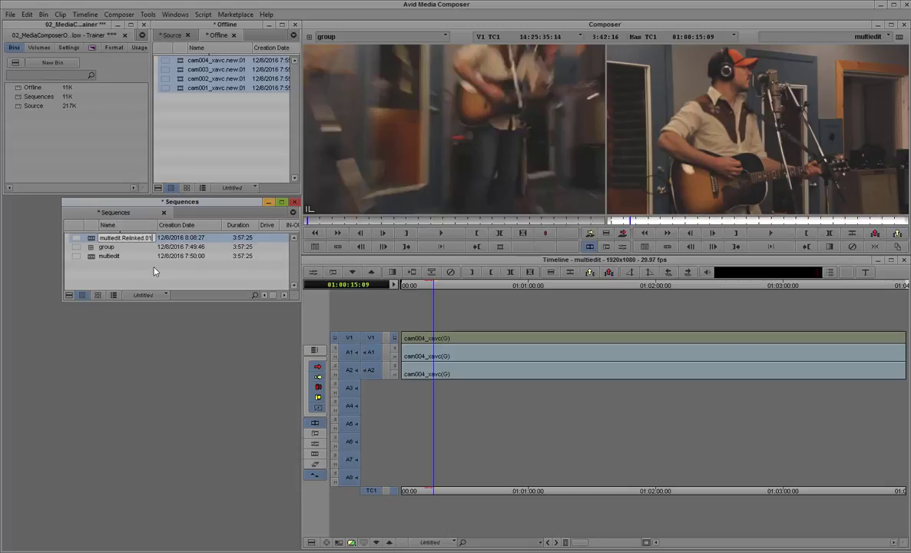
double_click(108, 246)
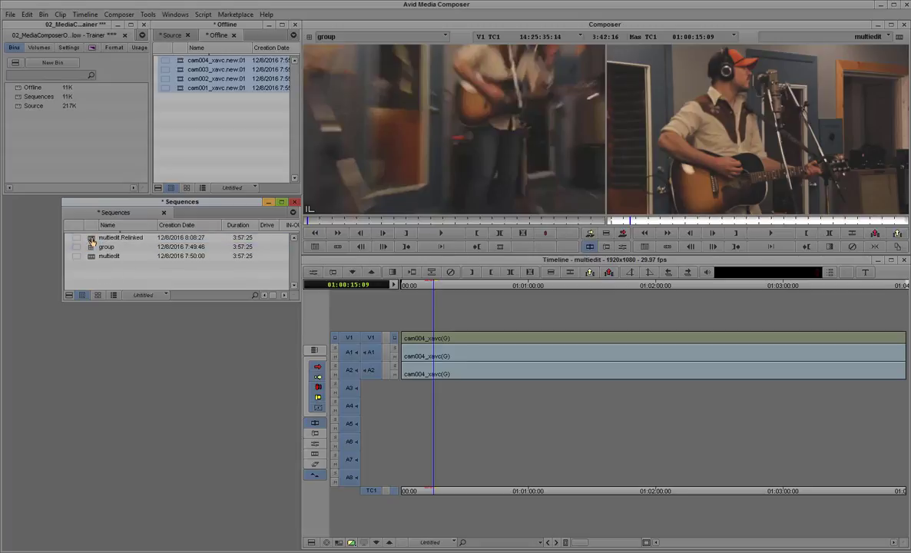
- Load multiedit.Relinked into the timeline and show all four angles in Multicamera mode
double_click(120, 236)
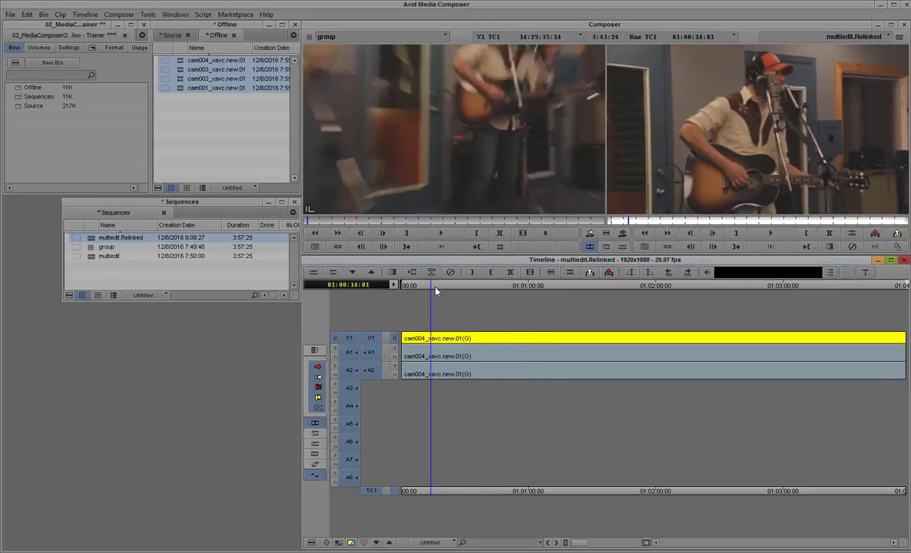
left_click(120, 14)
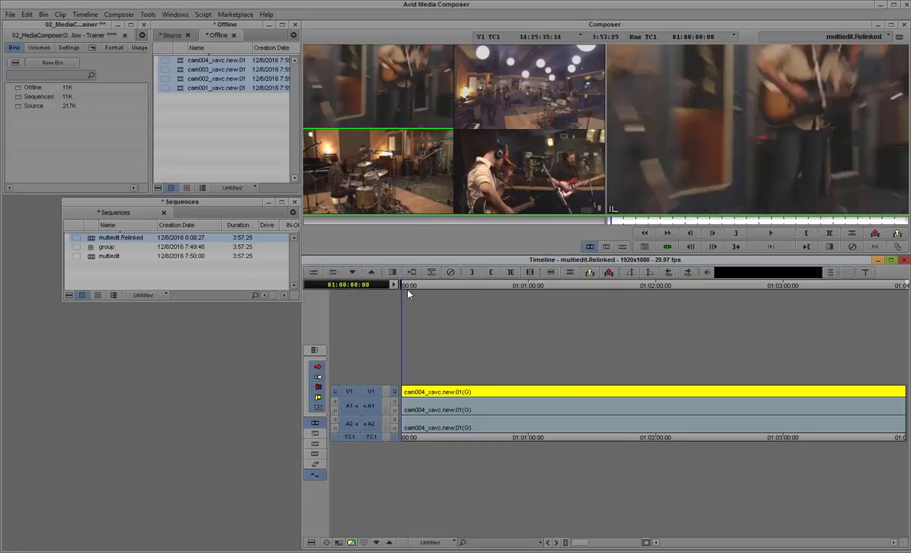
left_click(456, 284)
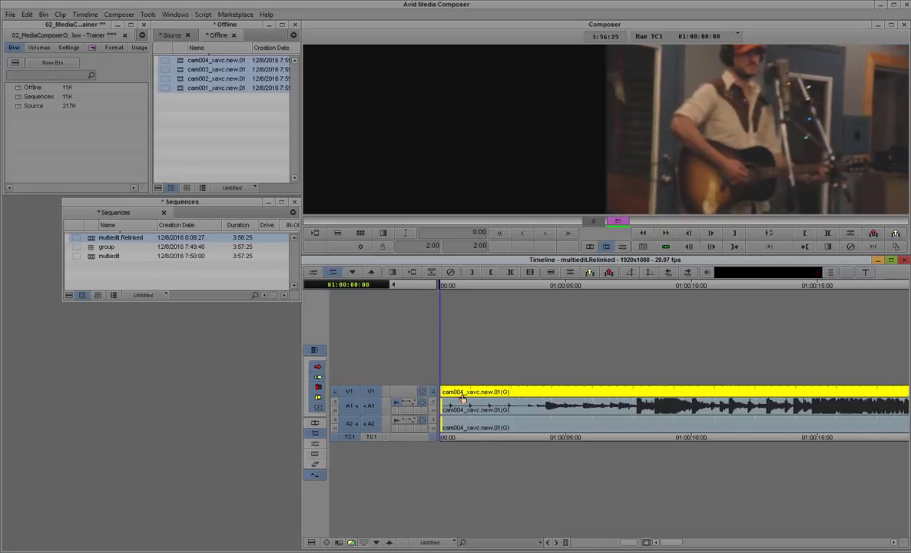
mouse_move(313, 424)
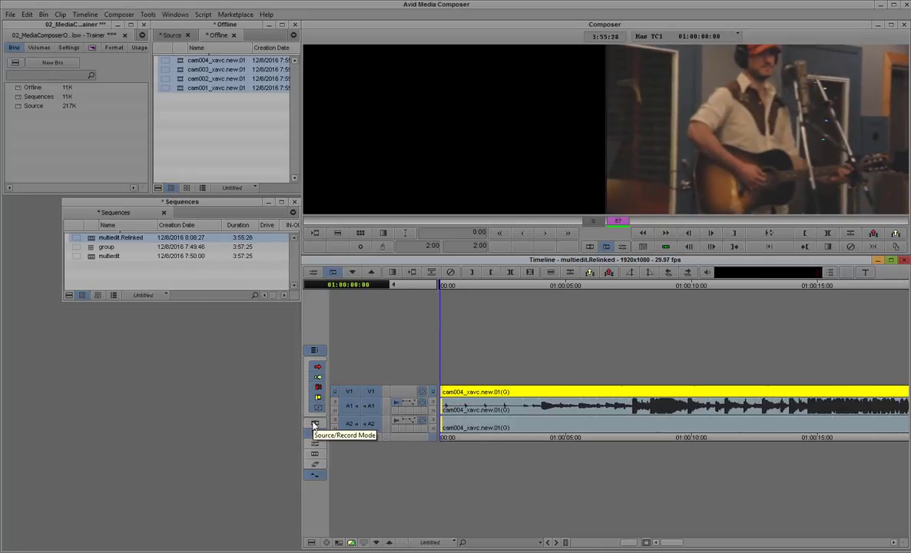
- Toggle Source/Record mode to show the sequence's tracks with audio waveforms
left_click(314, 424)
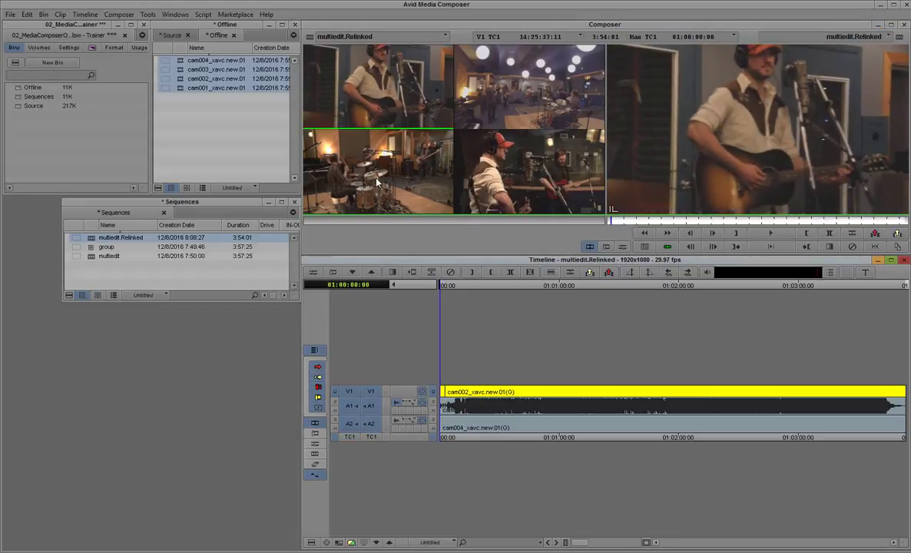
mouse_move(448, 318)
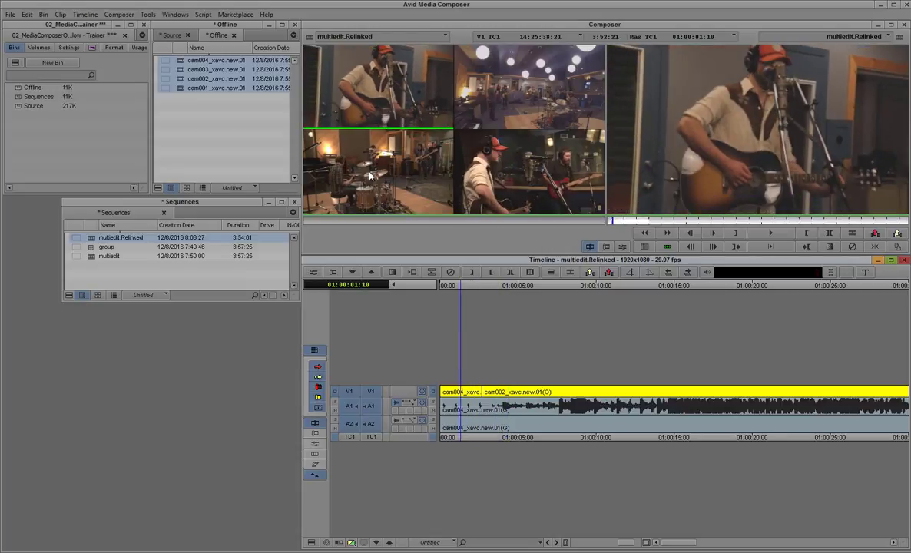
- Cut to another camera angle near the start of the relinked sequence
left_click(464, 284)
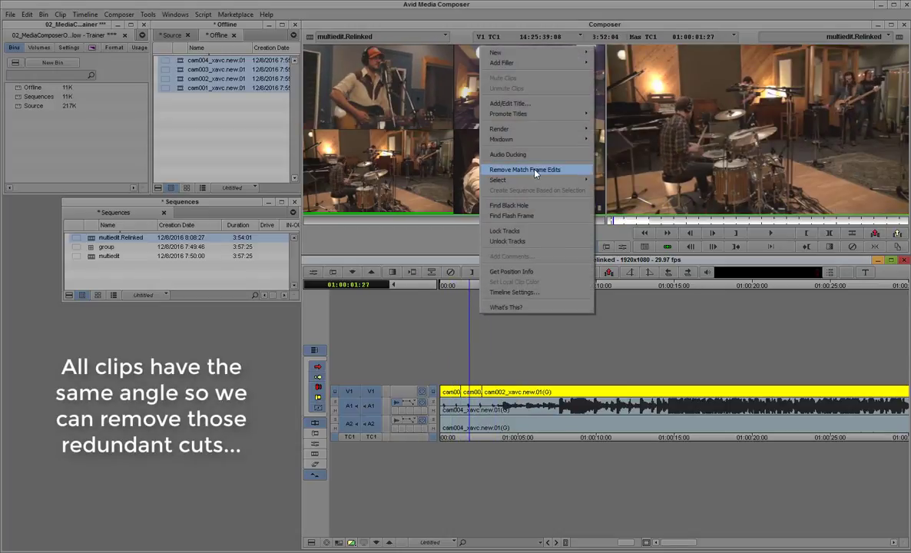
- Remove match-frame edits, then switch camera angles live during playback and stop
left_click(525, 169)
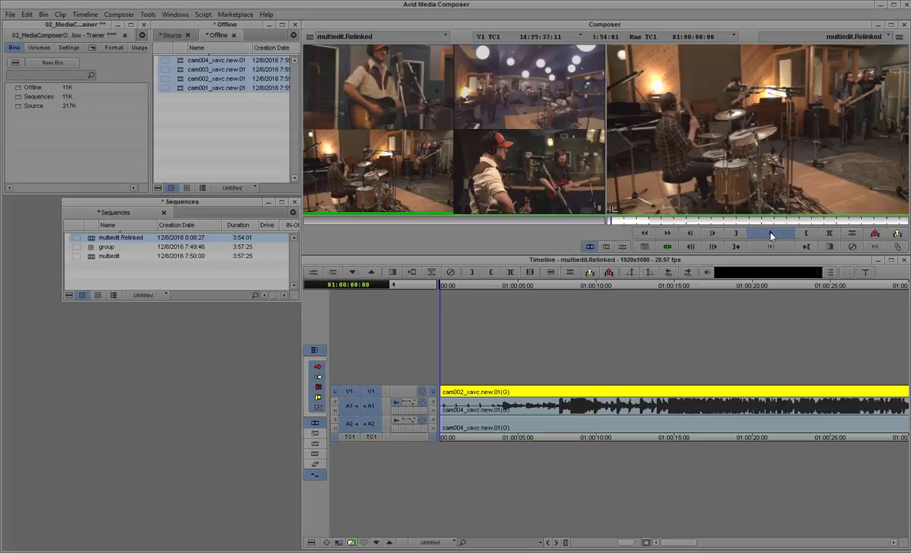
left_click(769, 234)
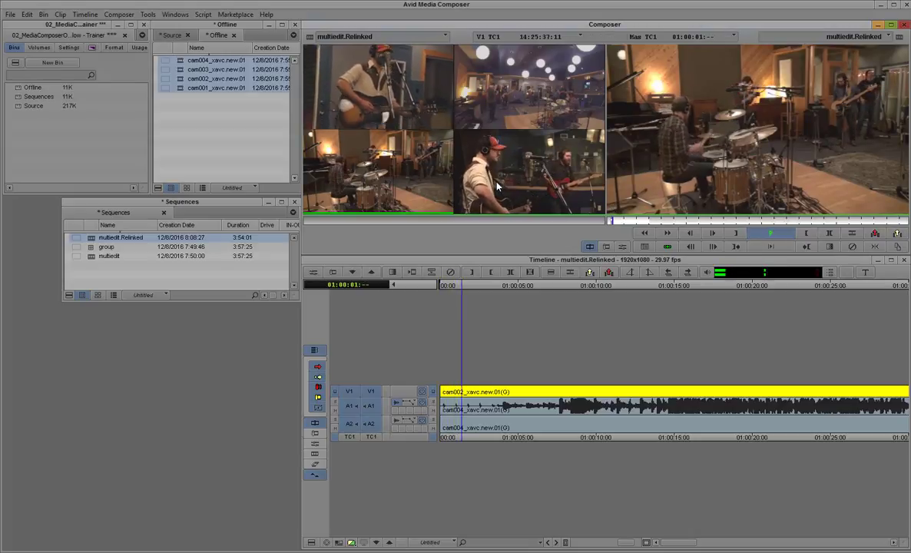
left_click(667, 234)
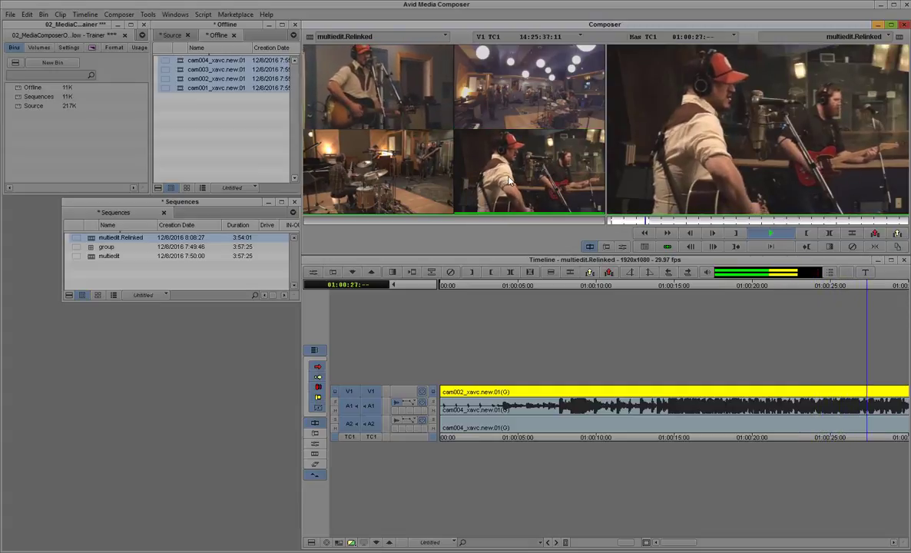
left_click(771, 234)
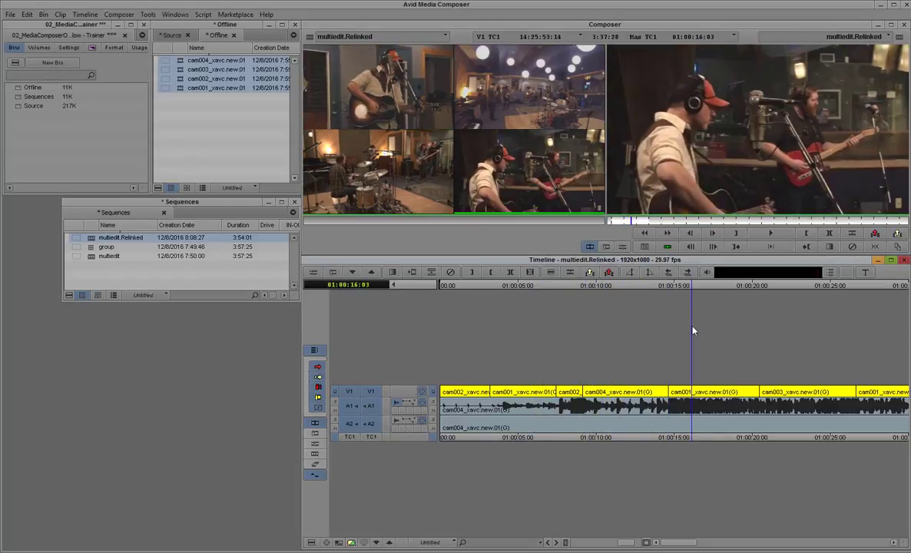
left_click(658, 323)
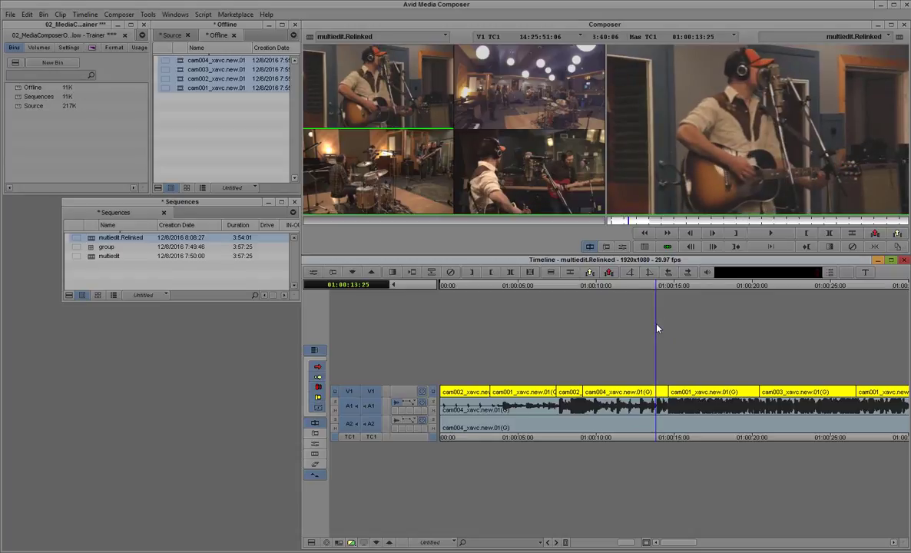
mouse_move(657, 290)
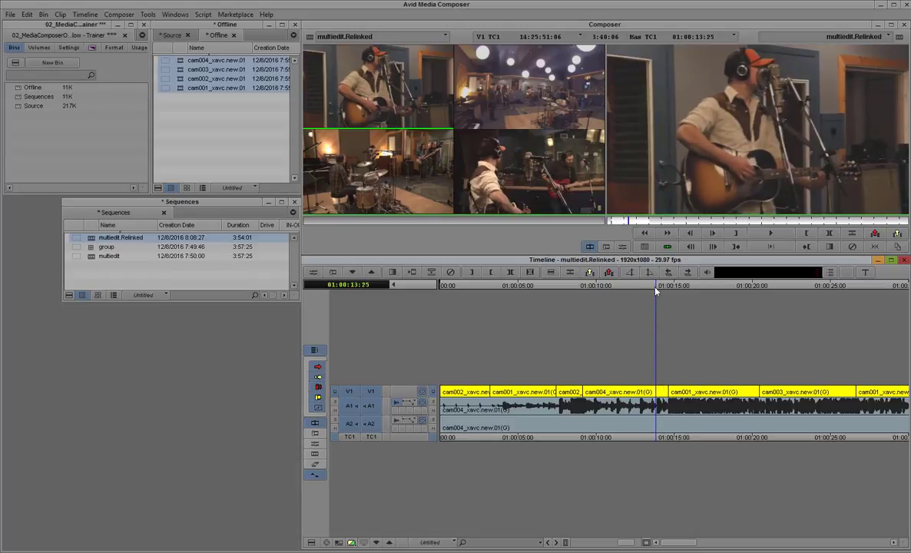
left_click(769, 234)
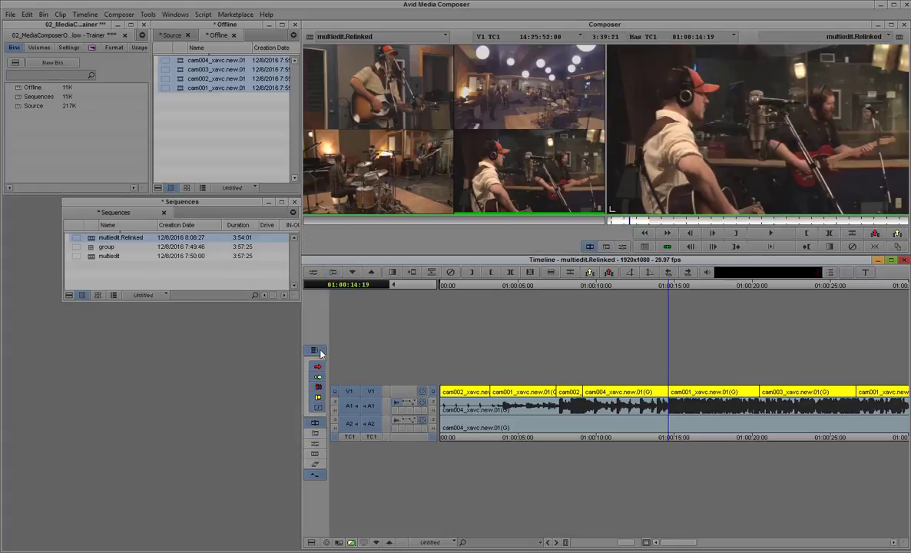
mouse_move(313, 350)
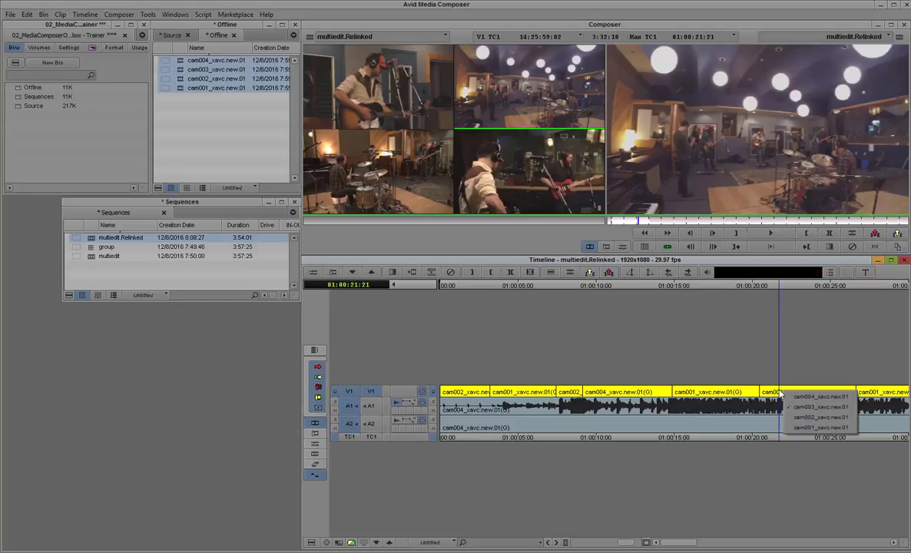
mouse_move(811, 421)
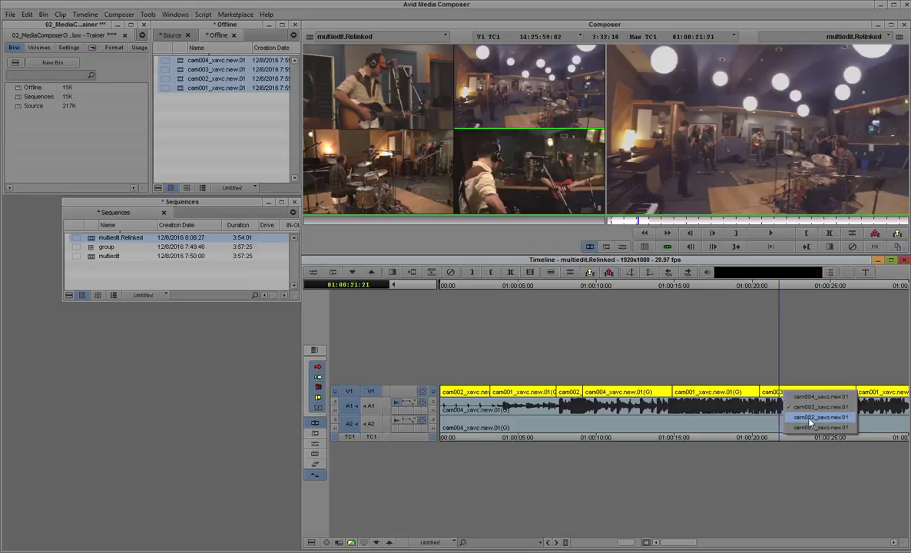
- Swap a later segment of multiedit_Relinked to a different camera angle
left_click(817, 418)
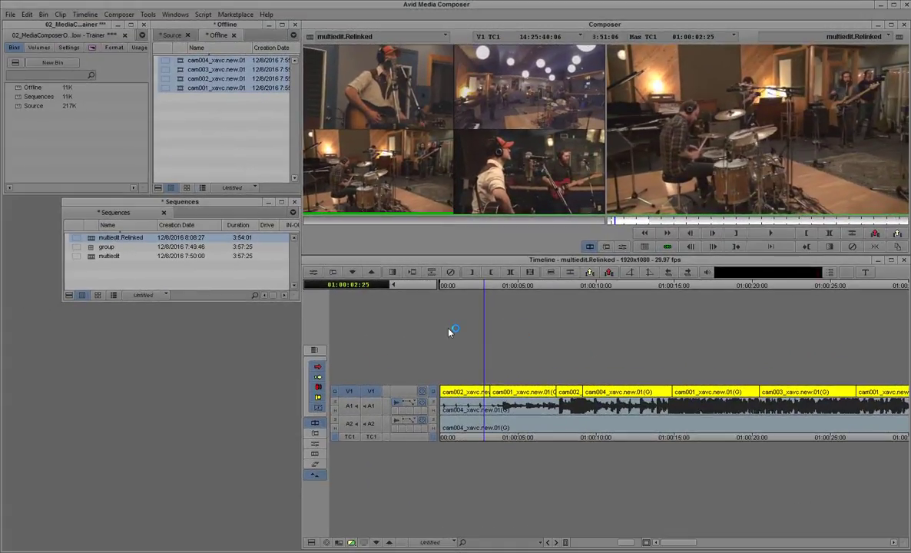
mouse_move(85, 14)
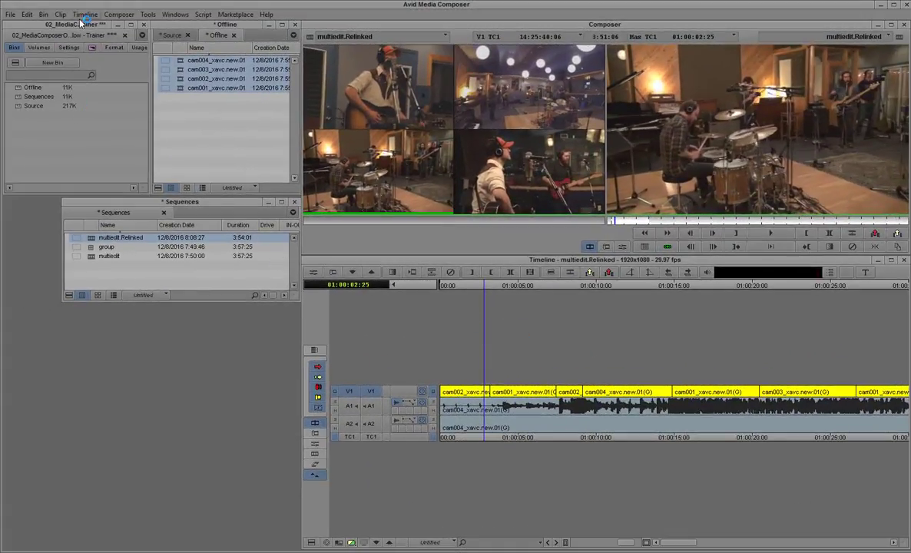
- Exit MultiCamera mode and select the source clips in the bin
left_click(120, 14)
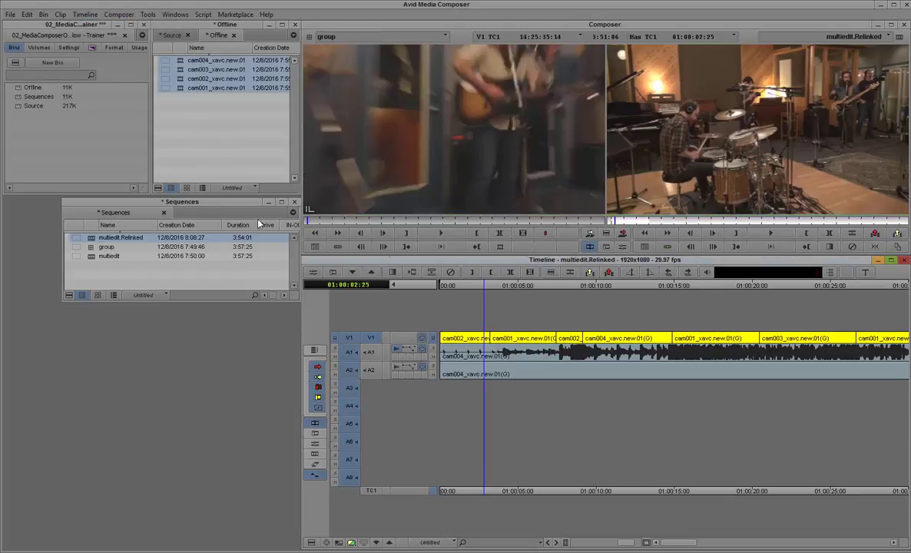
mouse_move(494, 301)
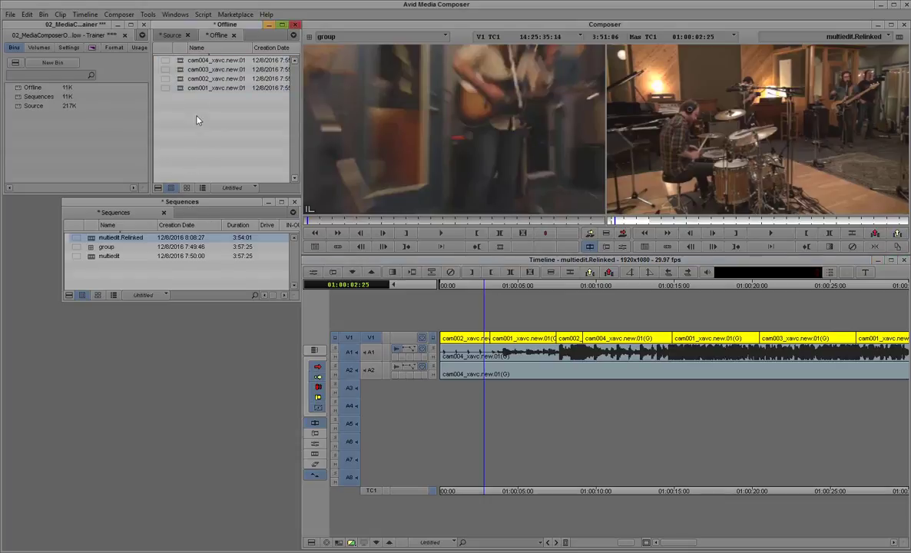
left_click(170, 36)
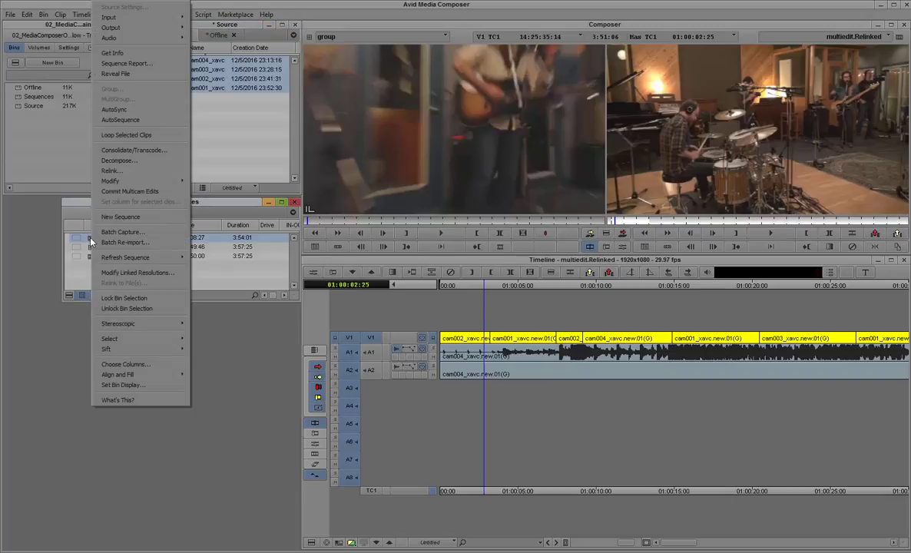
mouse_move(110, 170)
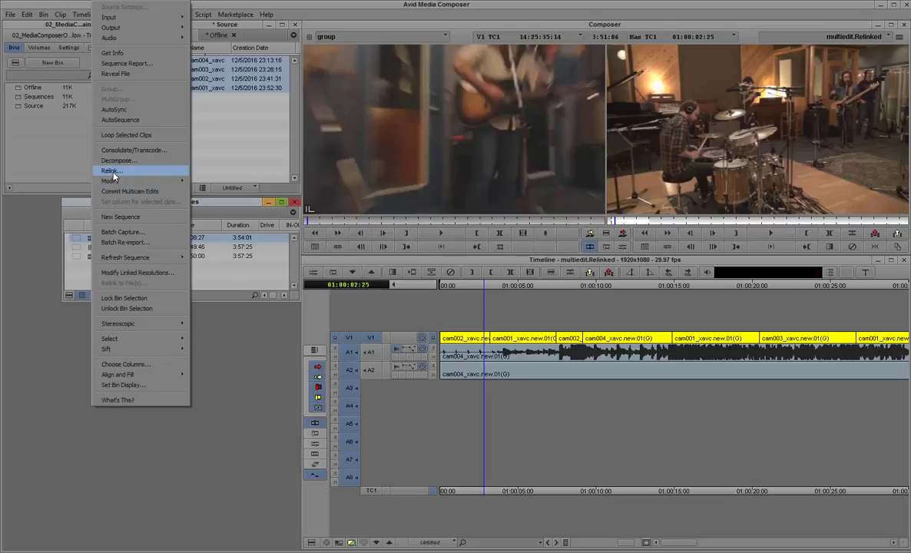
- Relink the sequence to the selected source clips with the default settings
left_click(111, 170)
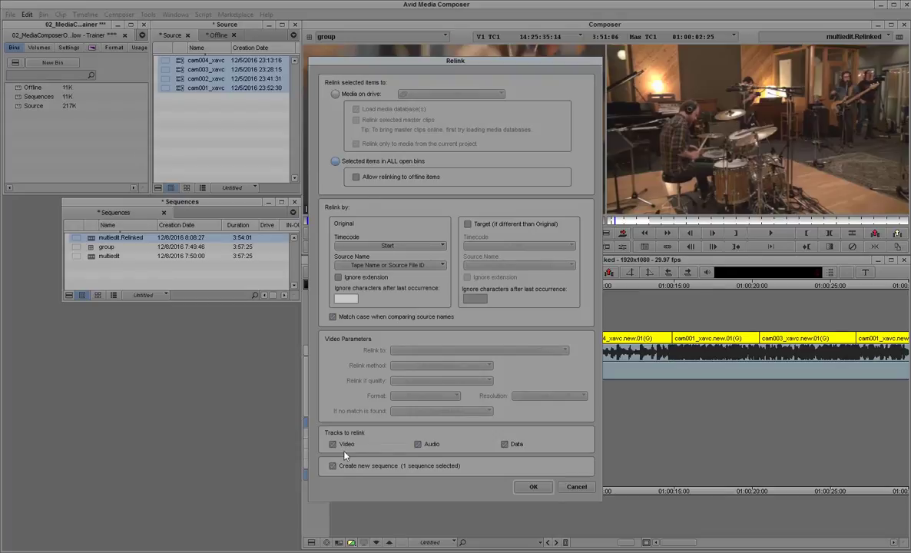
mouse_move(370, 470)
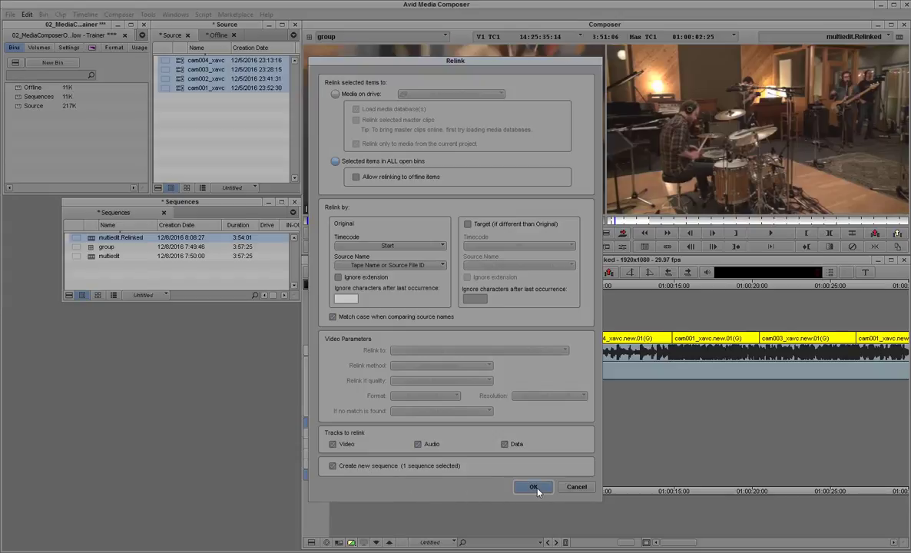
left_click(534, 485)
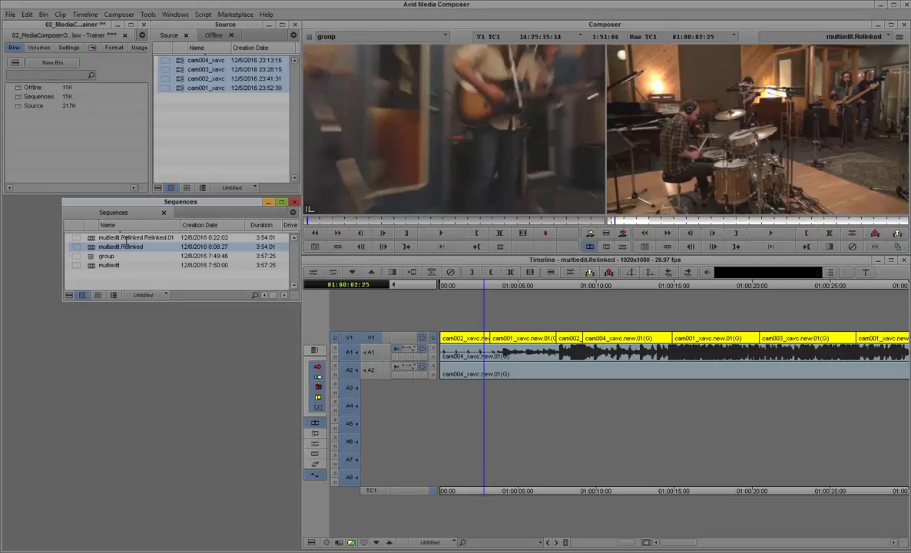
- Rename the newly relinked sequence to 'multiedit_Final'
left_click(135, 237)
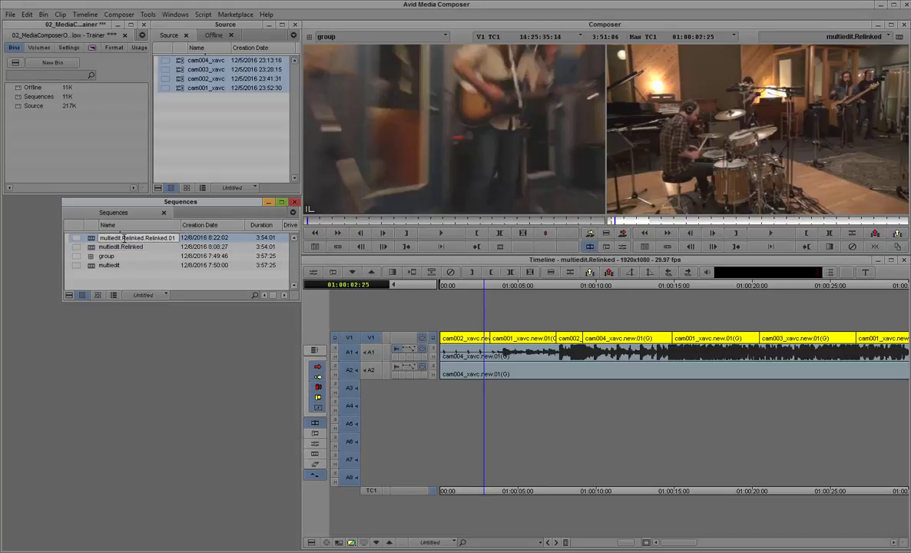
double_click(138, 236)
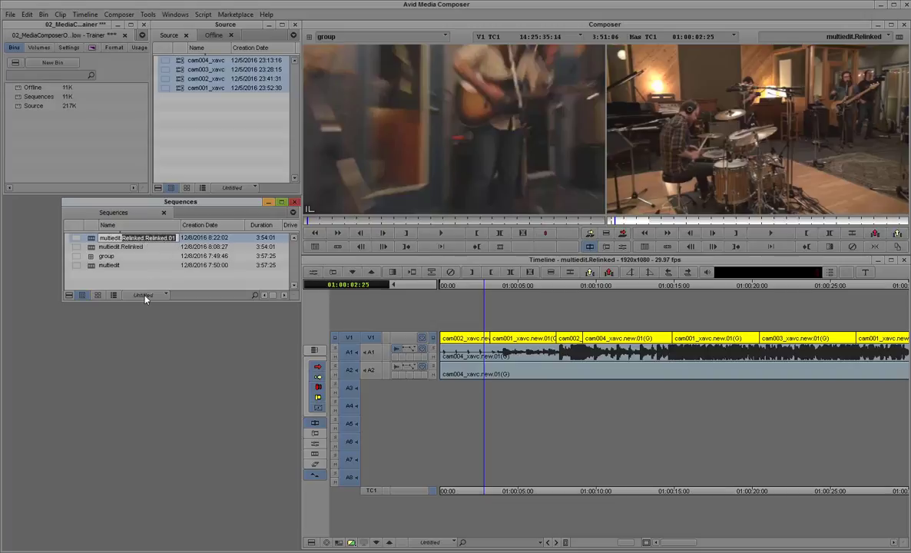
type("multiedit_Final")
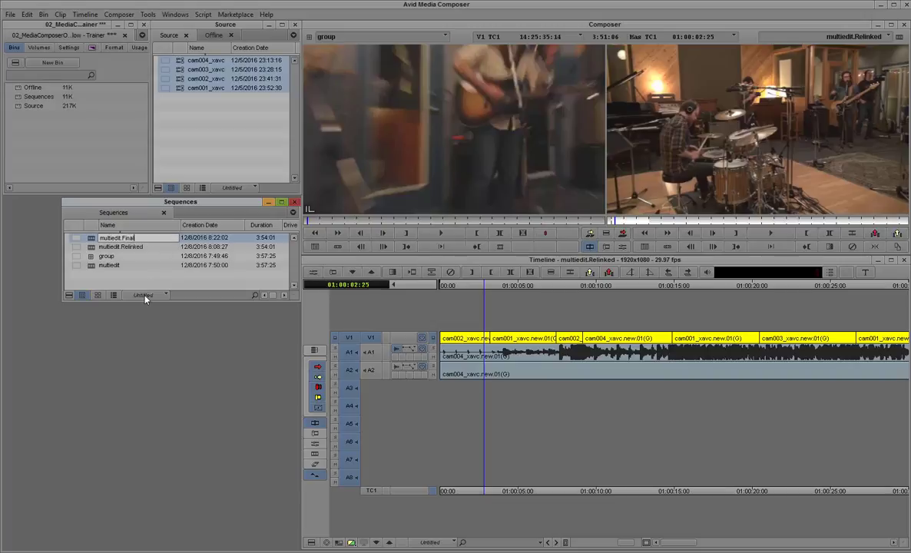
left_click(120, 246)
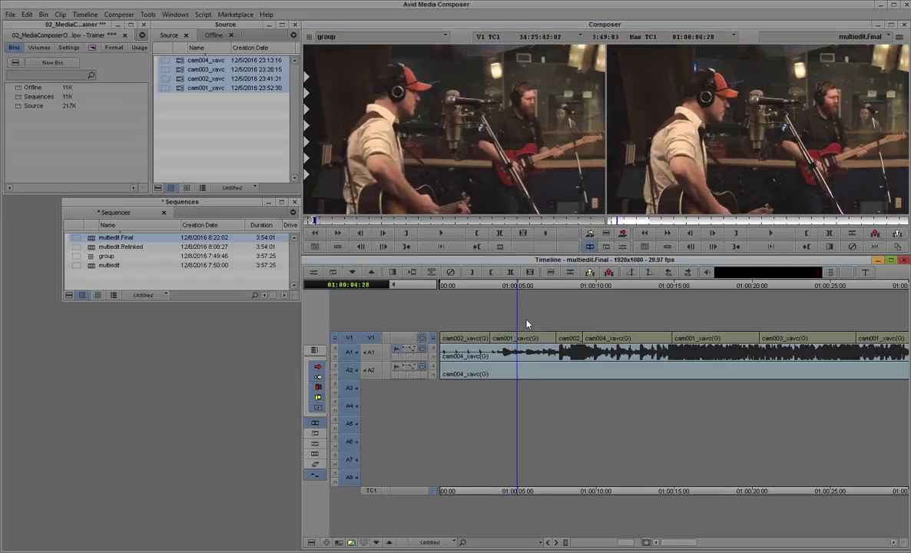
mouse_move(522, 321)
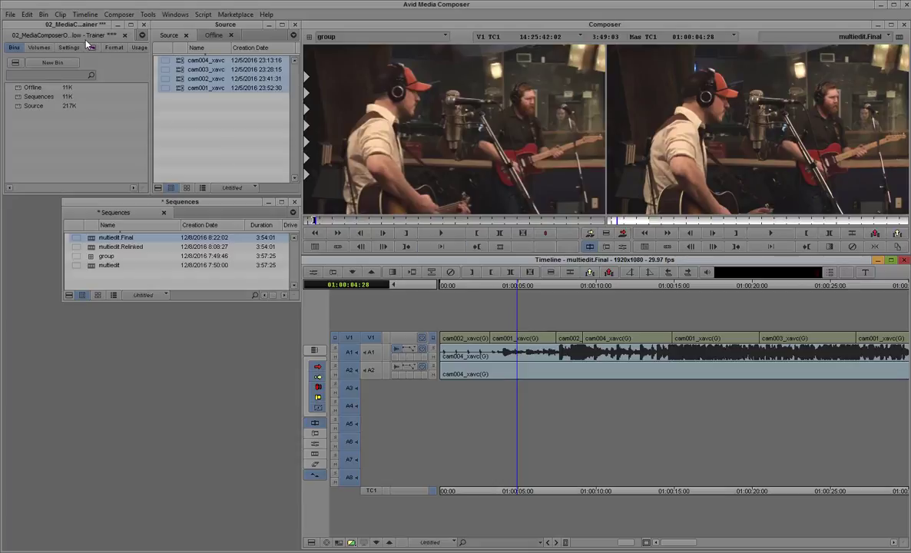
- View multiedit_Final's four angles in MultiCamera mode, then return to normal monitors
left_click(119, 13)
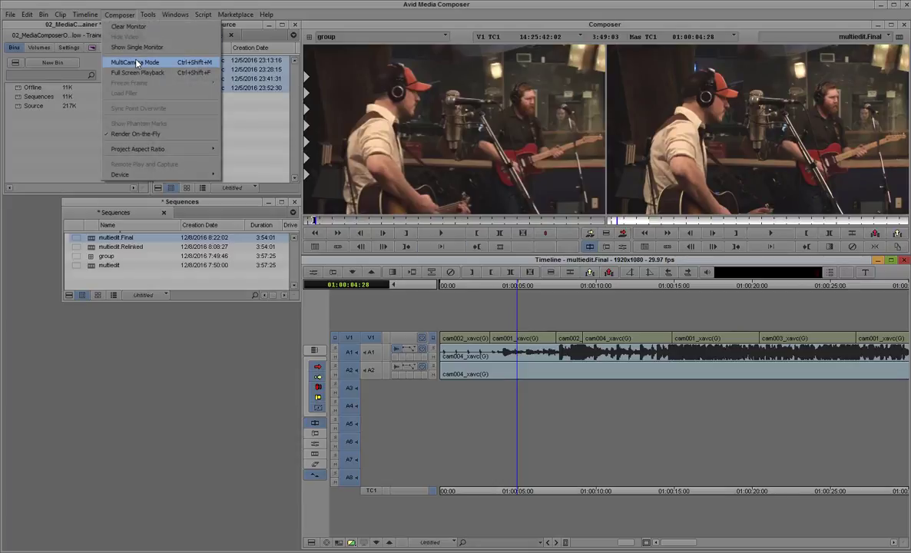
left_click(130, 61)
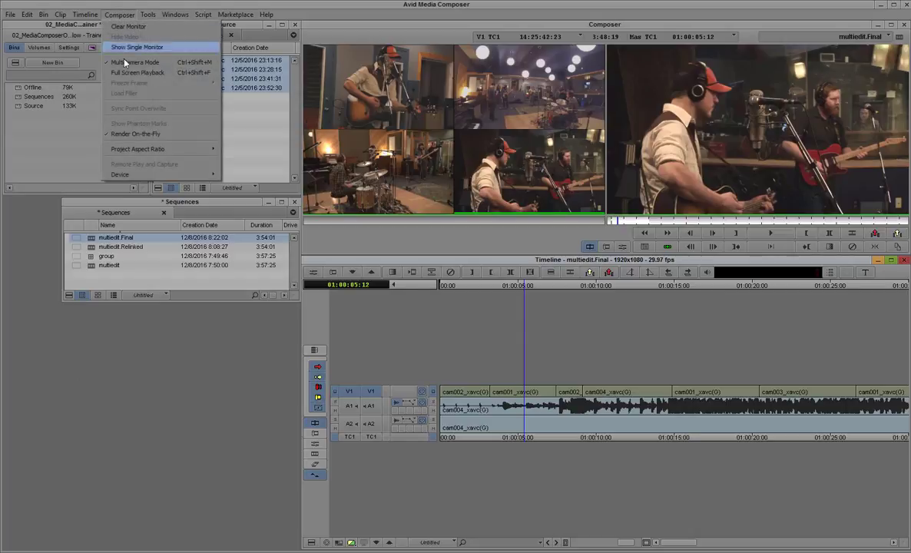
left_click(137, 46)
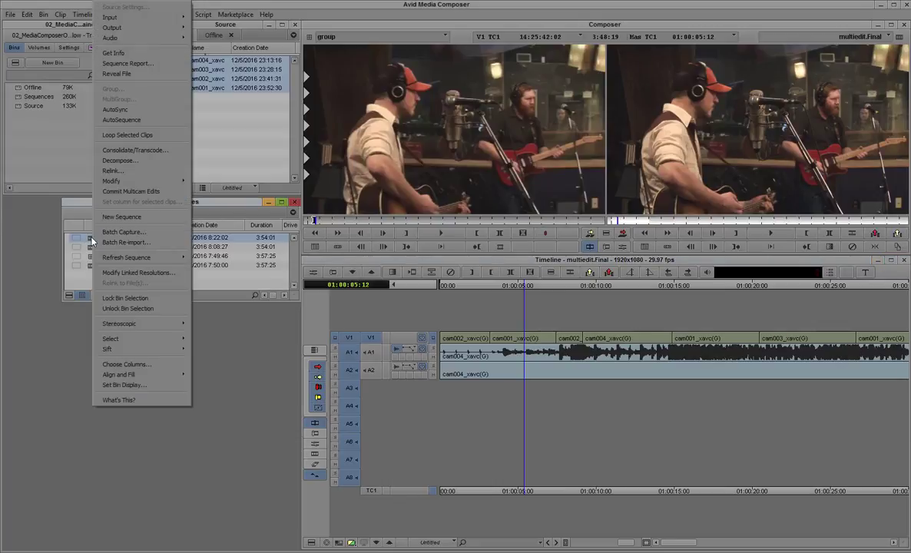
mouse_move(141, 202)
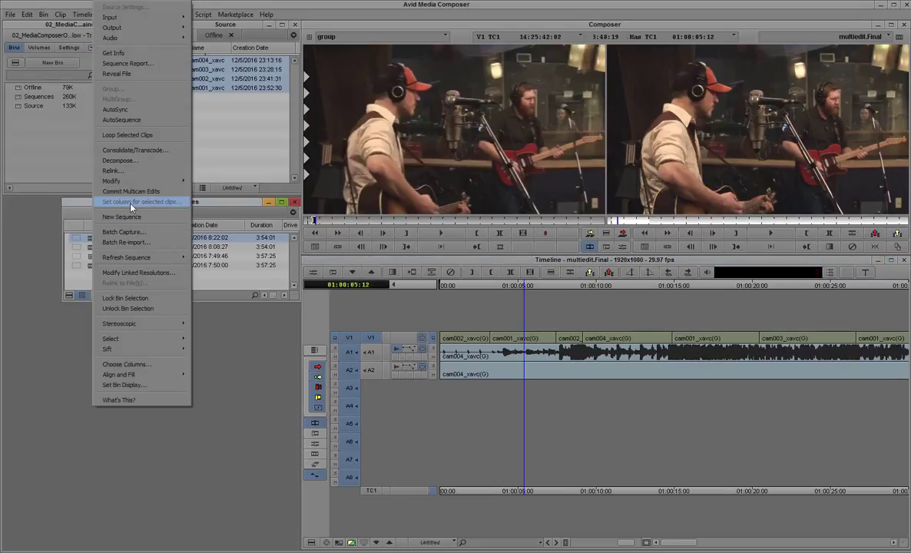
mouse_move(130, 190)
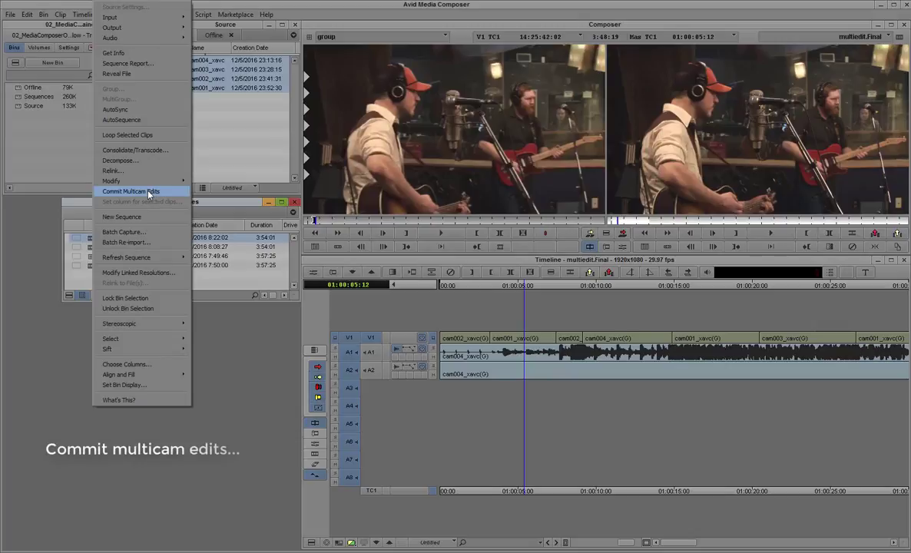
- Commit the multicam edits, accepting the group modification and completion notices
left_click(130, 190)
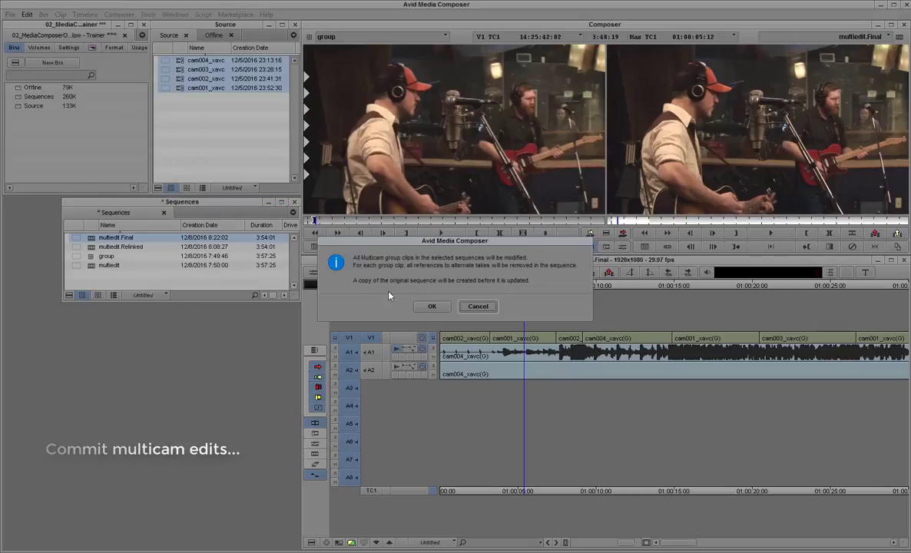
mouse_move(500, 290)
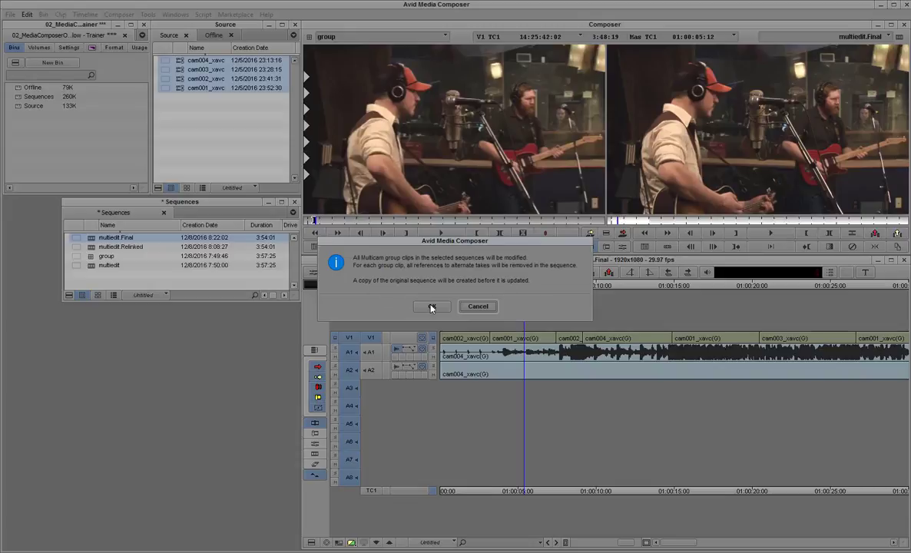
left_click(432, 305)
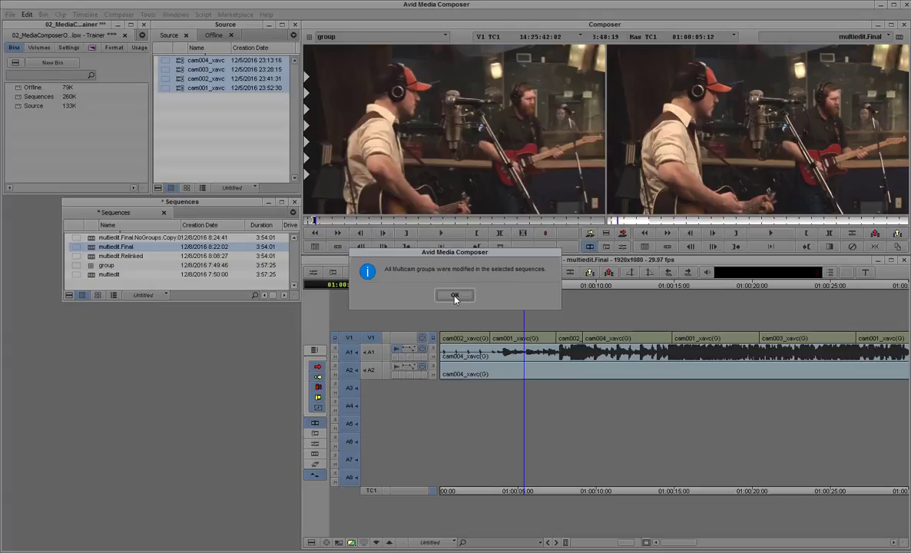
left_click(454, 295)
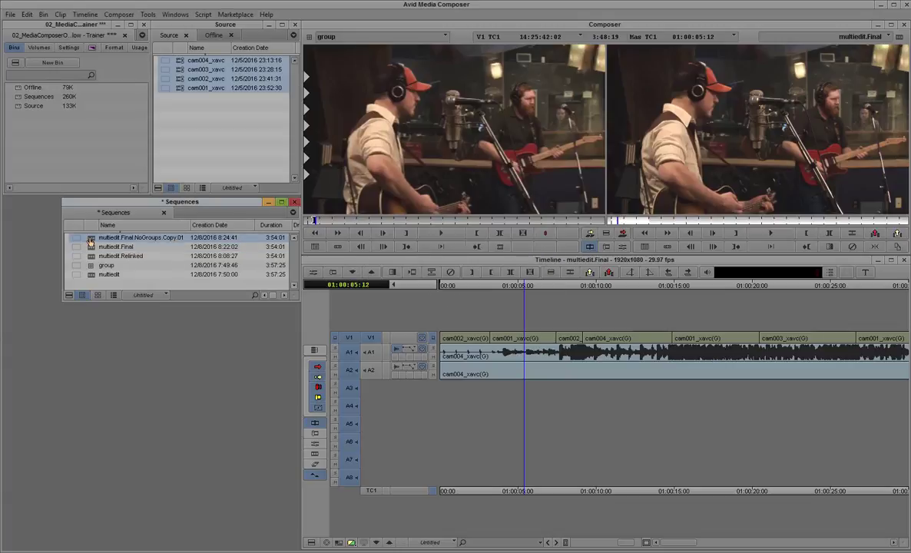
- Load multiedit_Final.NoGroups.Copy.01 and jump to its start
double_click(141, 236)
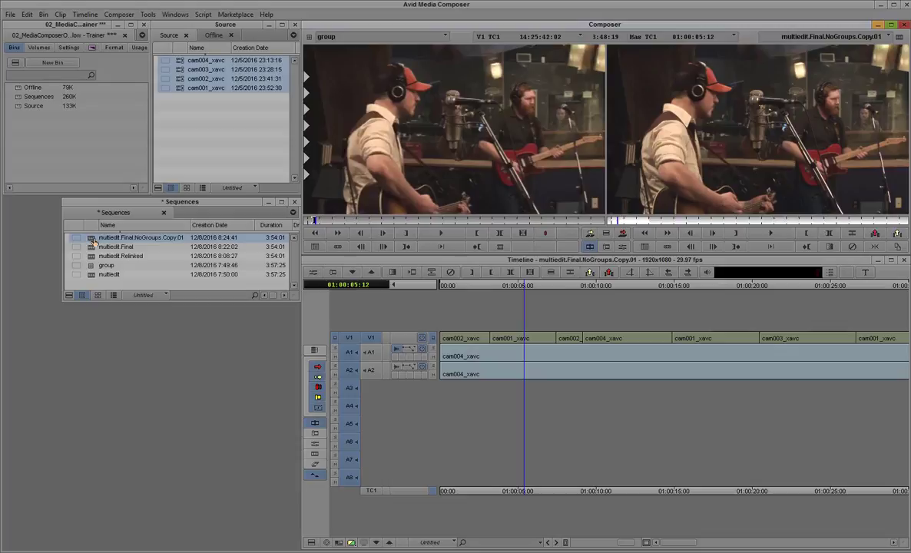
left_click(476, 284)
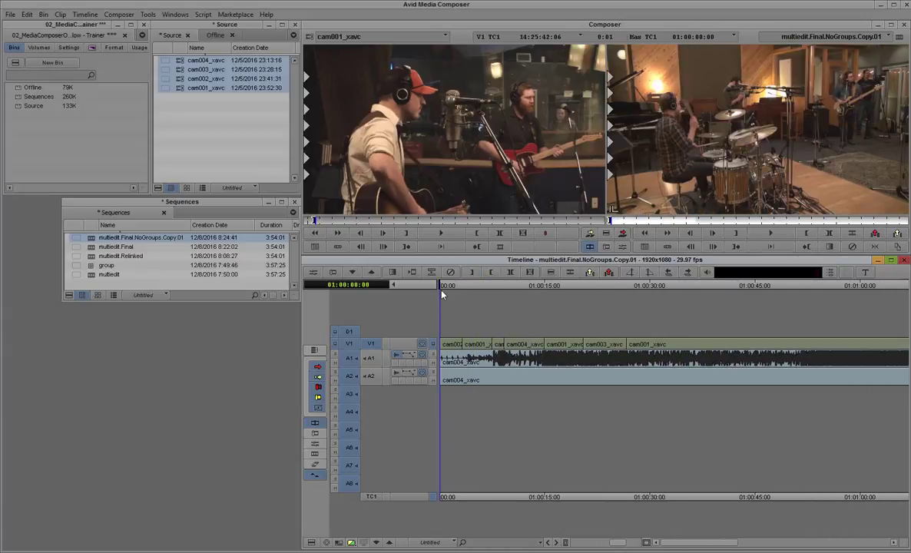
- Position partway into the NoGroups sequence and select its tracks for the mixdown
left_click(669, 298)
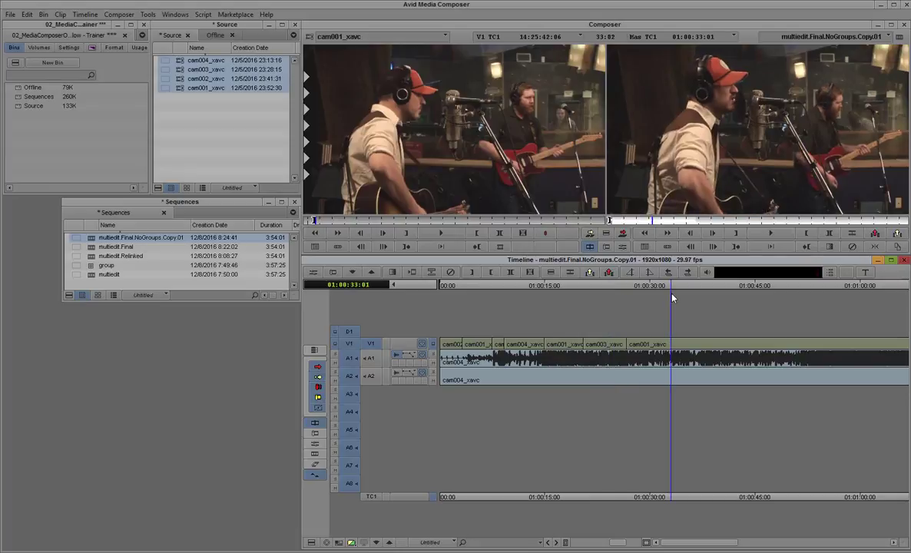
right_click(485, 282)
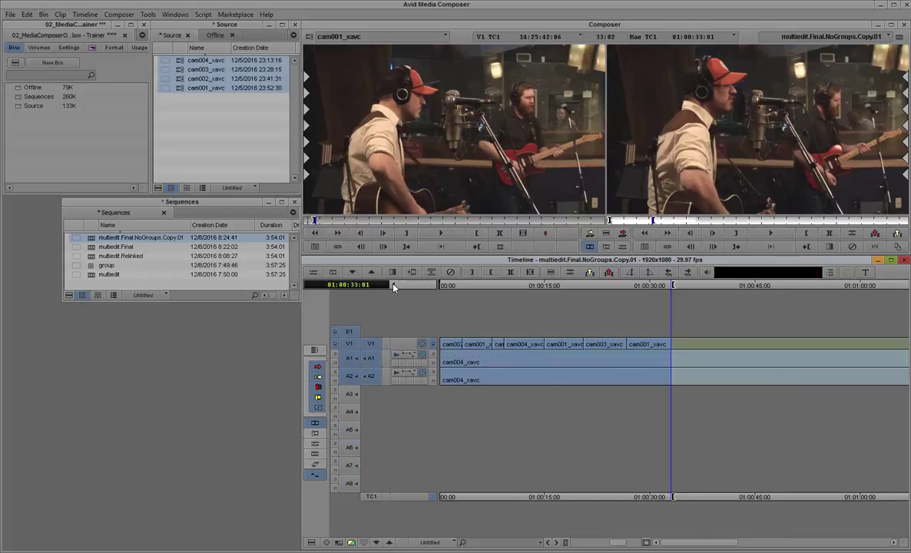
left_click(572, 284)
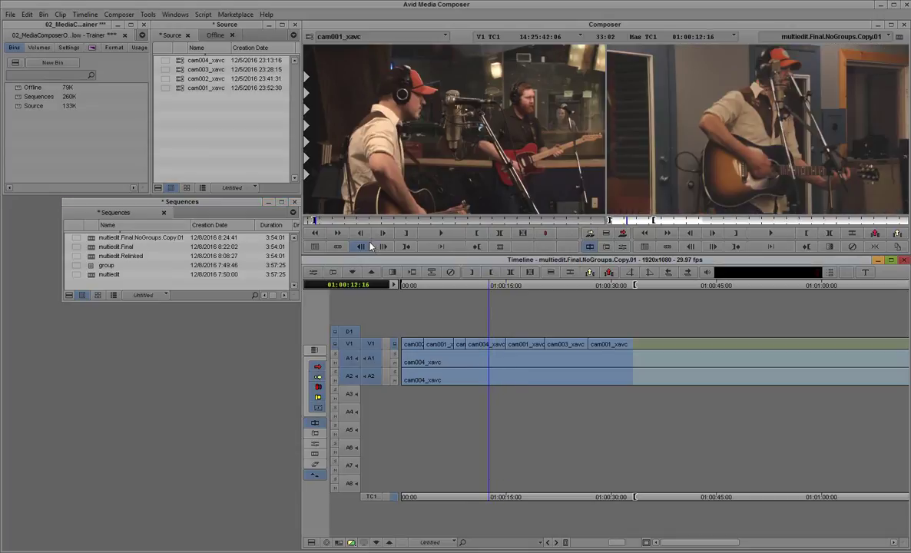
left_click(84, 14)
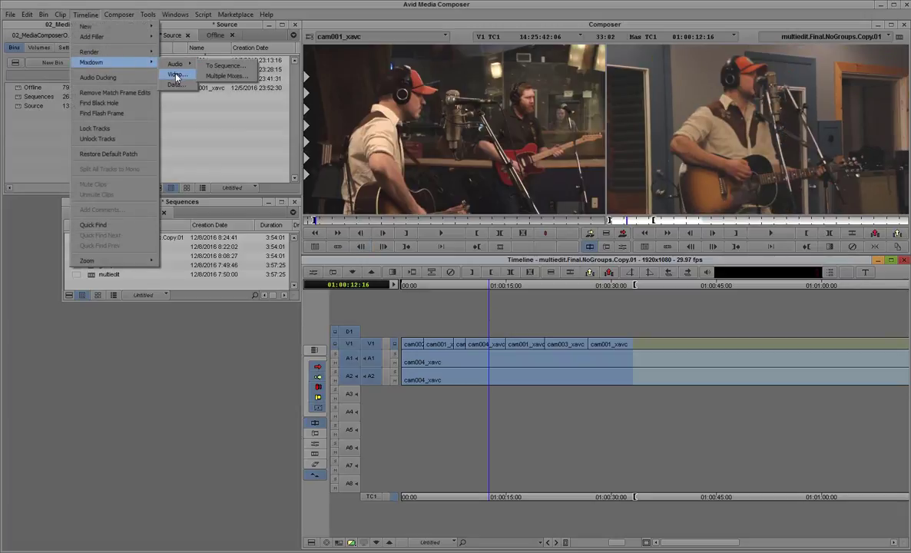
- Render a video mixdown of the marked section at DNxHD 145 MXF resolution
left_click(175, 74)
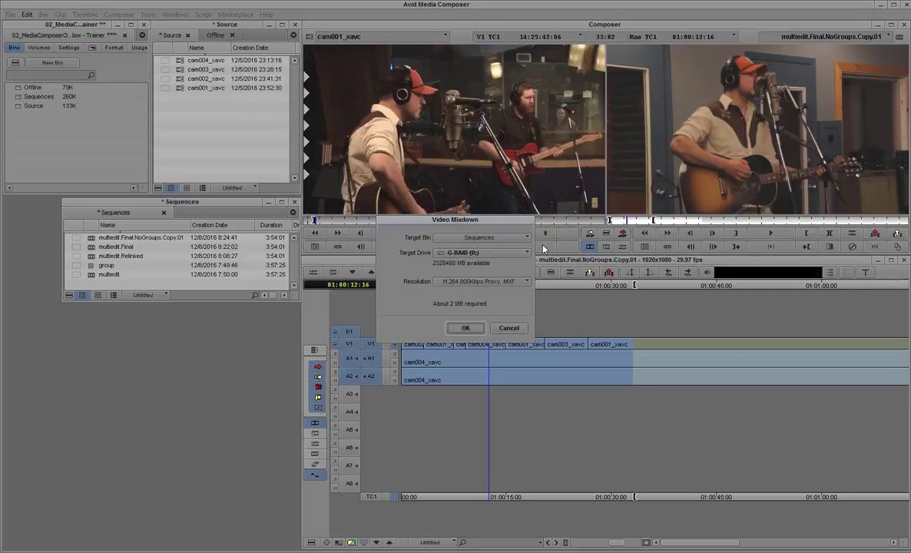
mouse_move(494, 253)
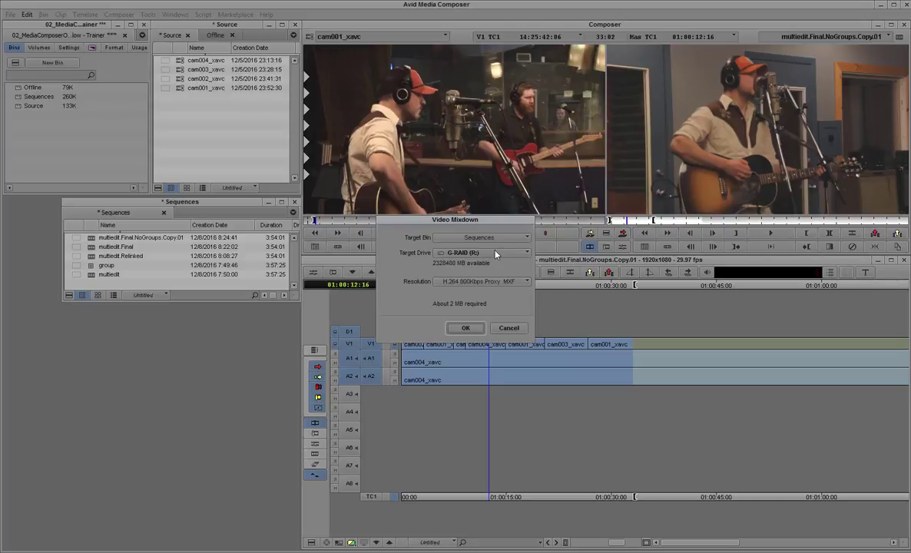
mouse_move(501, 267)
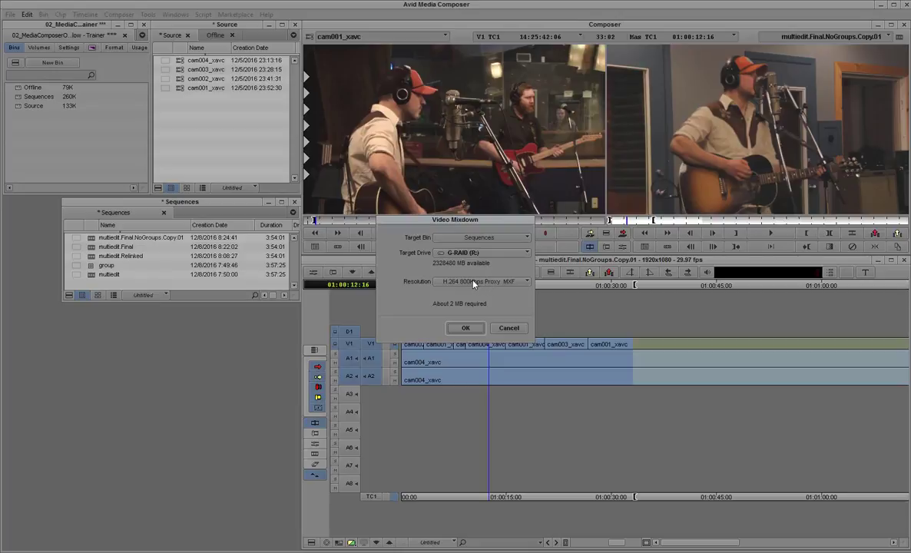
left_click(525, 281)
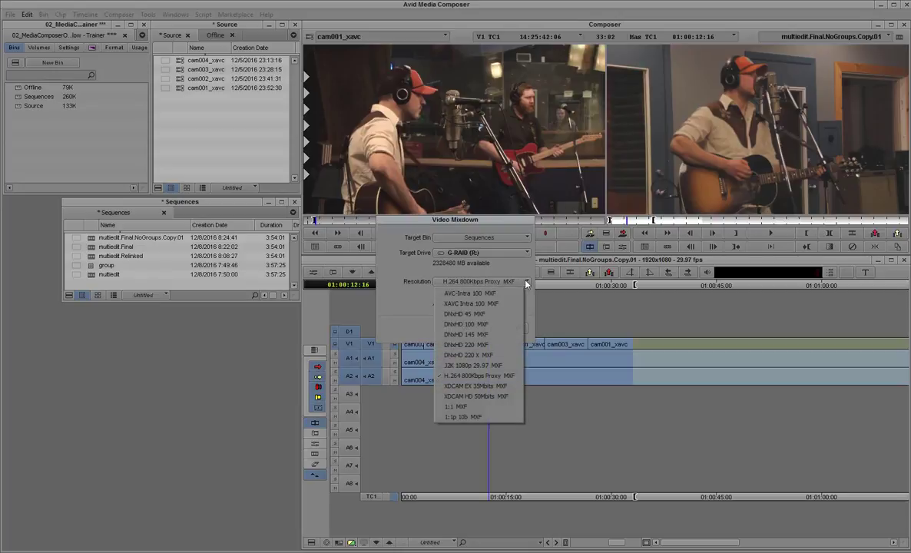
left_click(464, 335)
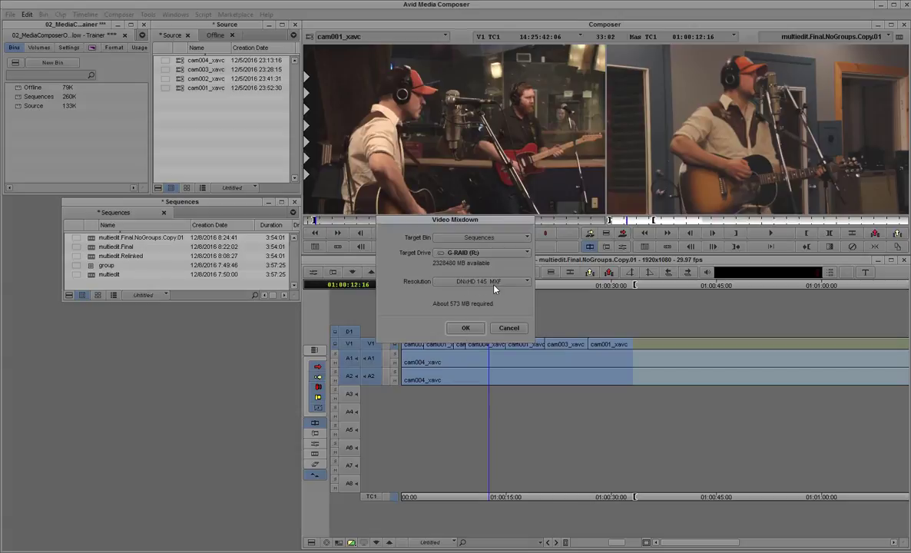
mouse_move(454, 310)
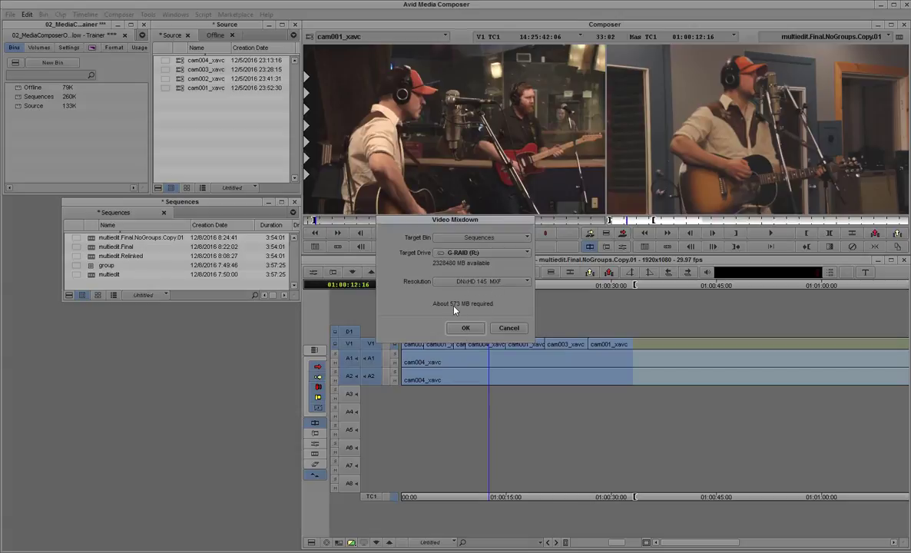
mouse_move(467, 316)
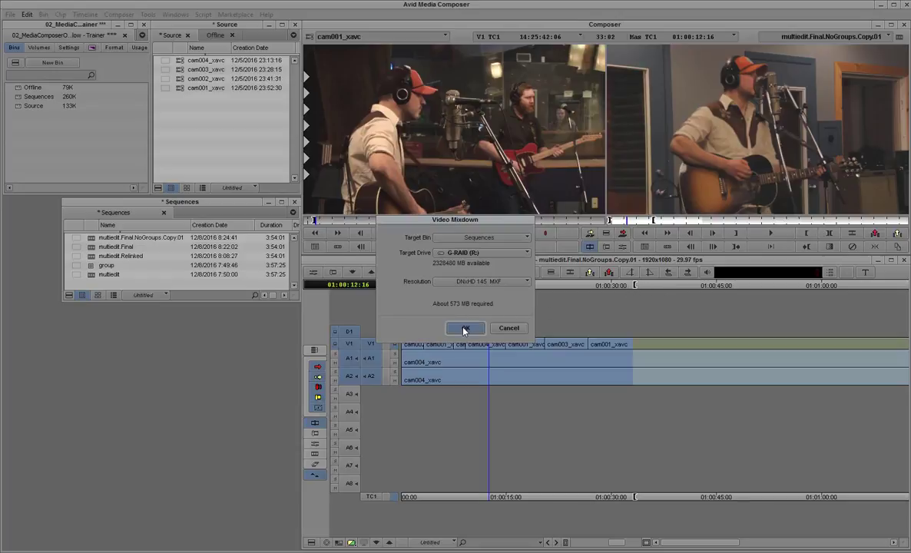
left_click(464, 329)
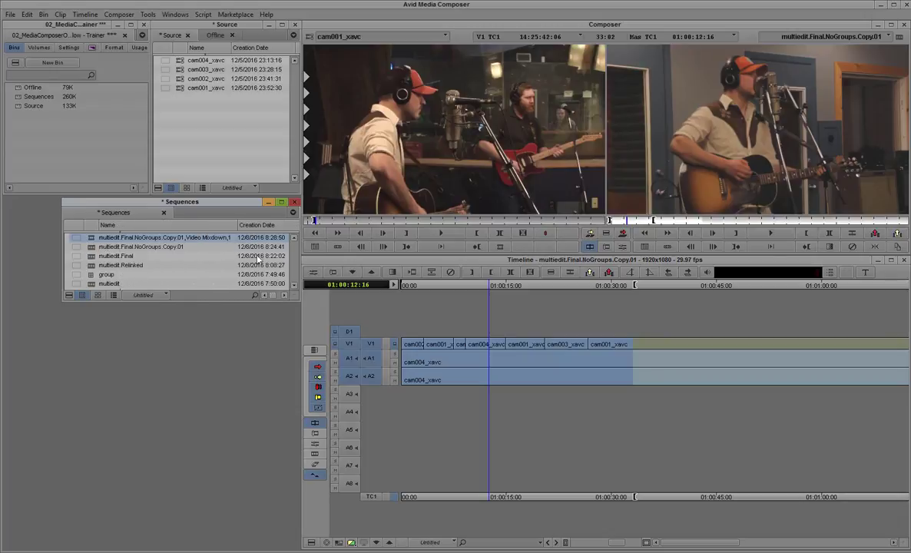
- Configure a Multiple Mix with mono outputs, routing A1 and A2 to separate outputs
left_click(85, 14)
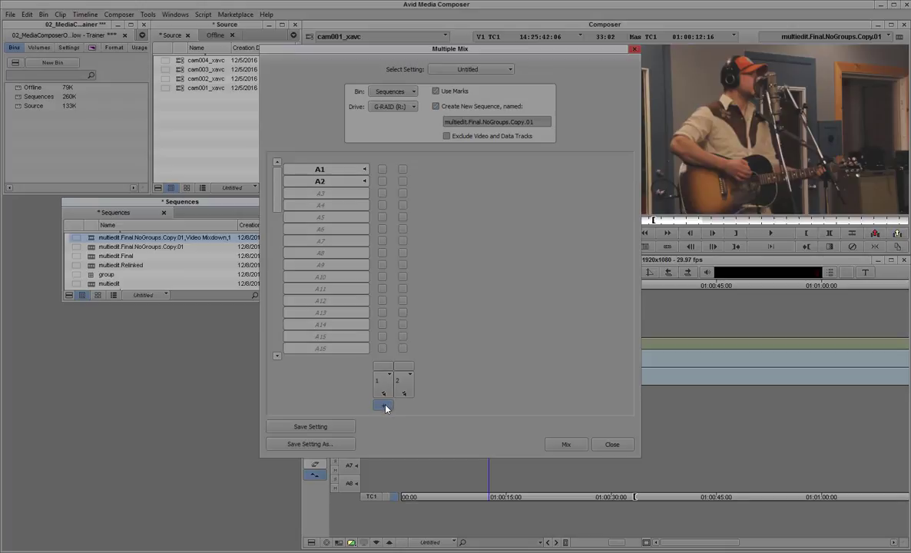
left_click(397, 380)
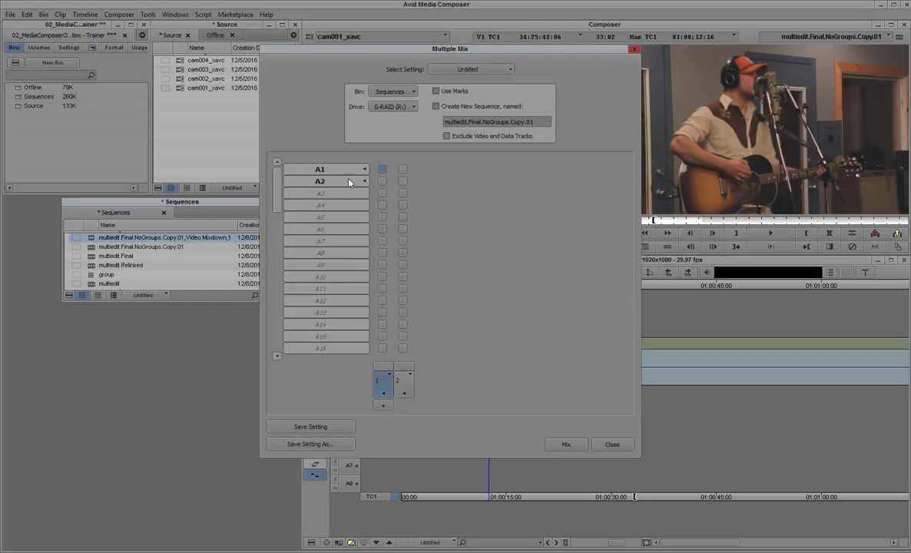
left_click(402, 182)
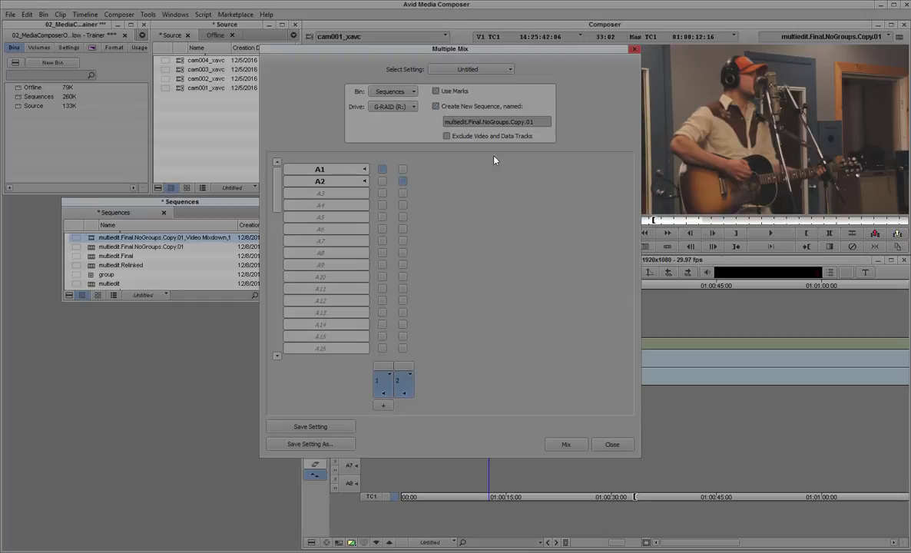
left_click(436, 106)
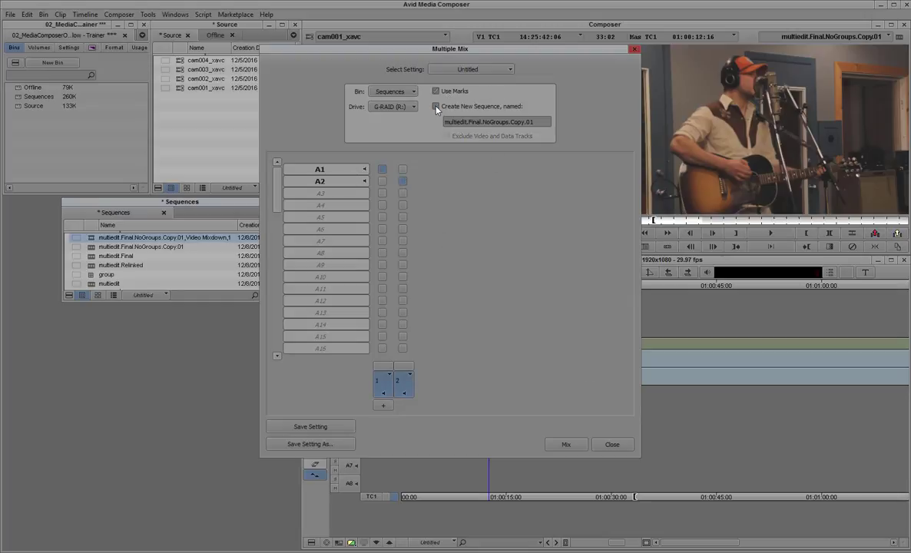
left_click(436, 106)
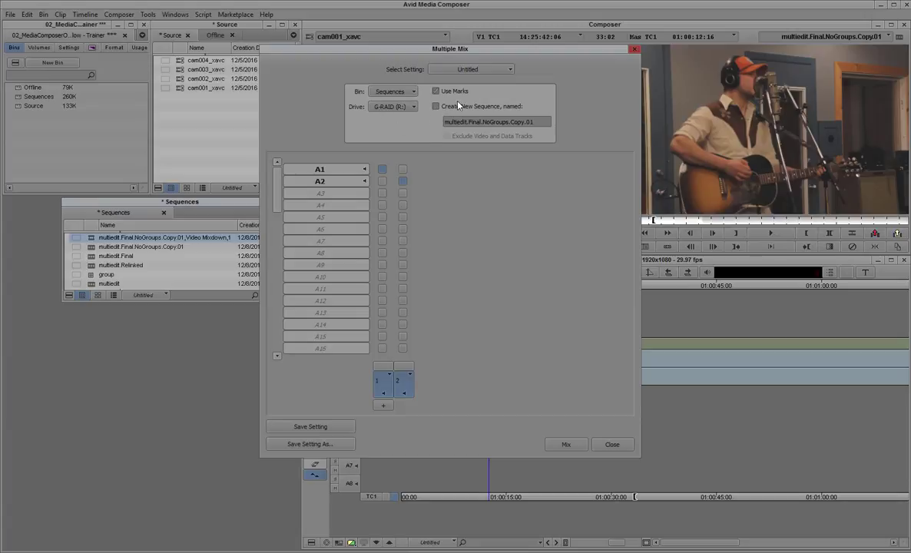
- Run the audio mixdown and close the Audio Mixdown window
left_click(566, 444)
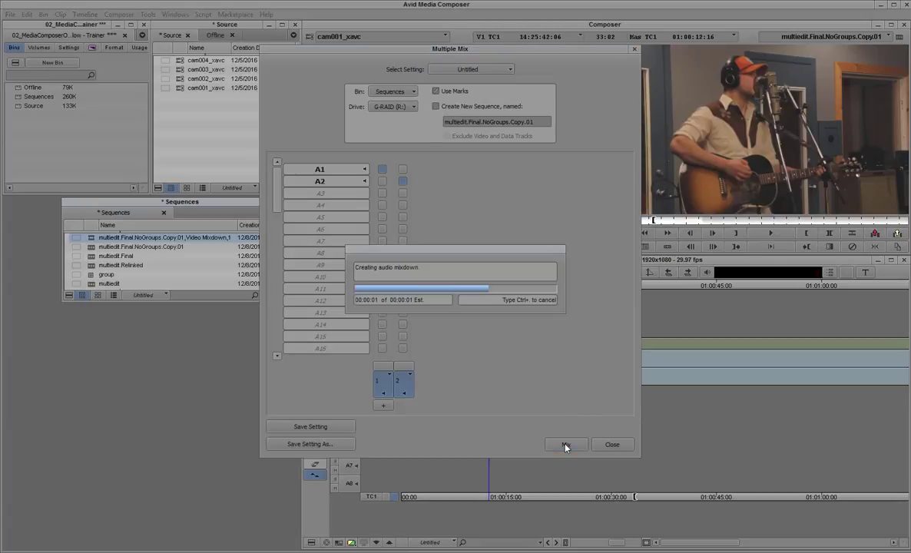
left_click(565, 445)
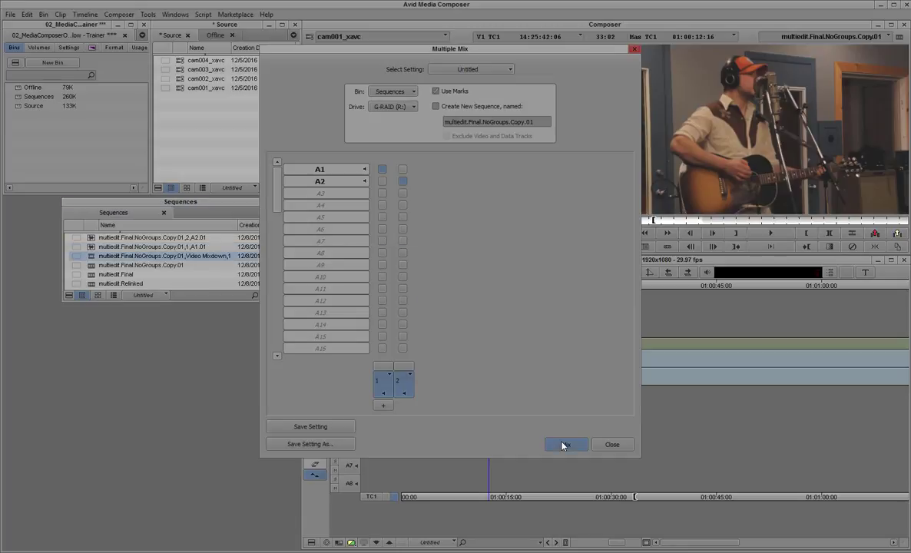
left_click(565, 444)
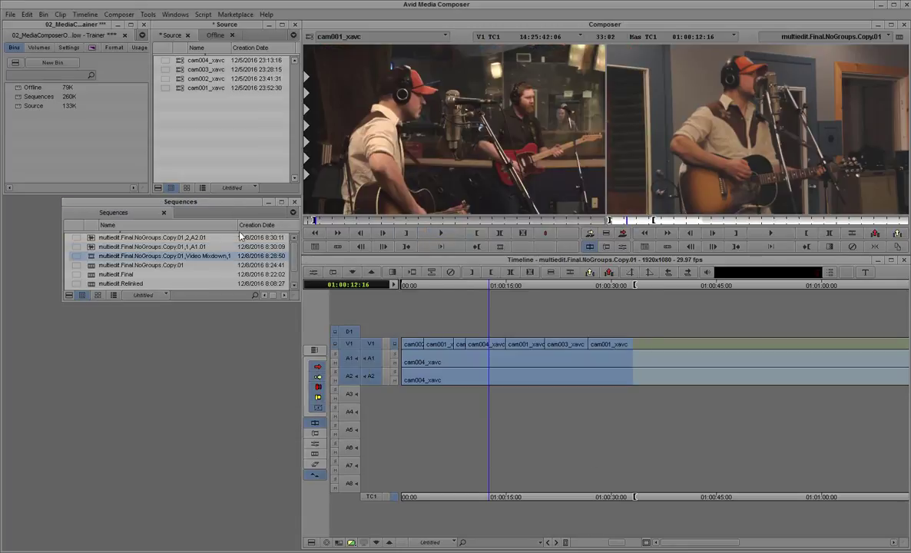
mouse_move(206, 219)
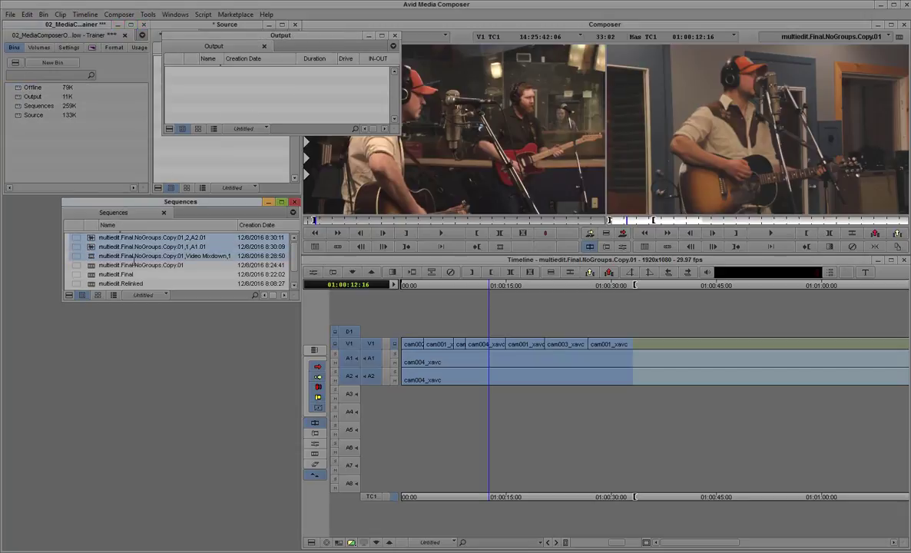
- Create a new sequence in the Output bin and rename it multiedit.Output
left_click(280, 34)
type("m")
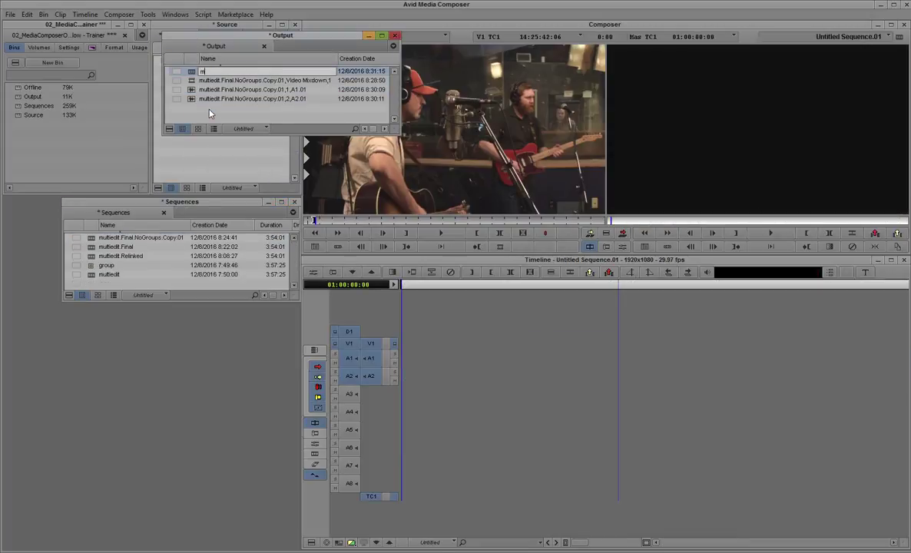
type("ultiedit.Output")
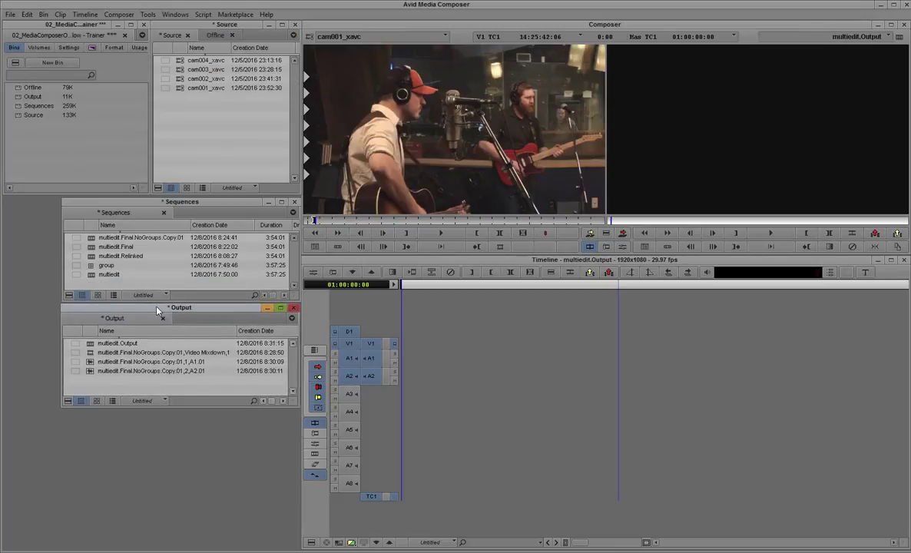
- Load the video mixdown clip into multiedit.Output and choose Export from the Record monitor
left_click(118, 344)
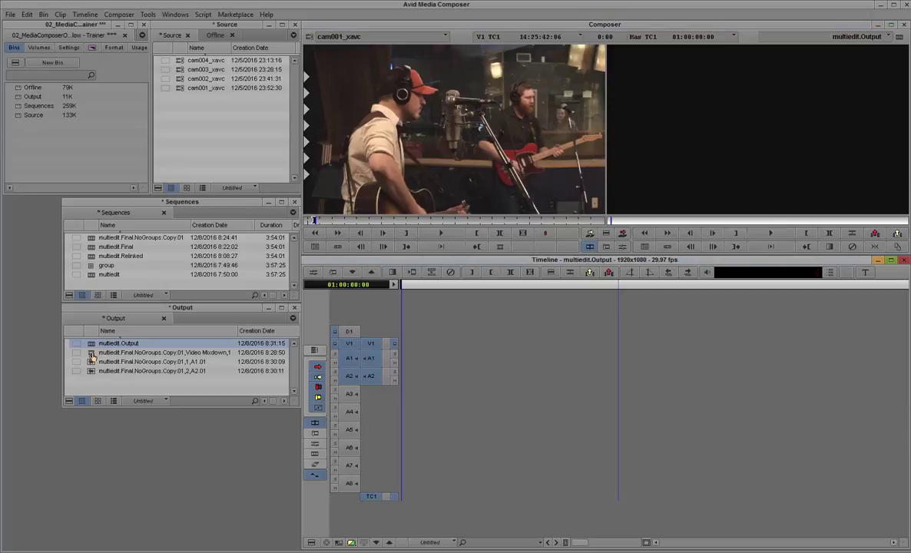
left_click(154, 351)
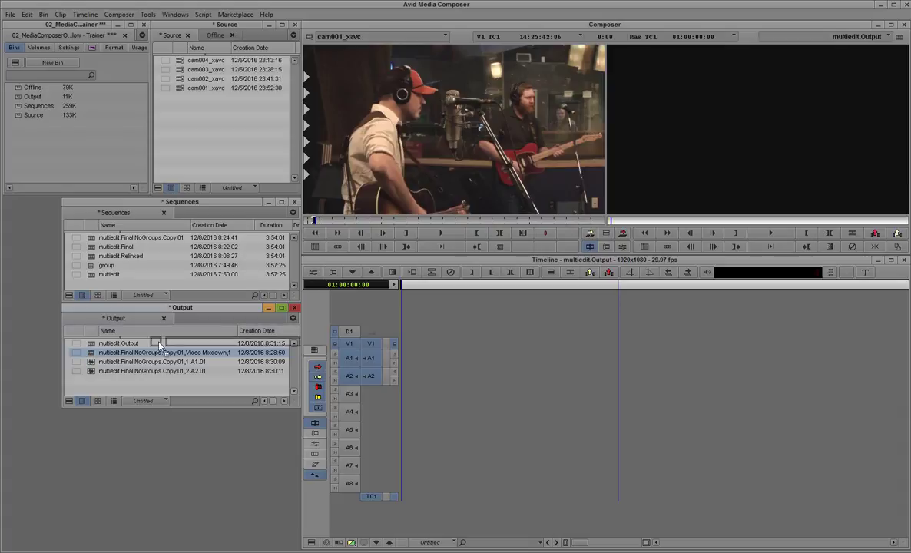
double_click(164, 352)
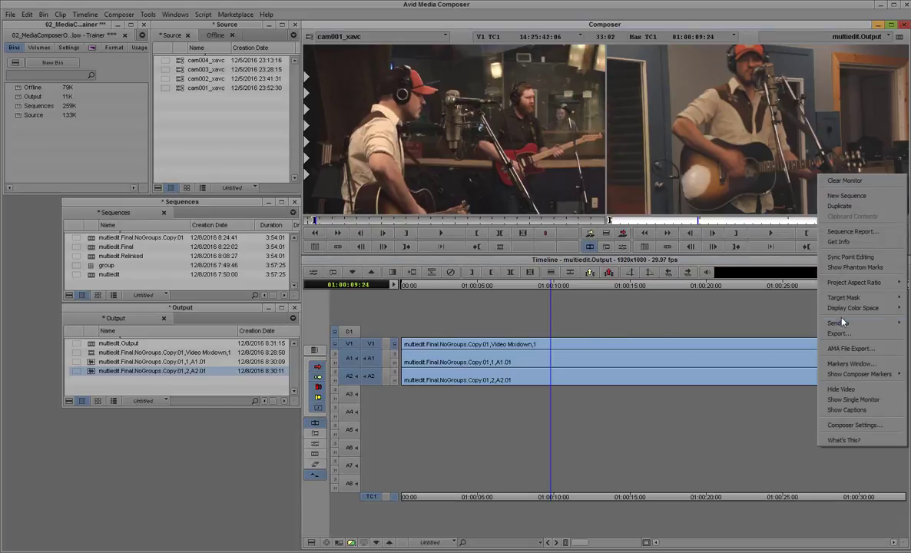
left_click(838, 332)
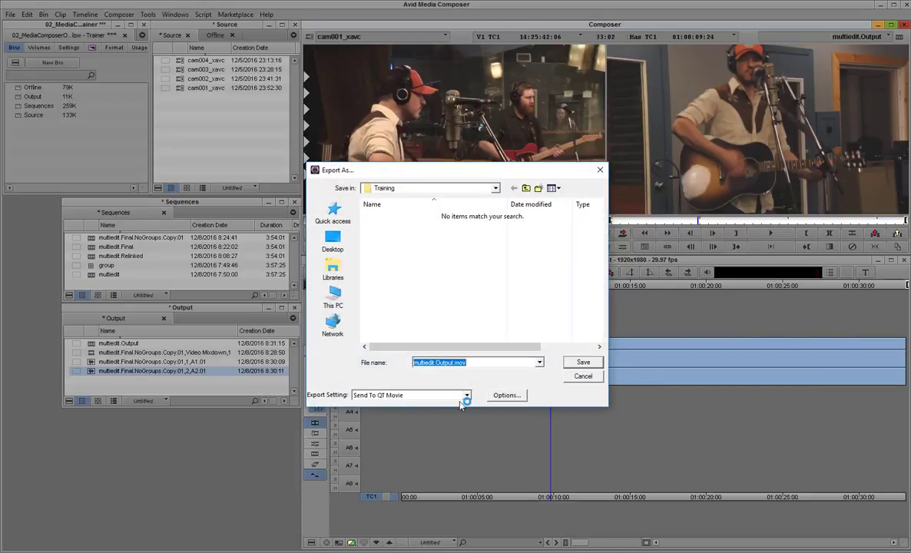
- Export as QuickTime Reference with Digital Mastering defaults and save the export
left_click(467, 395)
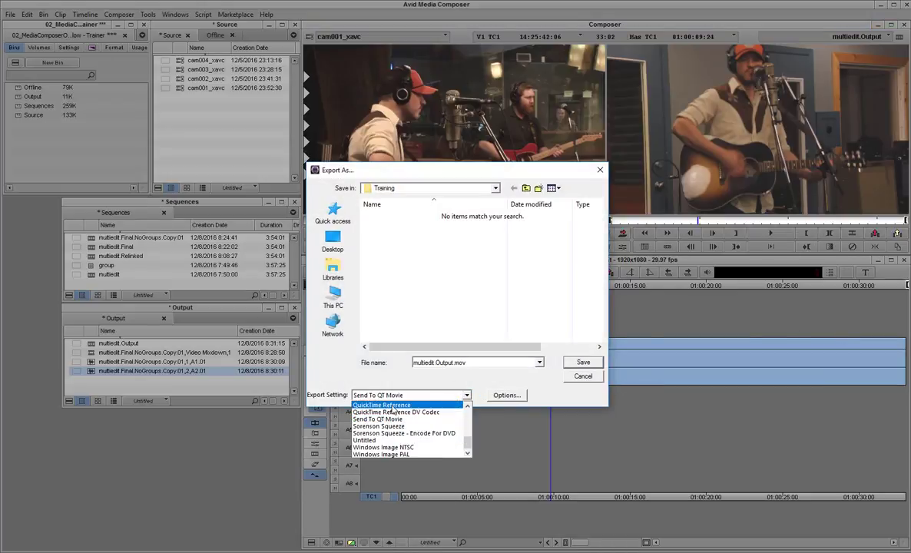
left_click(381, 405)
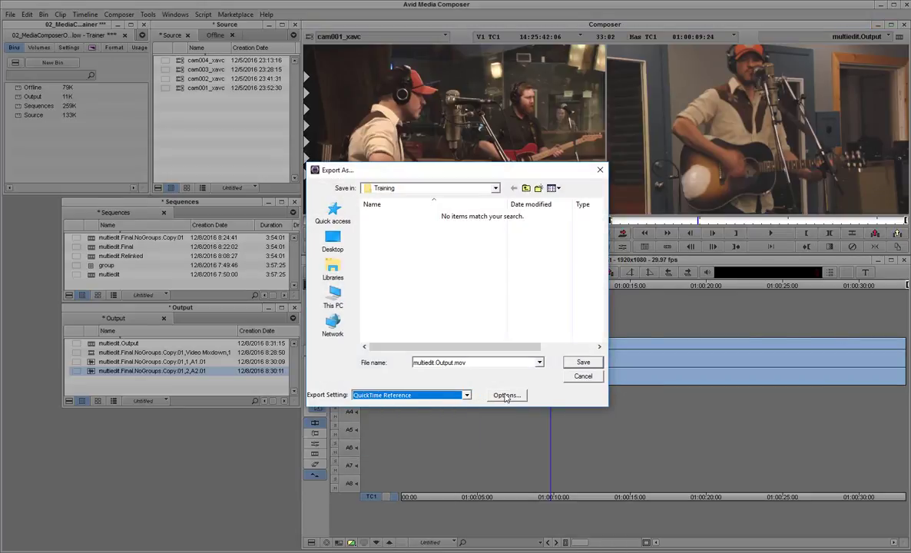
left_click(506, 394)
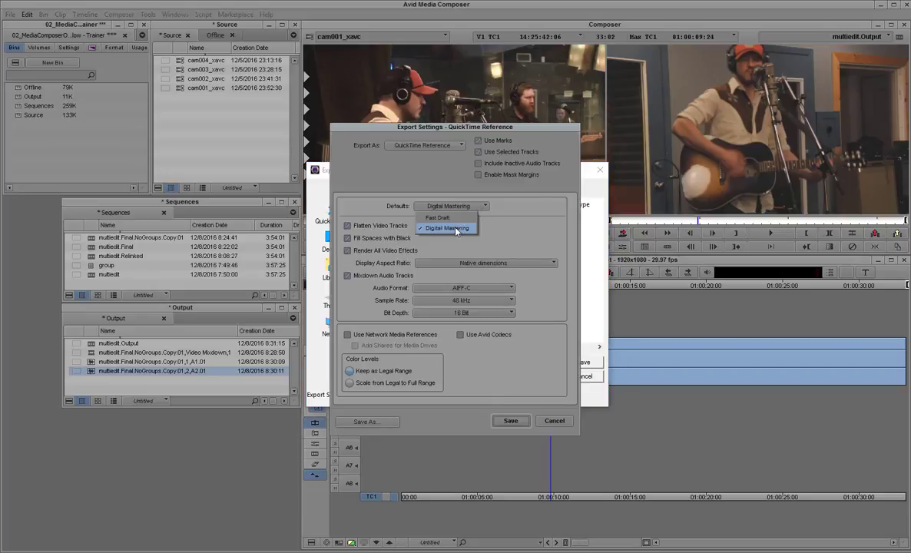
left_click(445, 227)
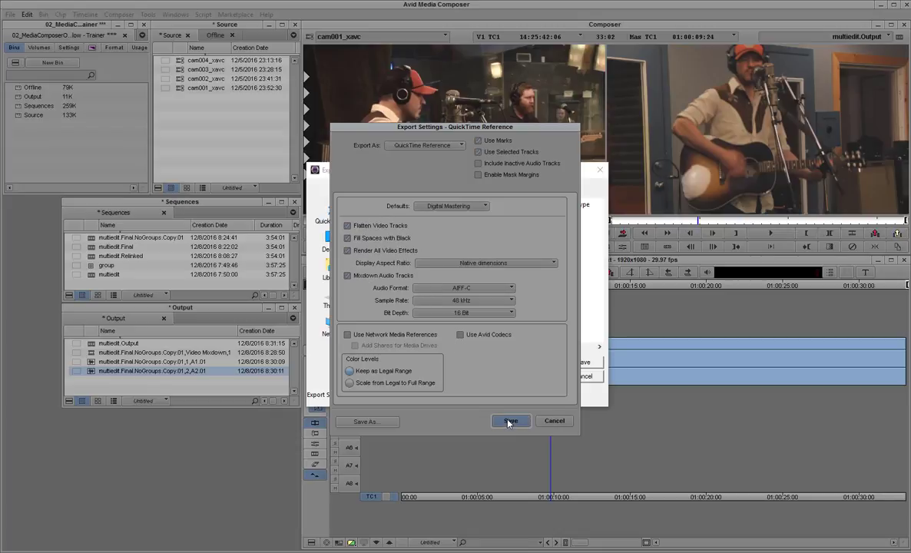
left_click(510, 421)
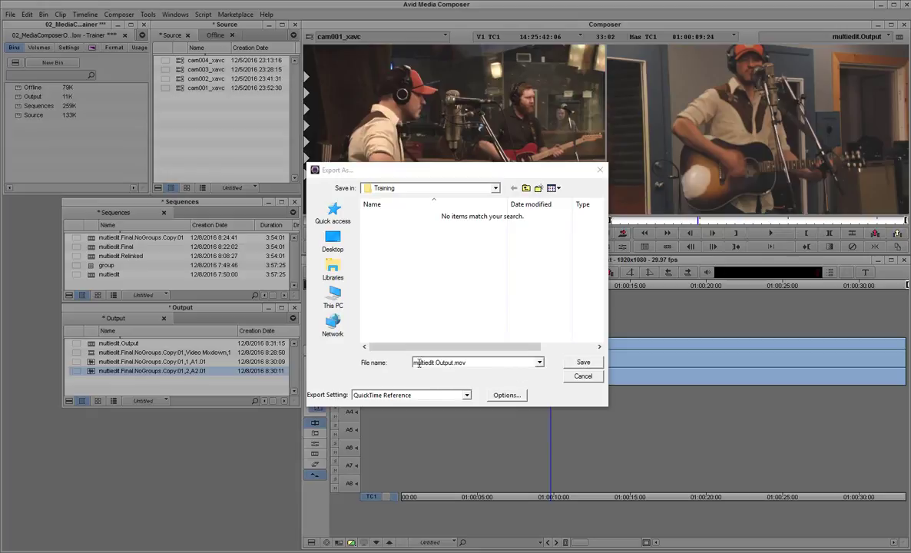
left_click(583, 362)
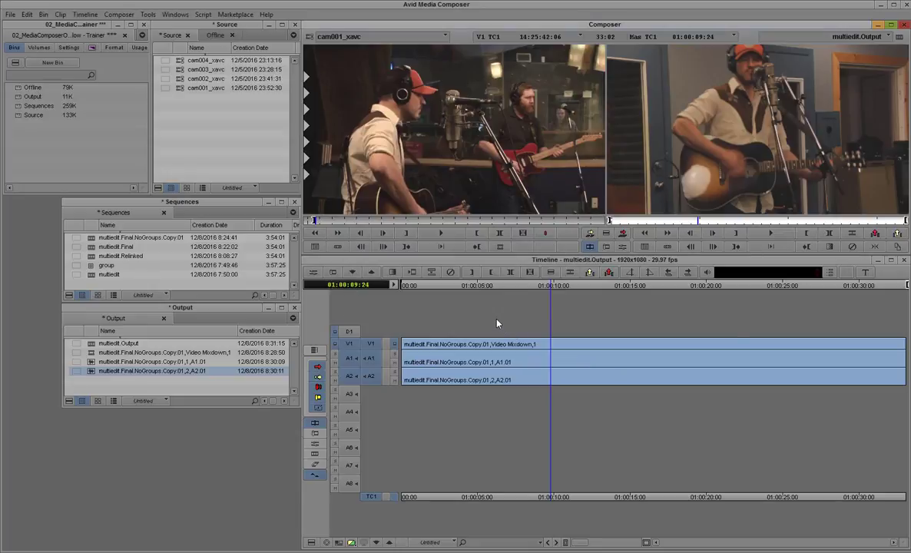
mouse_move(492, 325)
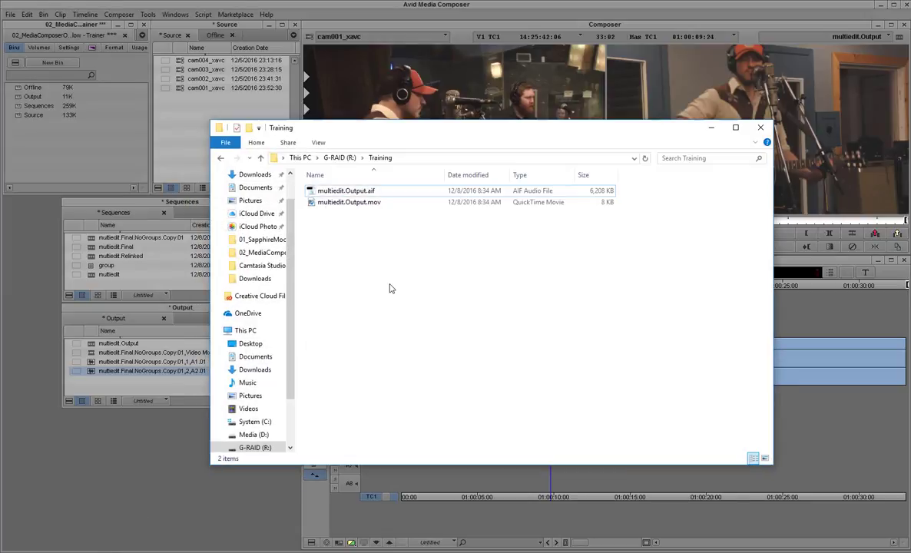
mouse_move(348, 203)
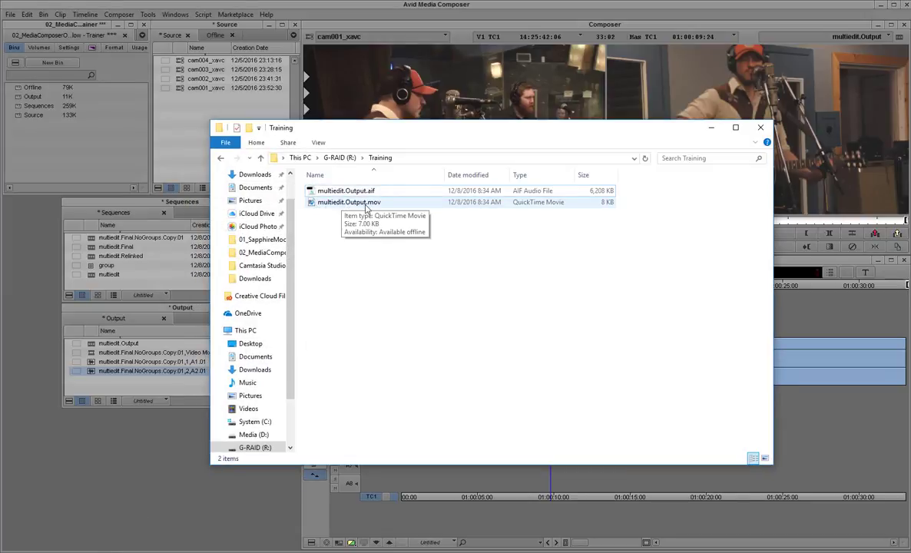
mouse_move(605, 208)
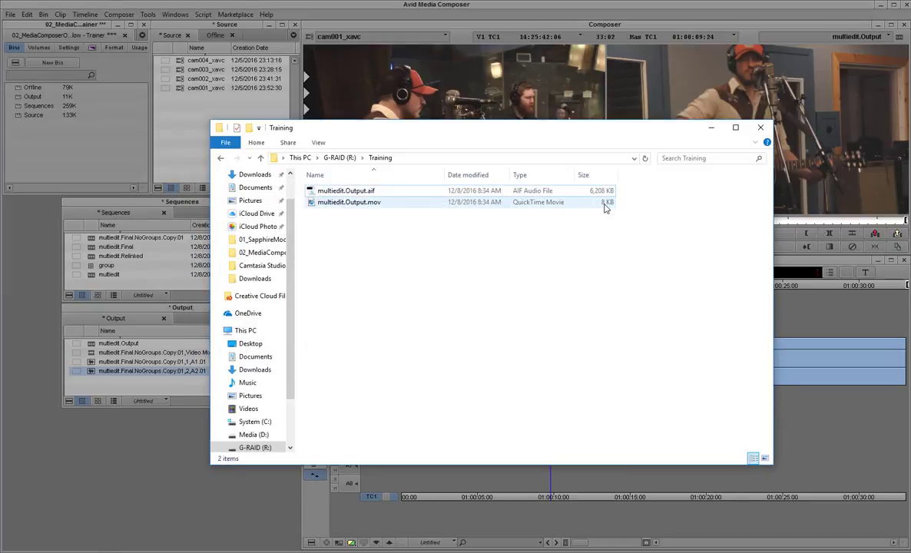
- Clear the file selection in the Training folder showing multiedit.Output.mov and .aif
left_click(389, 258)
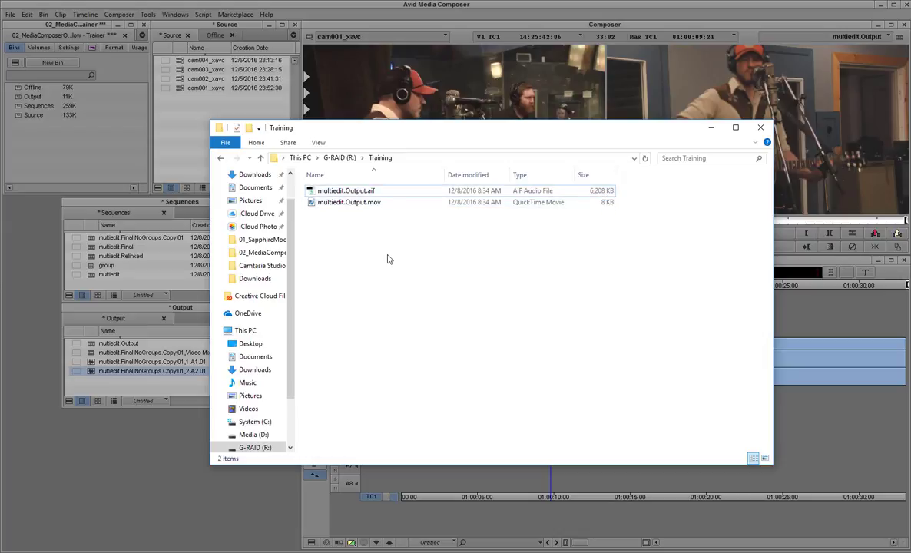
mouse_move(249, 543)
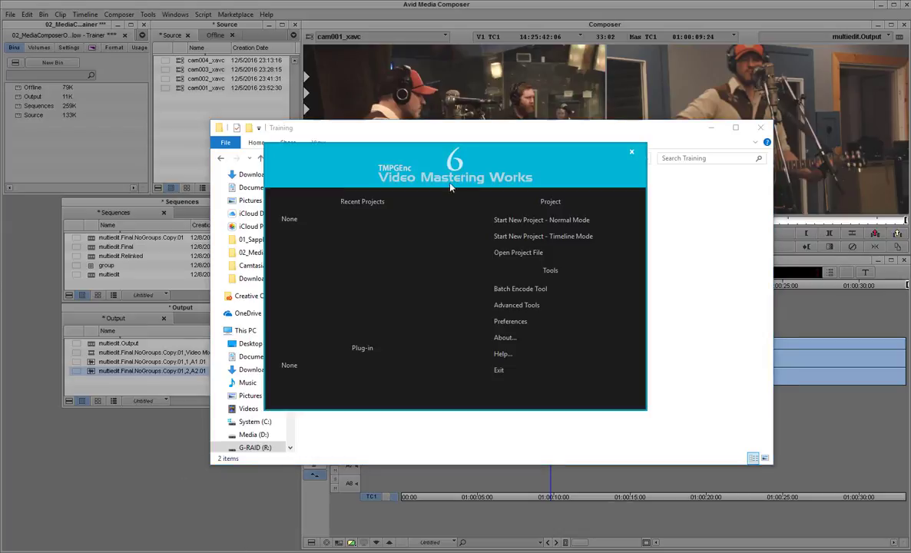
- Start a Normal Mode project and add multiedit.Output.mov from Training as the source clip
left_click(541, 219)
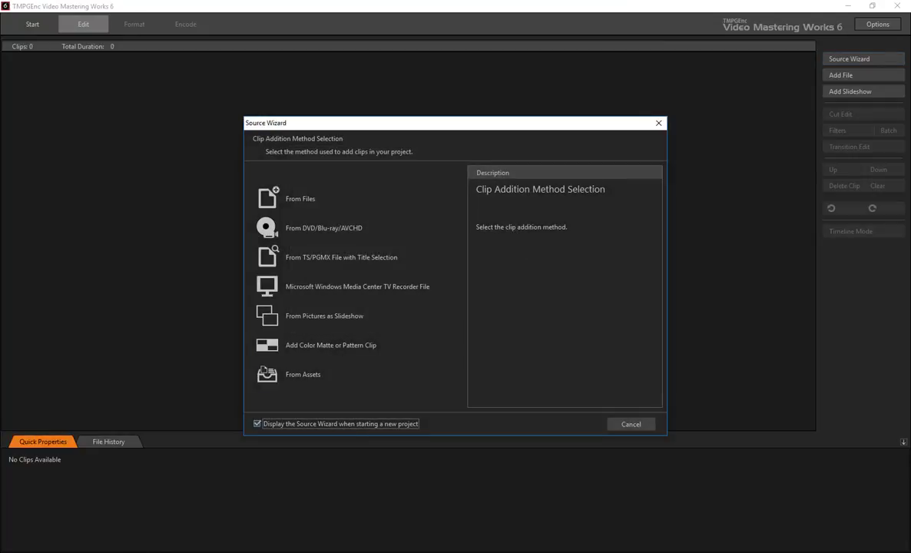
left_click(301, 198)
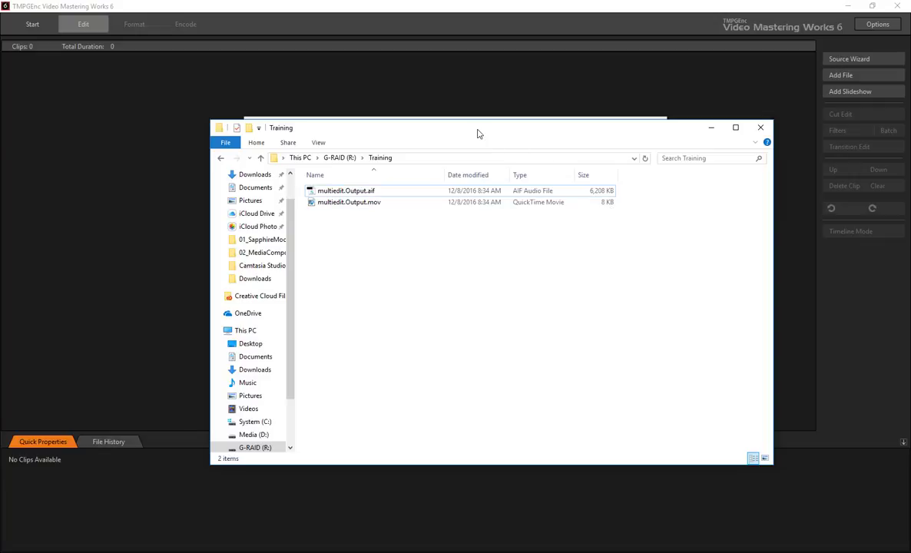
left_click(848, 58)
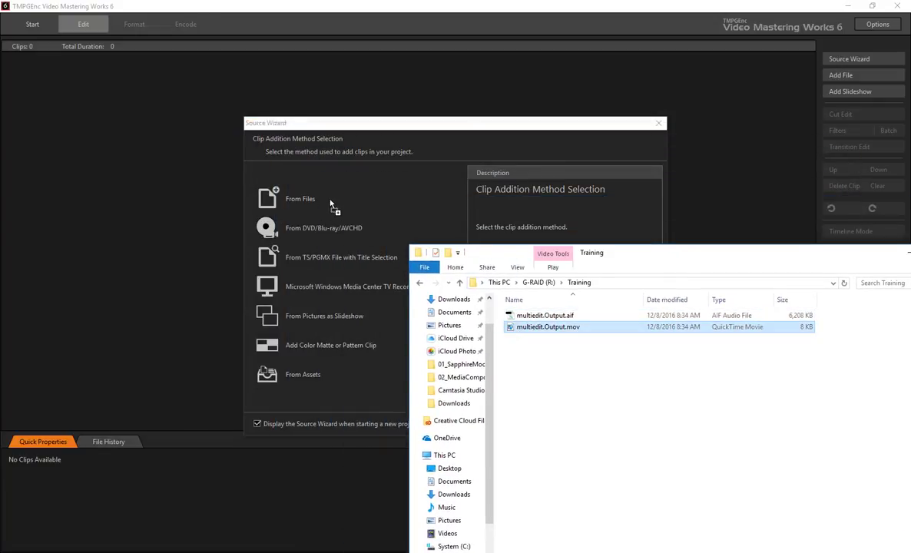
double_click(546, 326)
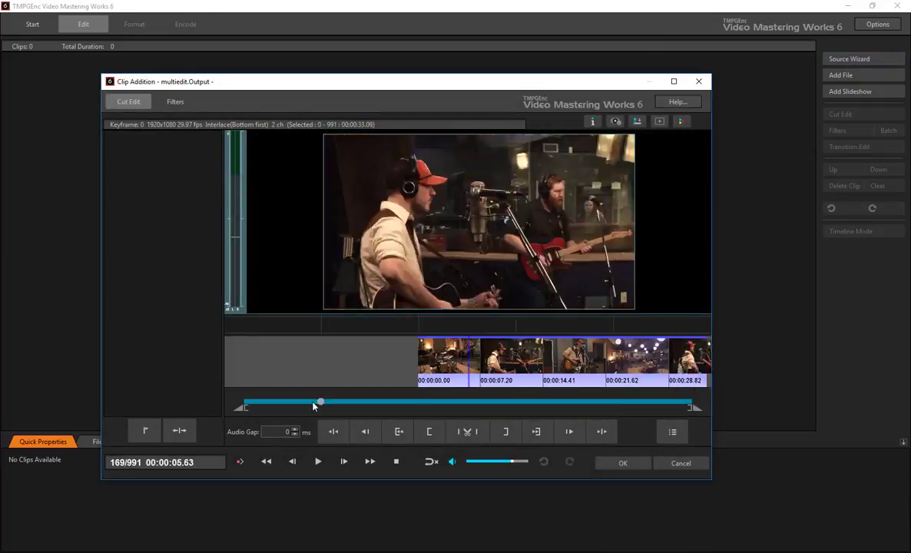
left_click_drag(320, 402, 274, 403)
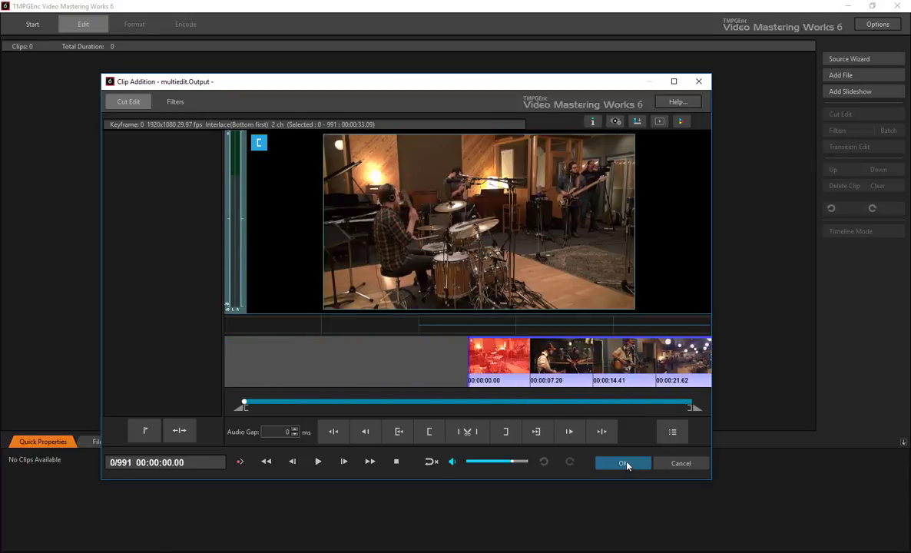
left_click(622, 462)
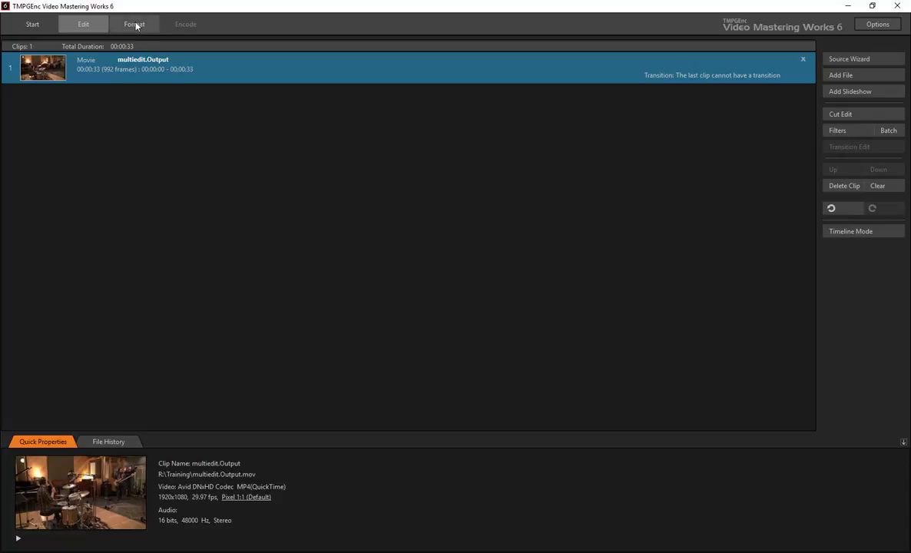
- Select the MPEG for YouTube output template and proceed to the Encode stage
left_click(134, 25)
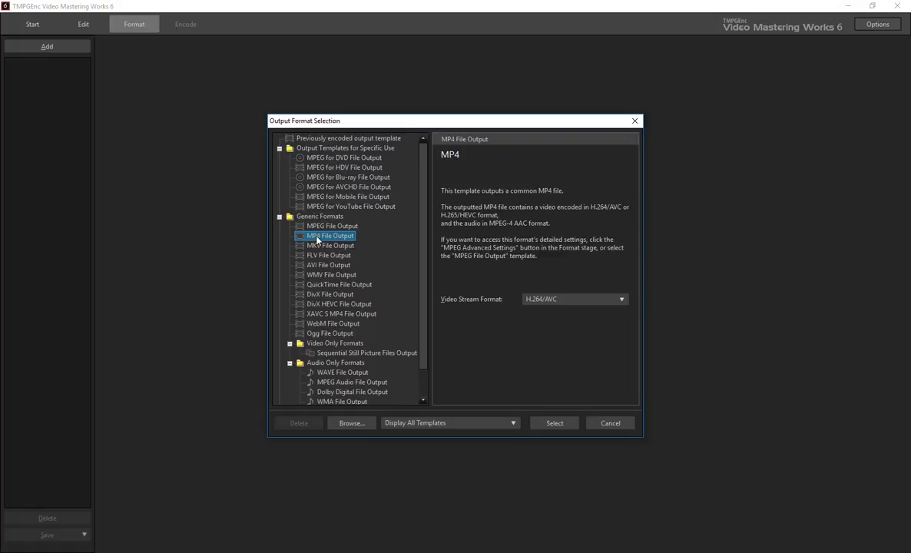
left_click(350, 206)
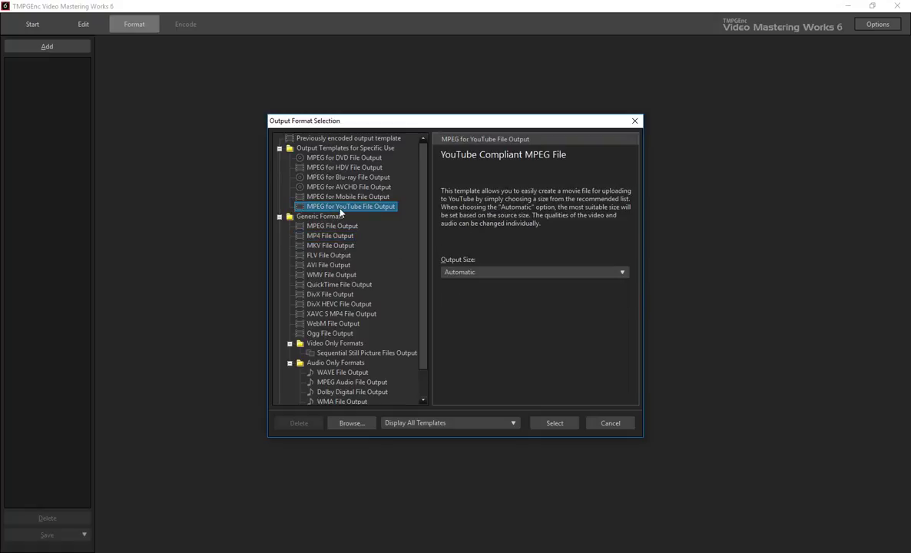
mouse_move(510, 321)
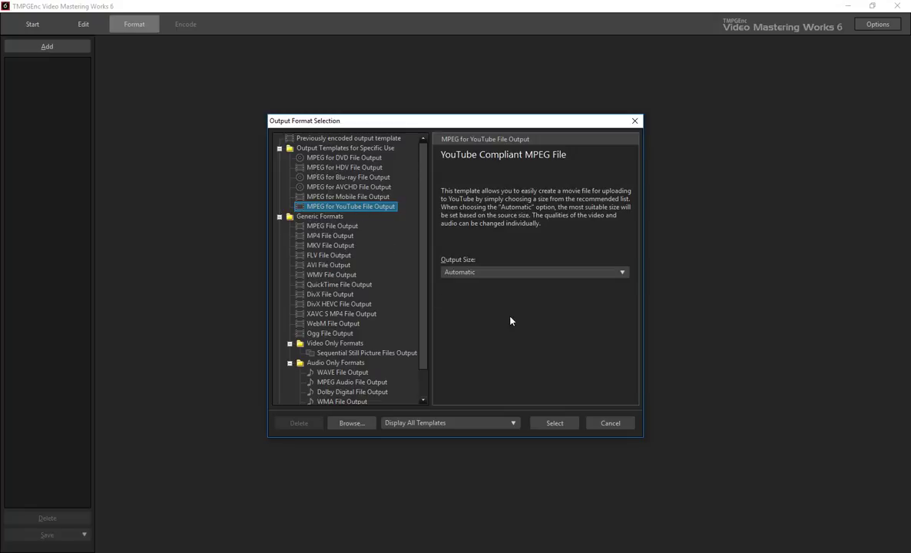
left_click(553, 424)
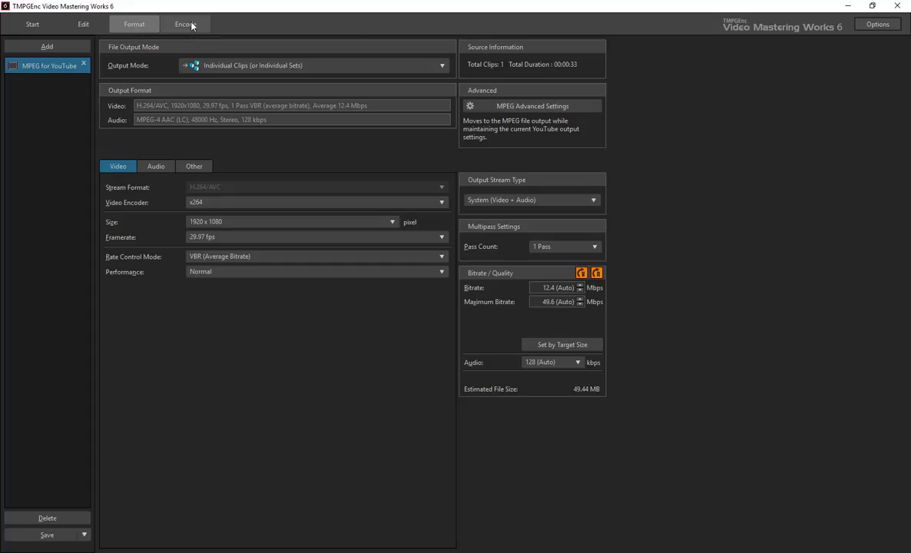
left_click(184, 24)
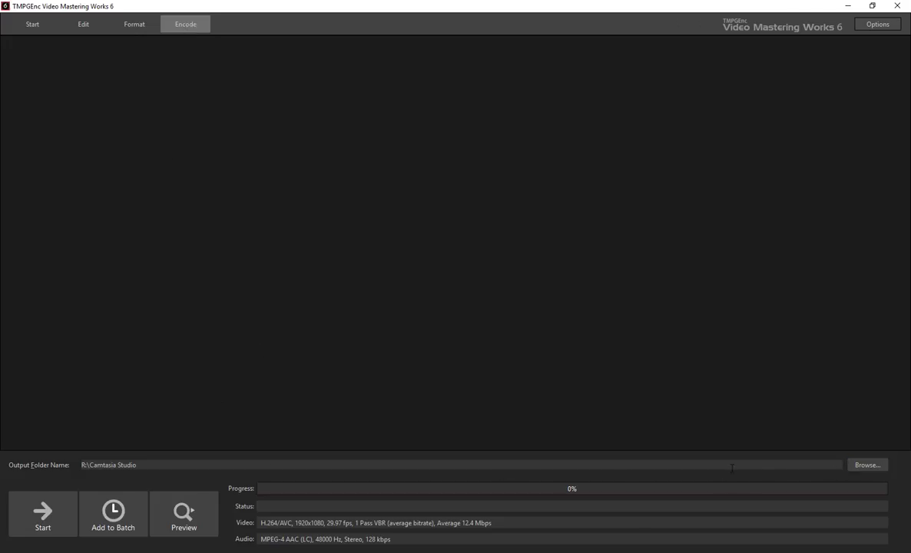
- Set R:\Training as the encode output folder
left_click(866, 464)
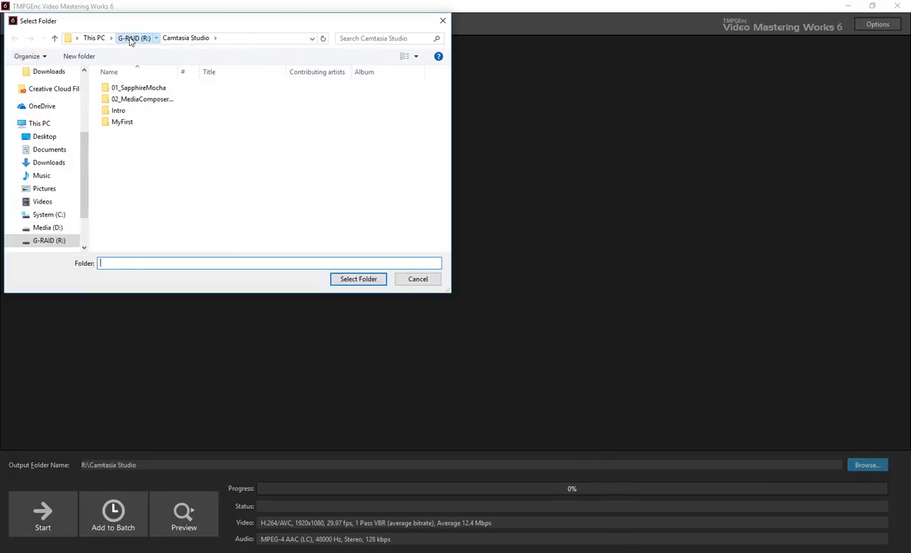
type("Training")
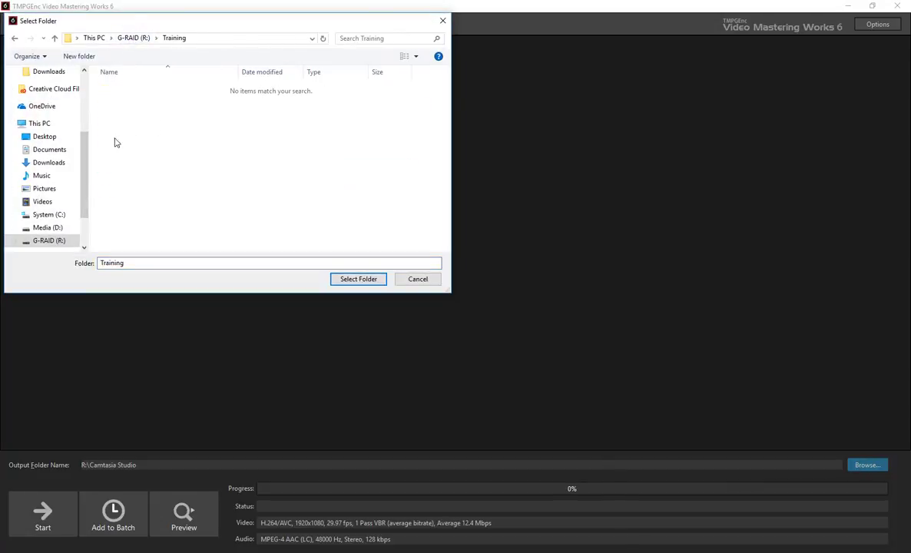
left_click(358, 280)
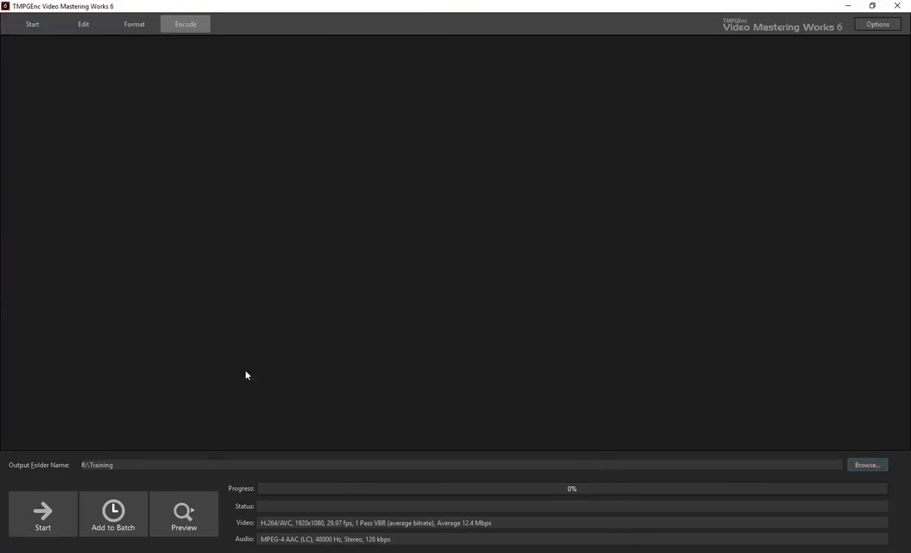
mouse_move(22, 442)
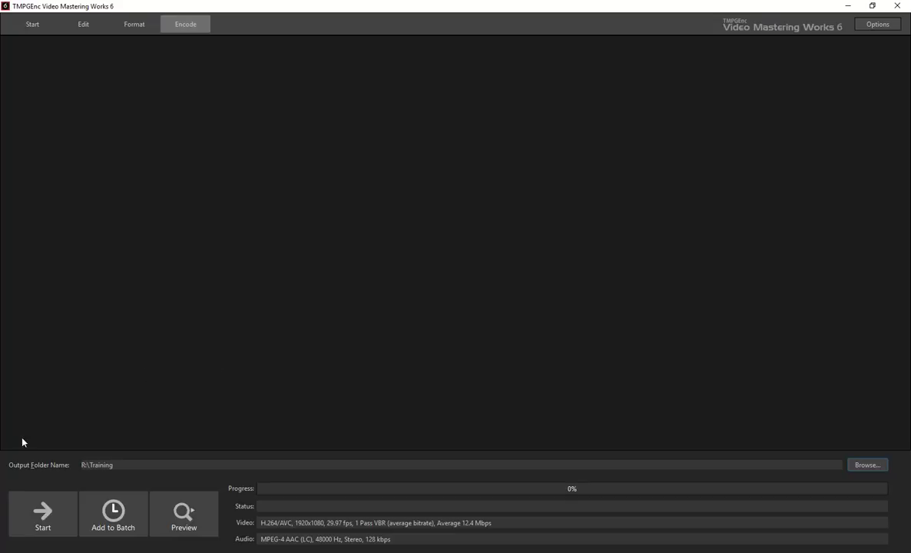
- Encode the MP4, confirming the write, and open the output folder when done
left_click(43, 514)
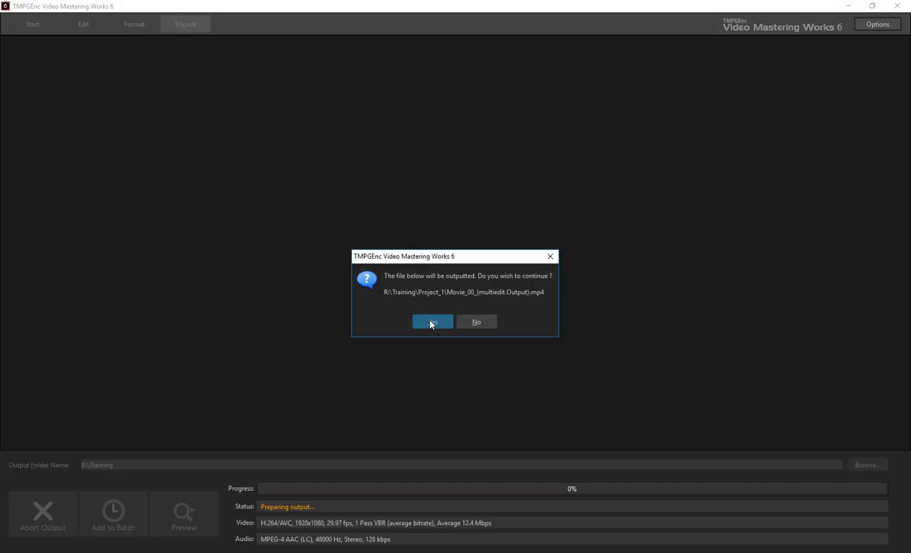
left_click(431, 323)
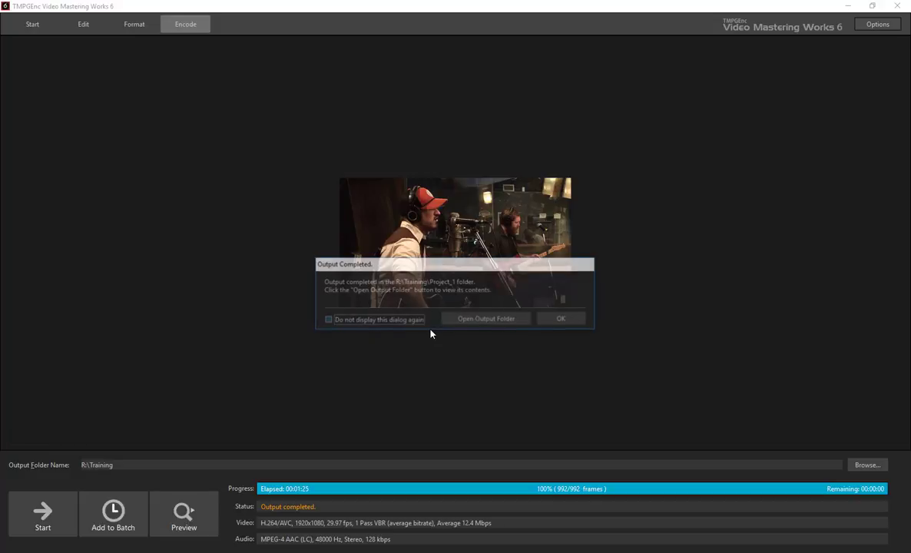
mouse_move(485, 318)
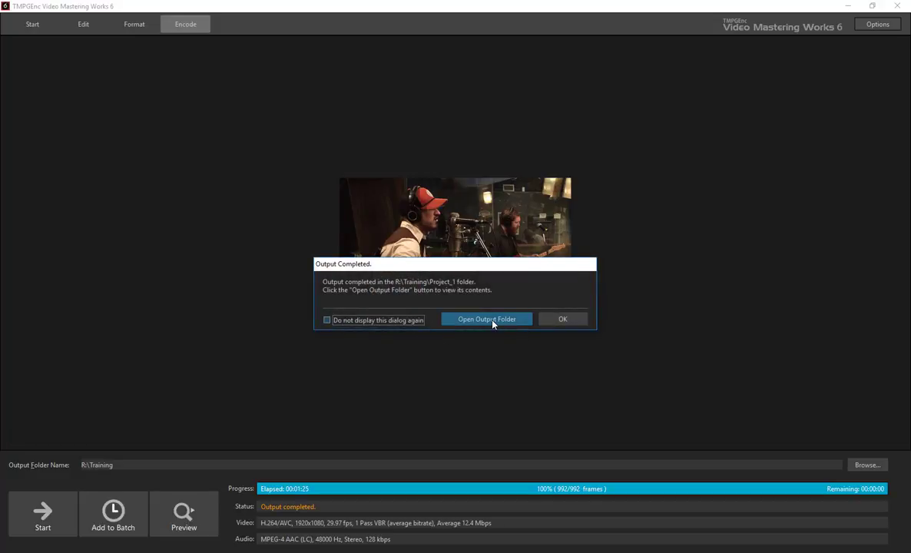
left_click(486, 319)
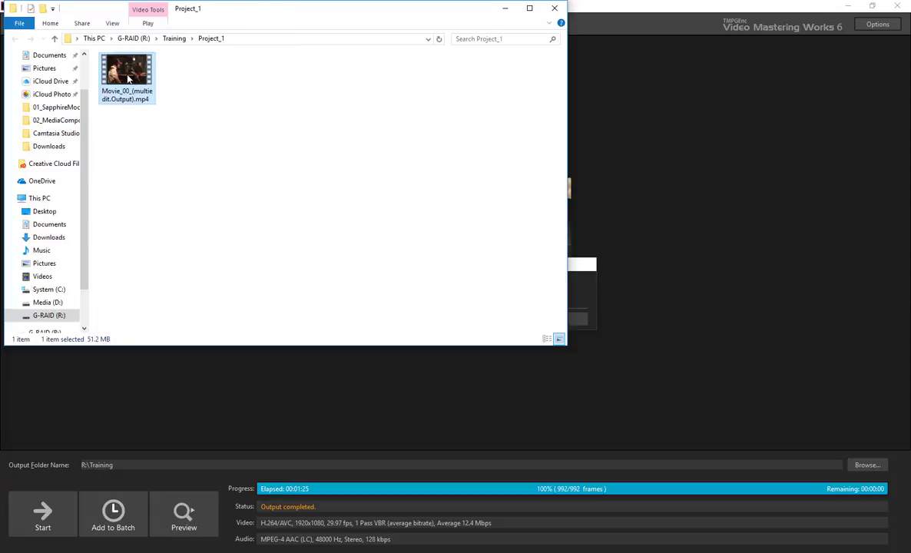
- Play Movie_00_(multiedit.Output).mp4 in Movies & TV and pause it partway through
double_click(126, 70)
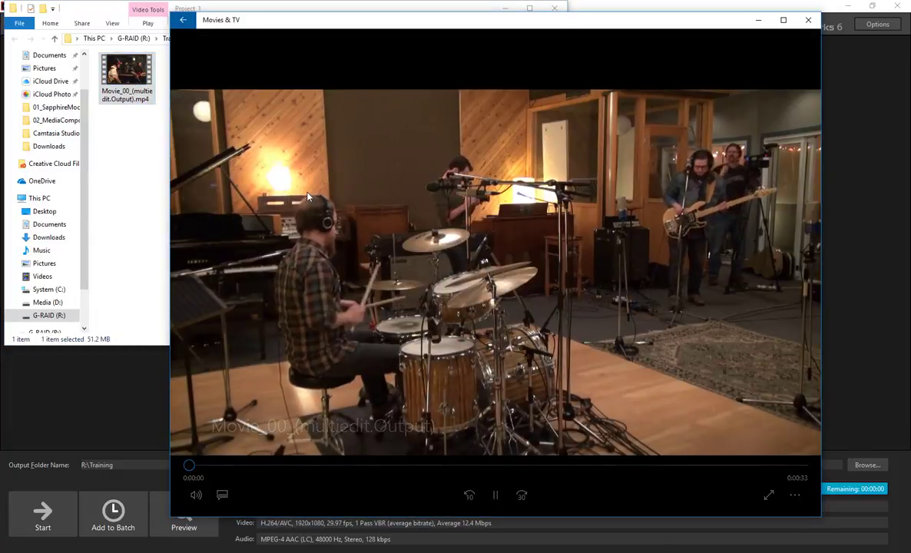
left_click(495, 495)
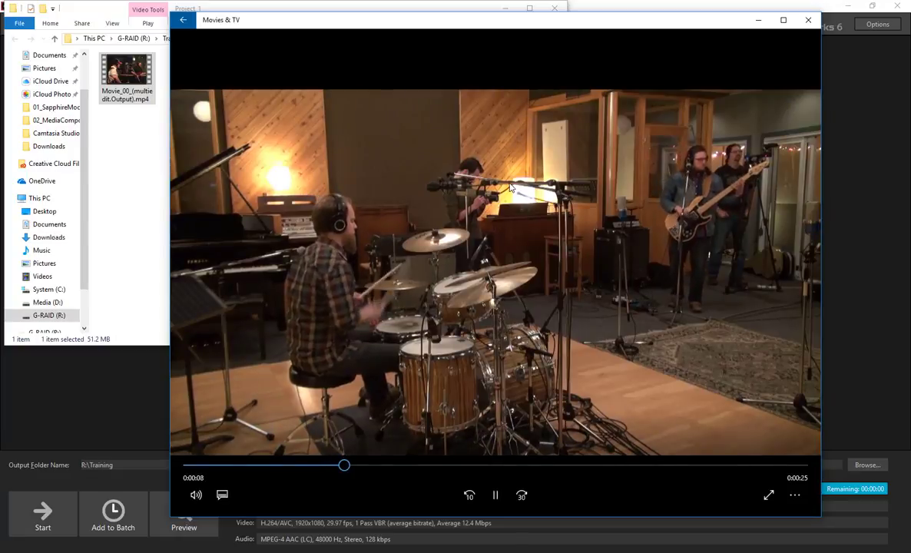
left_click(494, 494)
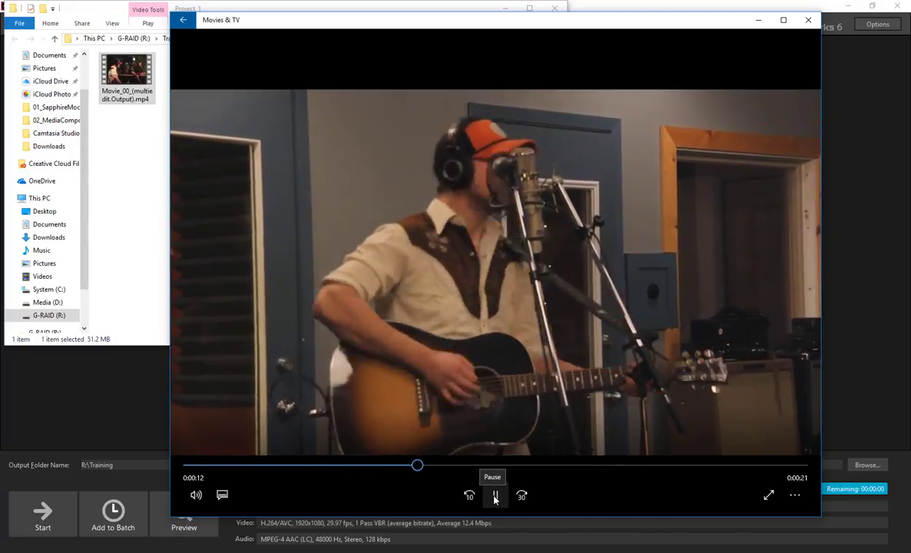
left_click(495, 494)
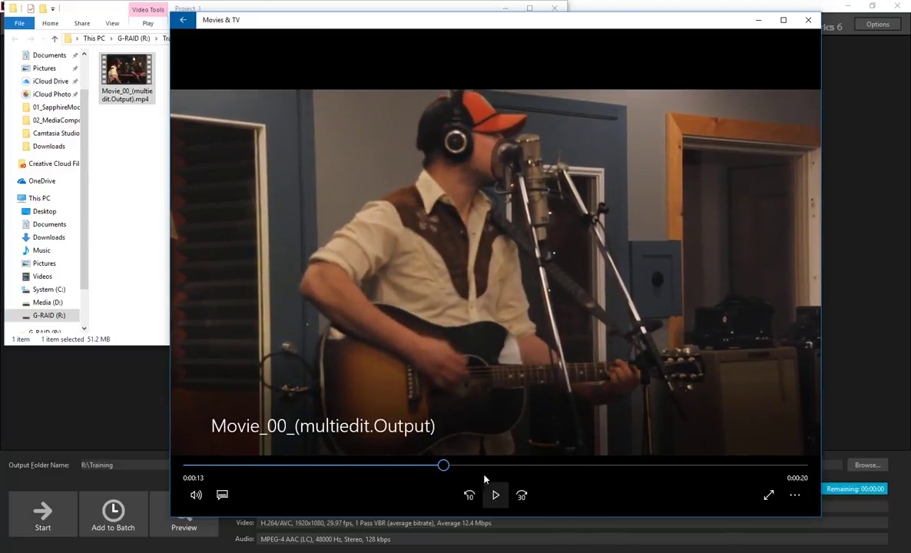